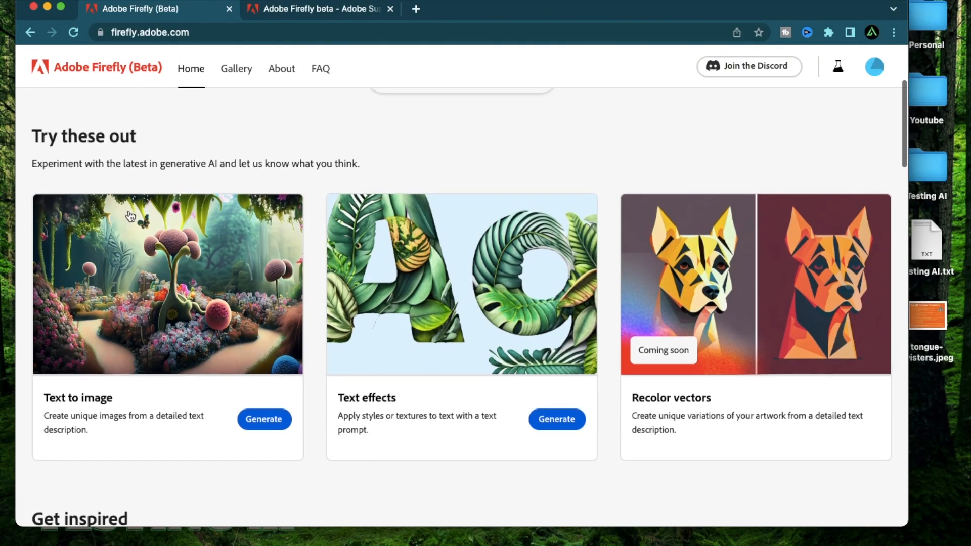
pyautogui.moveTo(377, 145)
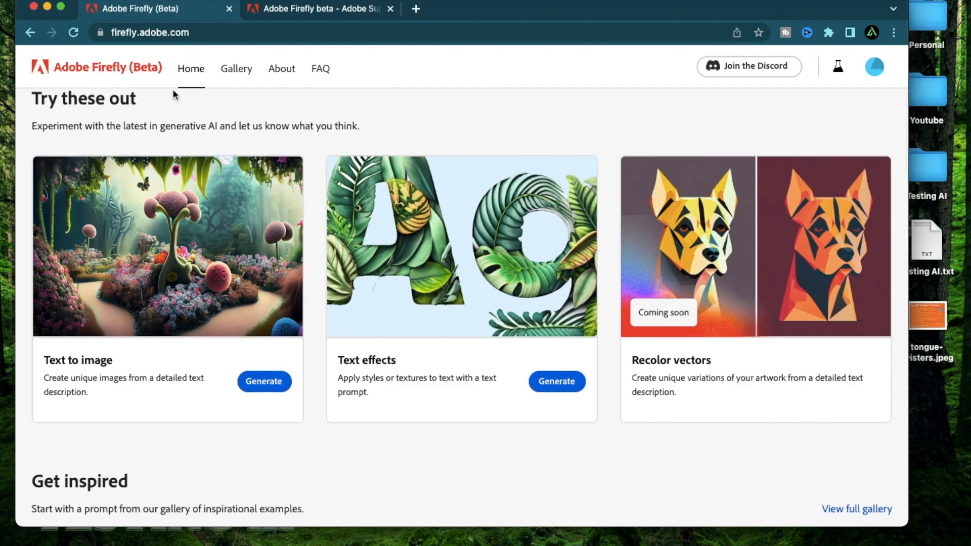
pyautogui.moveTo(139, 398)
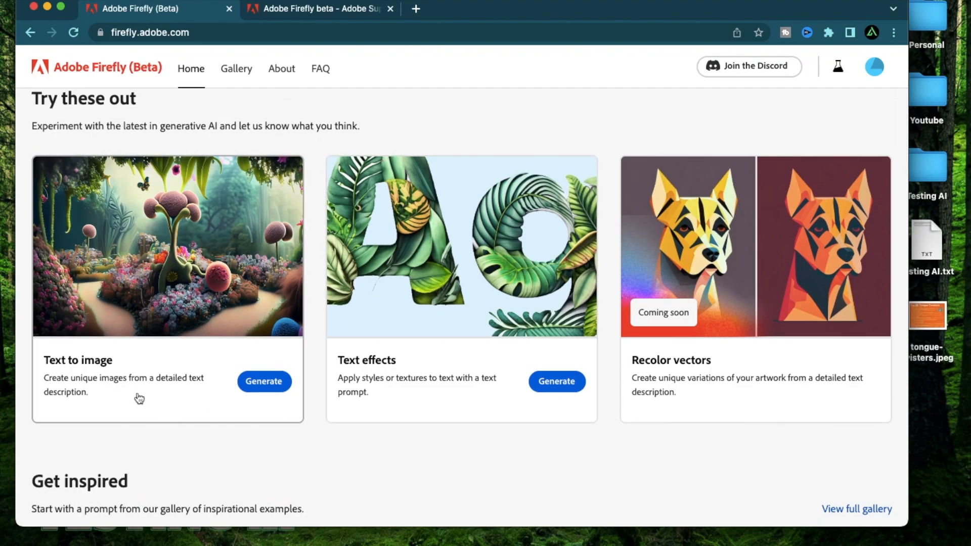
pyautogui.moveTo(81, 380)
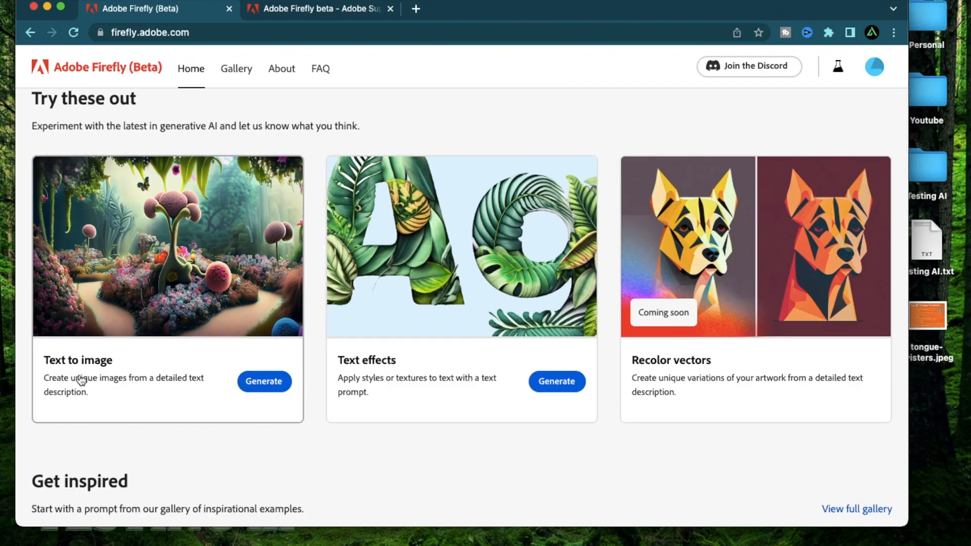
pyautogui.moveTo(412, 389)
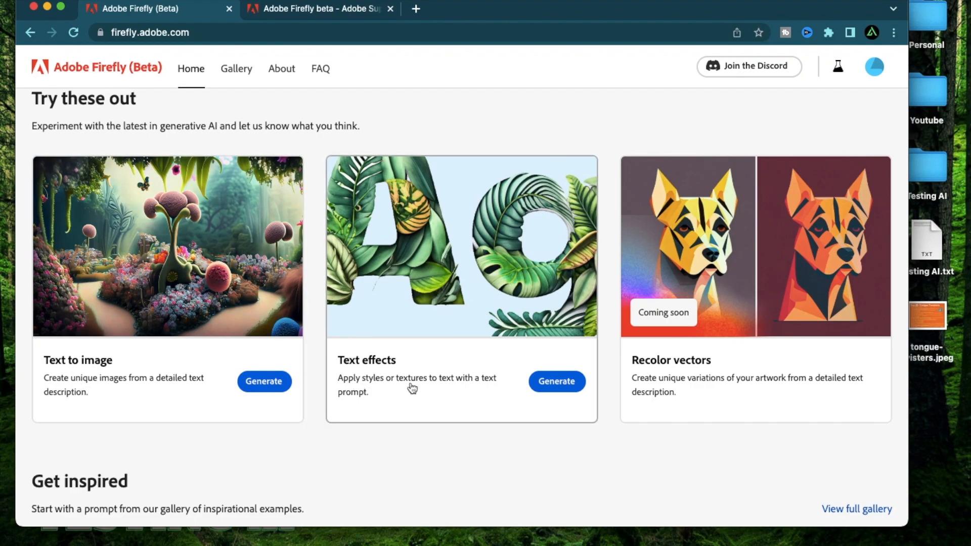
pyautogui.moveTo(731, 335)
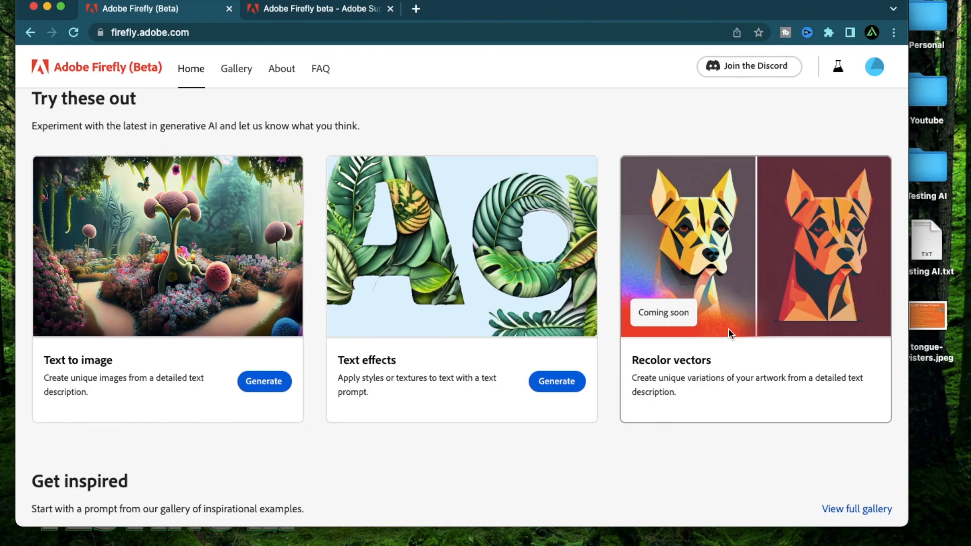
pyautogui.moveTo(122, 68)
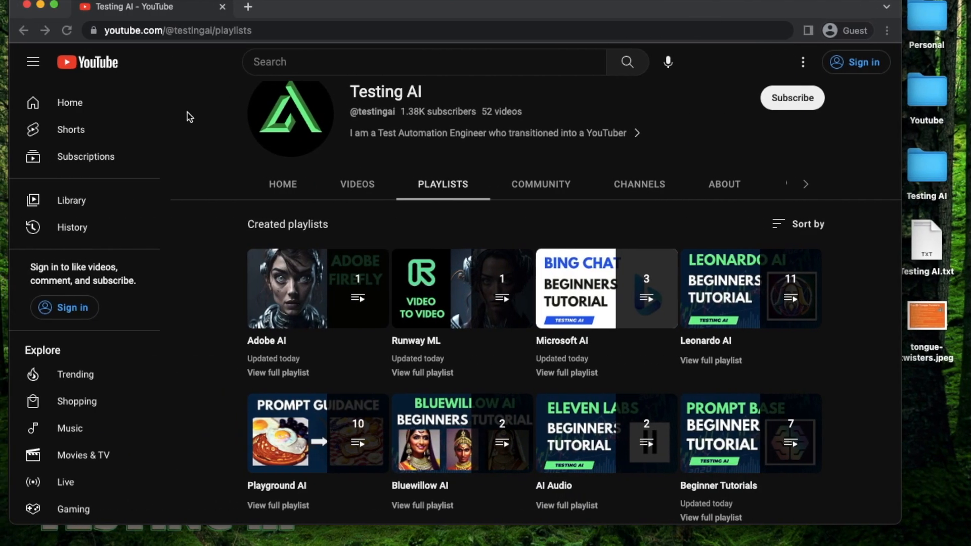
pyautogui.moveTo(267, 353)
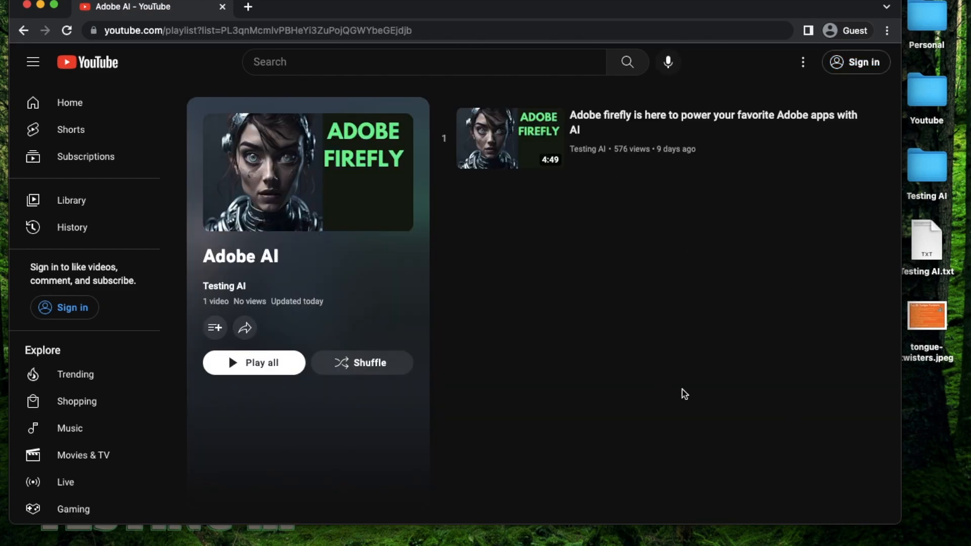
pyautogui.moveTo(613, 202)
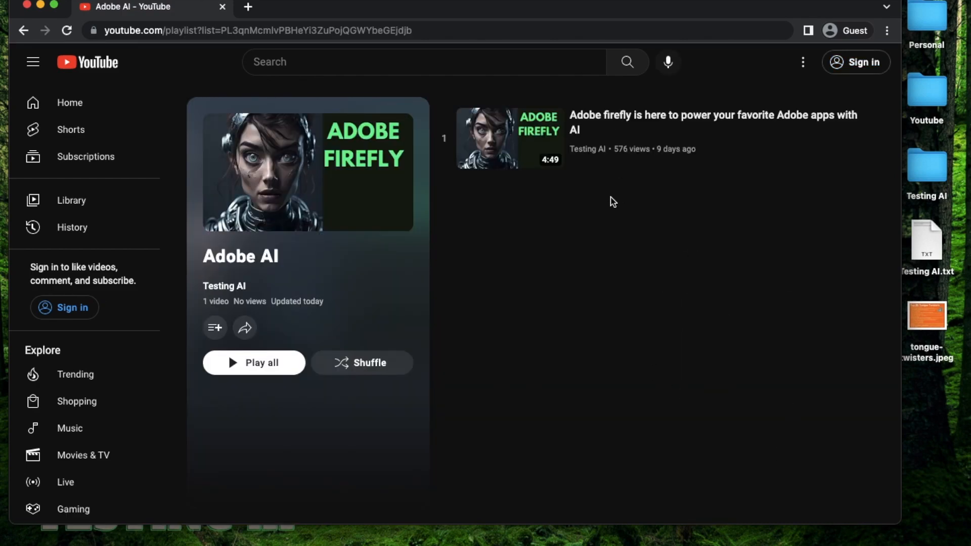
pyautogui.moveTo(568, 304)
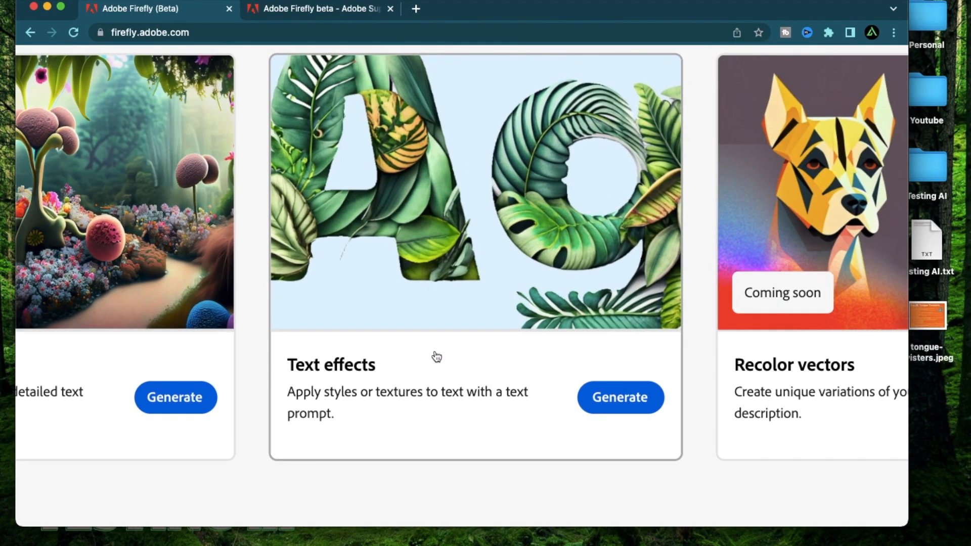
pyautogui.moveTo(547, 313)
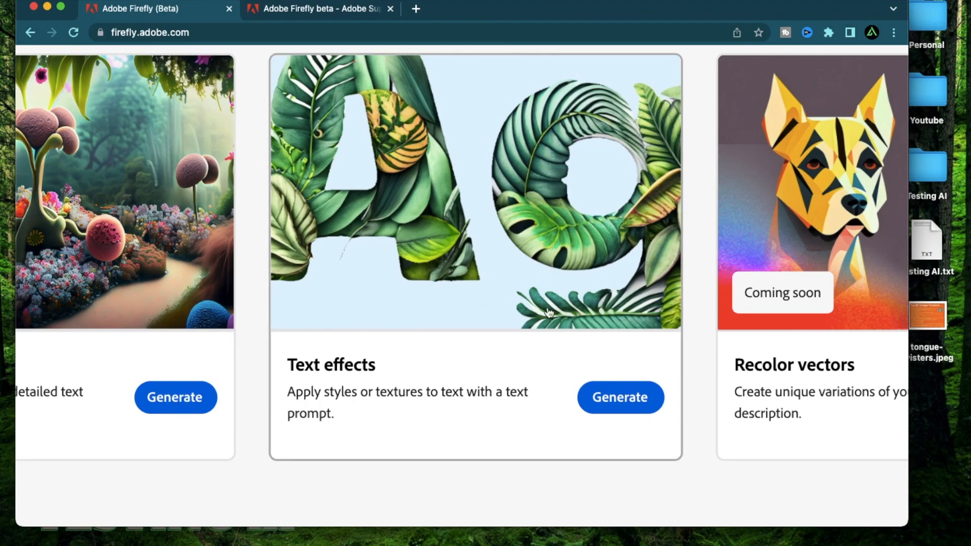
pyautogui.moveTo(335, 317)
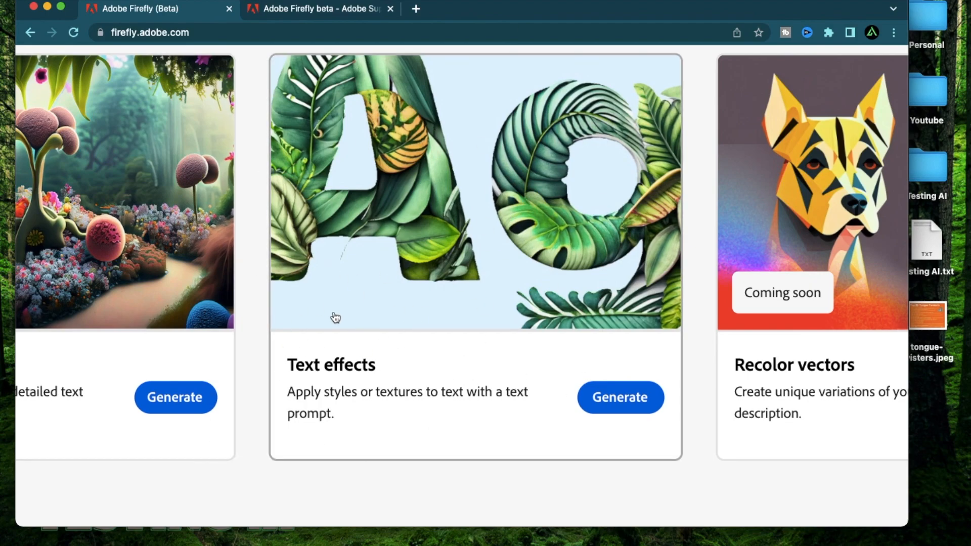
pyautogui.scroll(3)
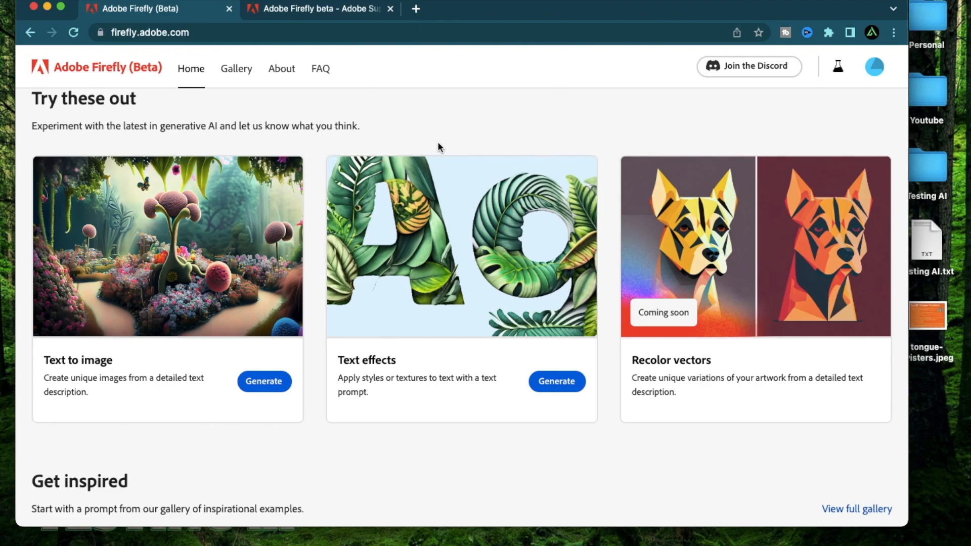
pyautogui.moveTo(335, 126)
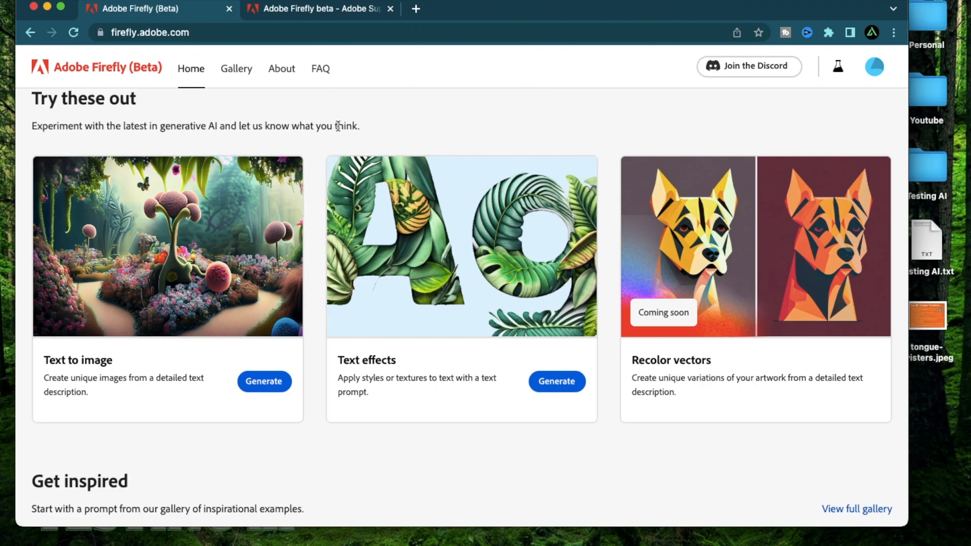
pyautogui.moveTo(359, 140)
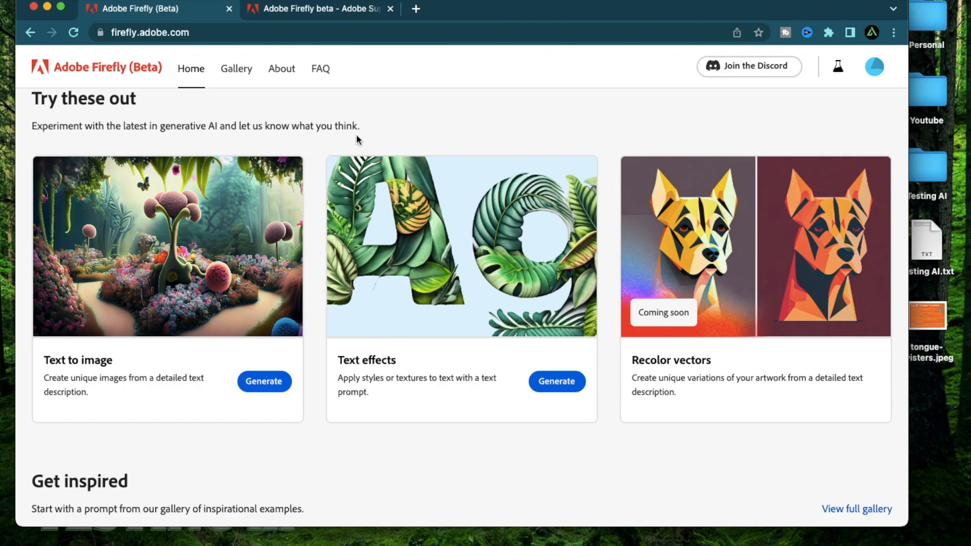
pyautogui.scroll(-3)
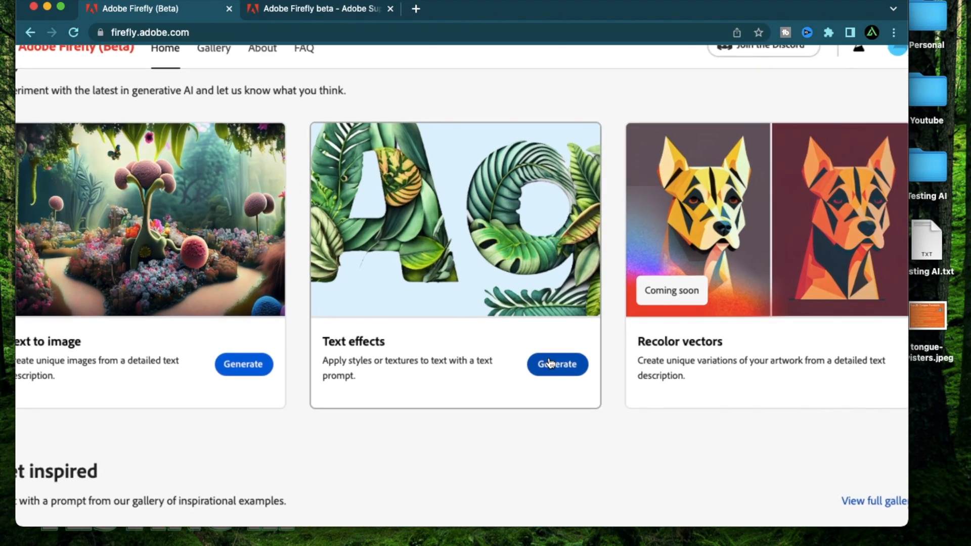
pyautogui.scroll(-3)
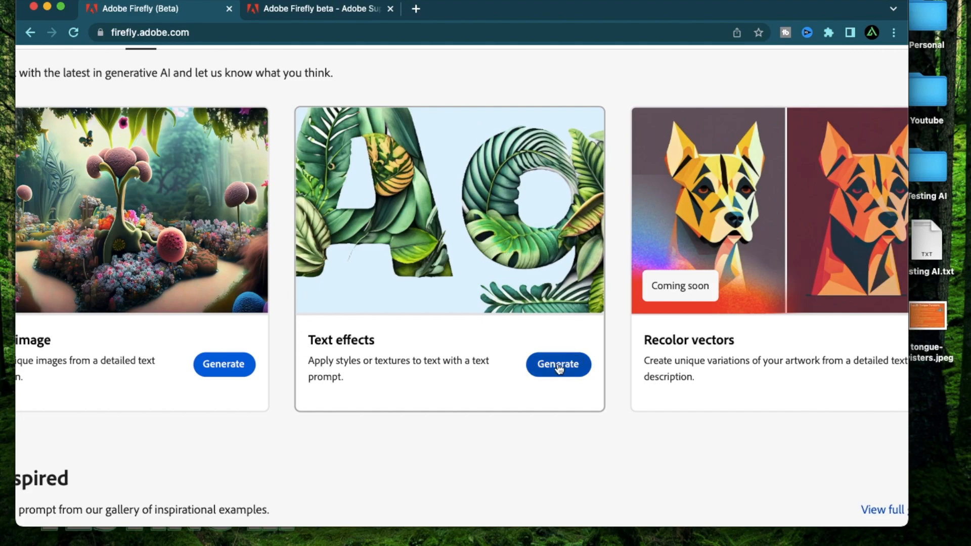
# Enter the Text effects generator and browse down the gallery of styled sample letters
pyautogui.click(556, 364)
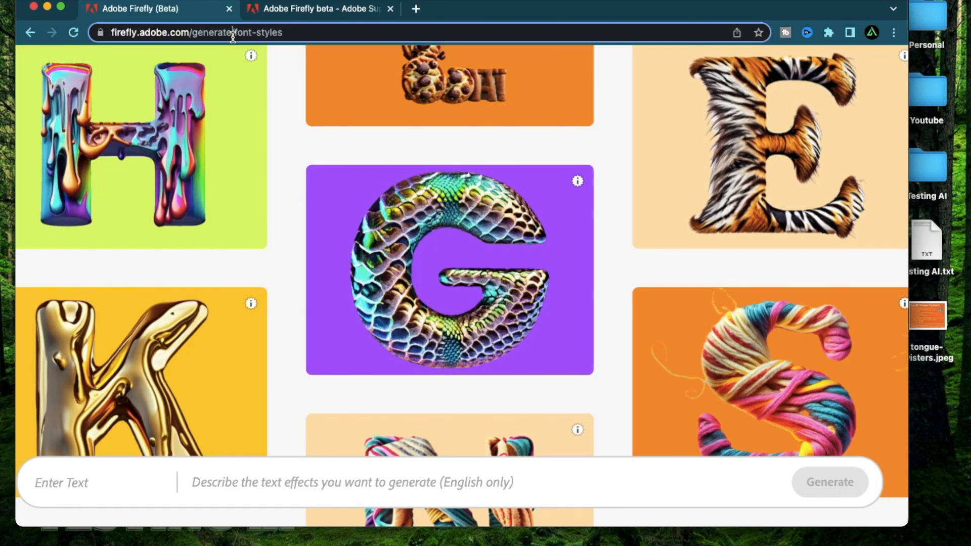
pyautogui.scroll(-3)
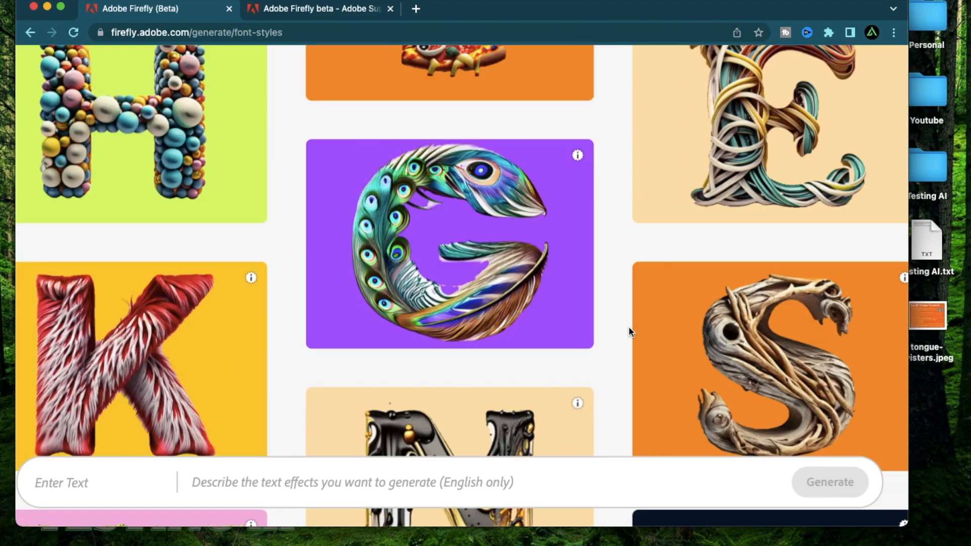
pyautogui.scroll(-3)
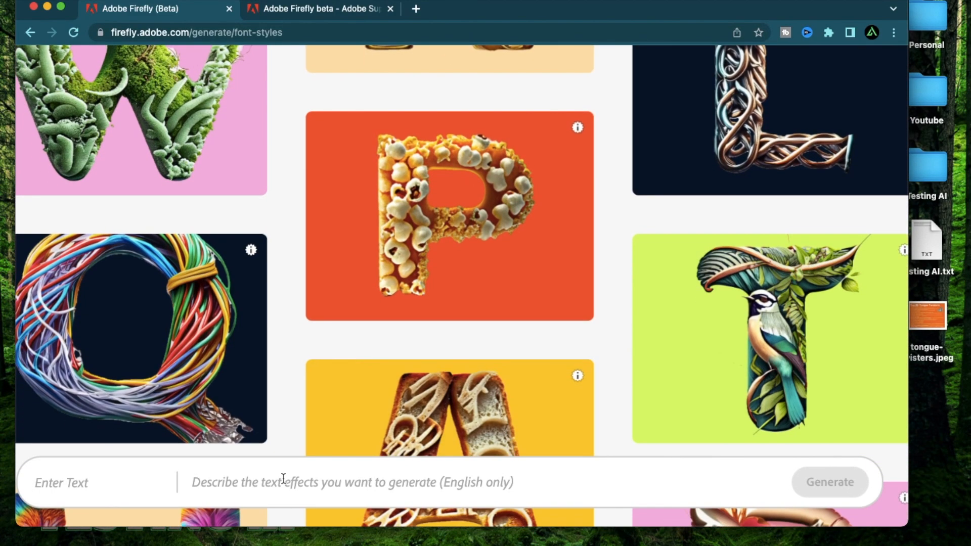
pyautogui.scroll(-3)
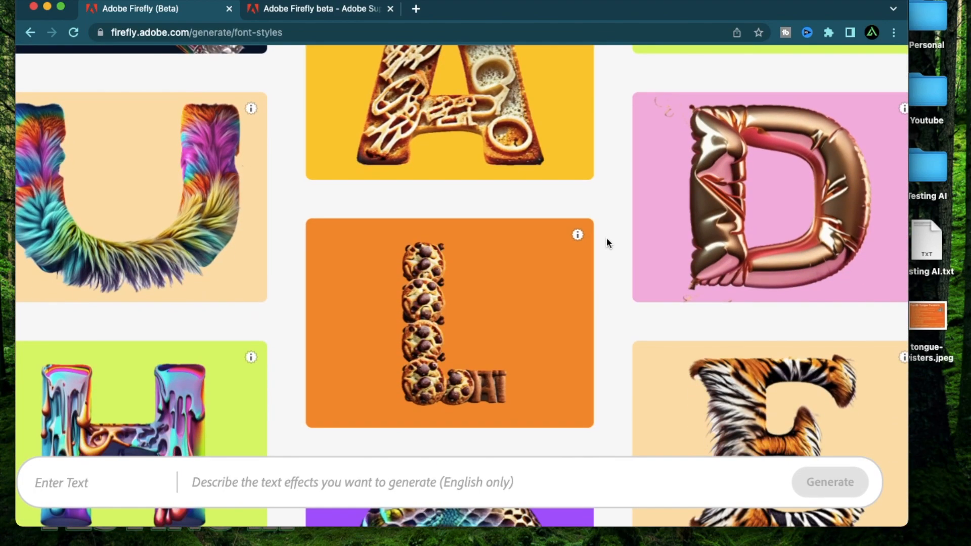
pyautogui.scroll(-3)
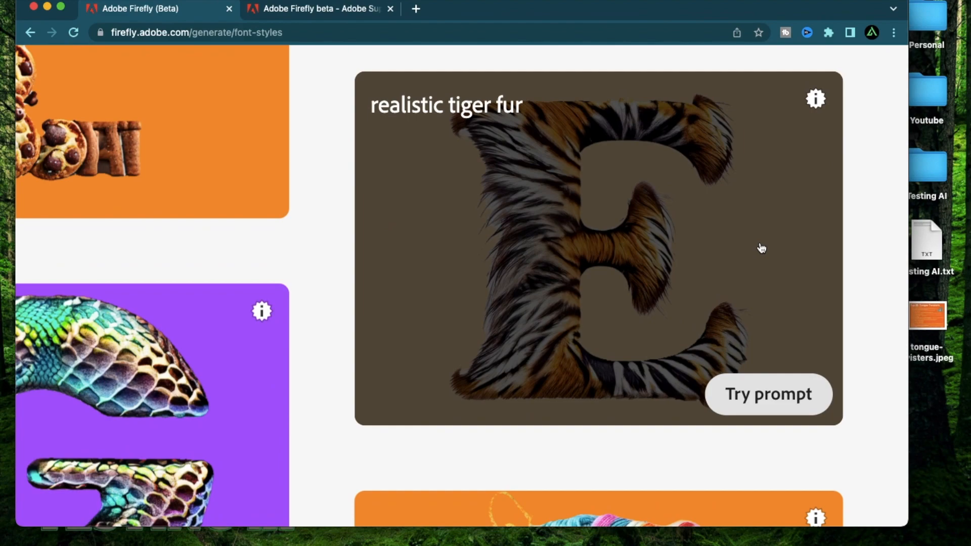
pyautogui.moveTo(415, 137)
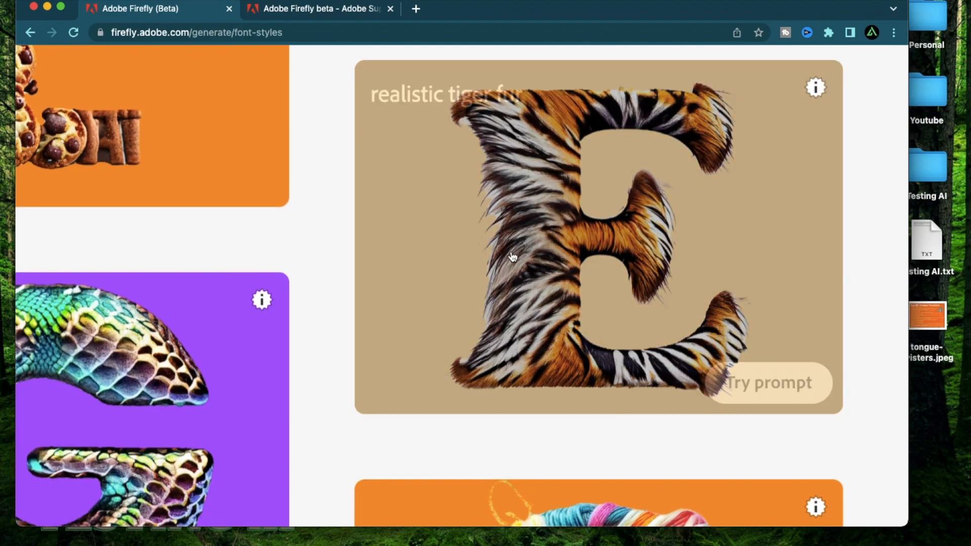
pyautogui.moveTo(327, 229)
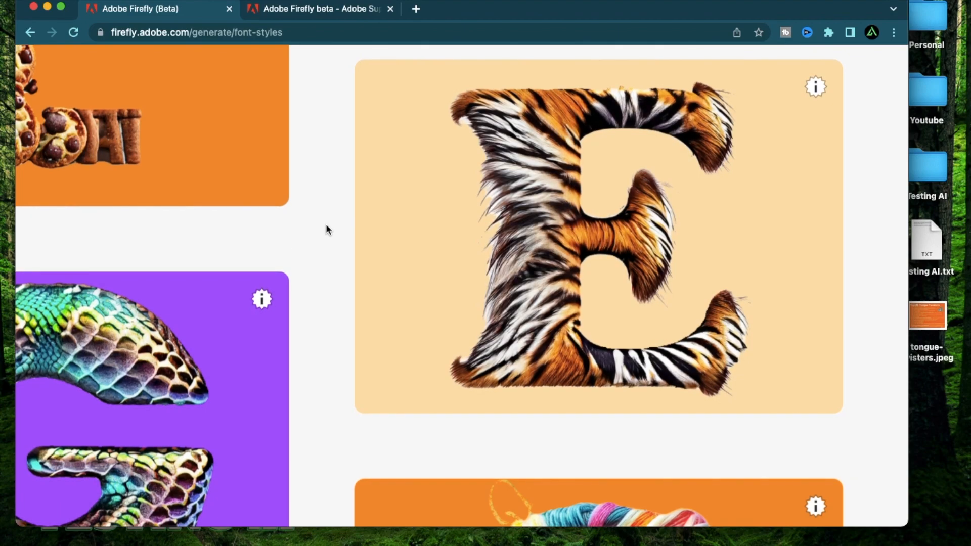
pyautogui.moveTo(625, 252)
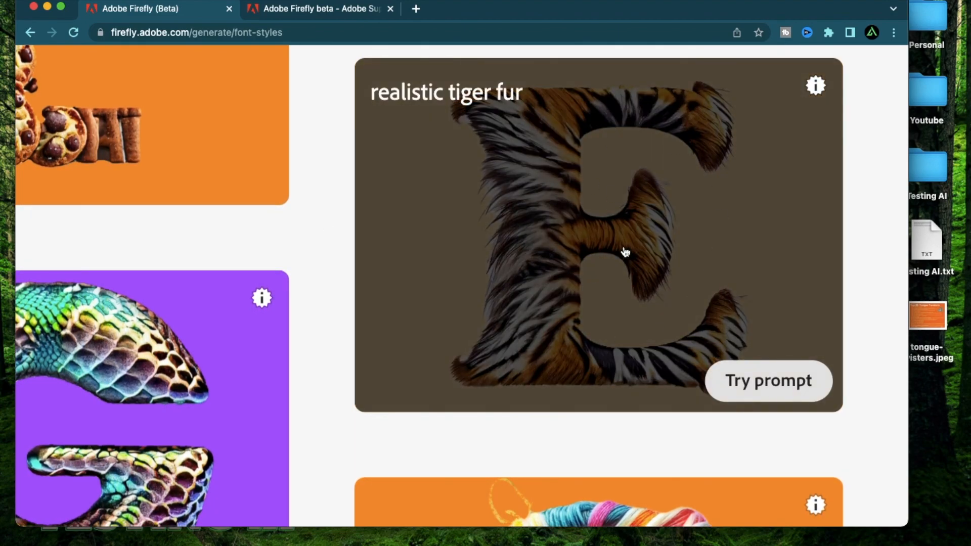
pyautogui.moveTo(449, 260)
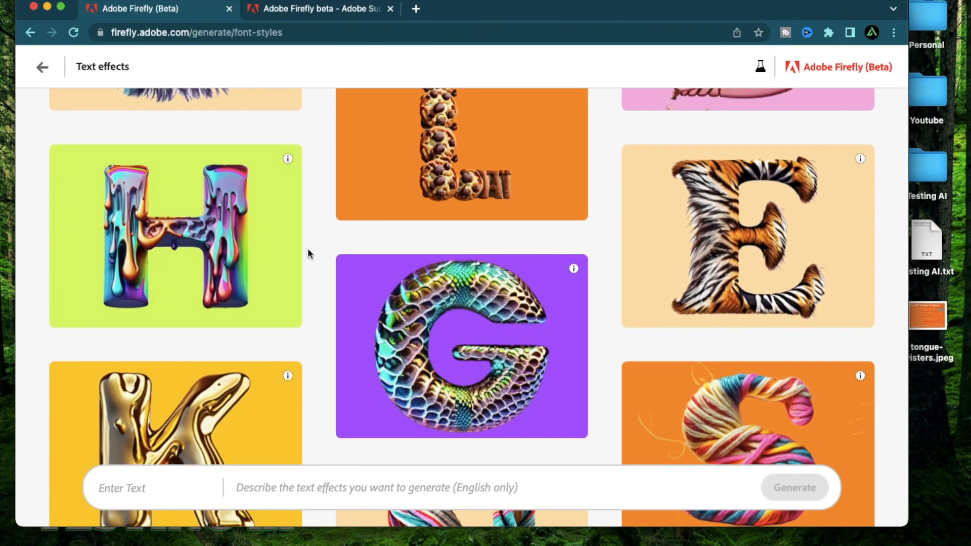
pyautogui.scroll(-3)
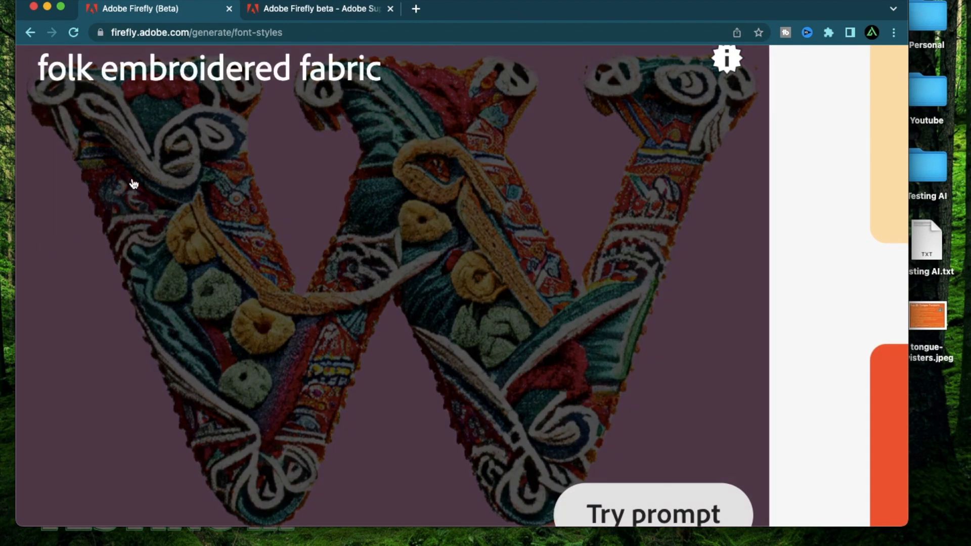
pyautogui.moveTo(764, 260)
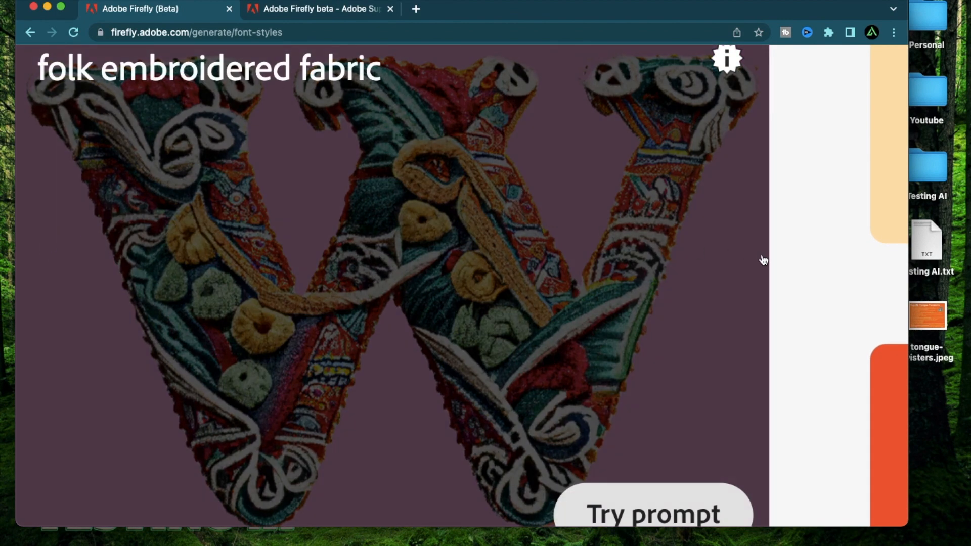
# Continue through the sample letter gallery until the mossy W style appears
pyautogui.scroll(-3)
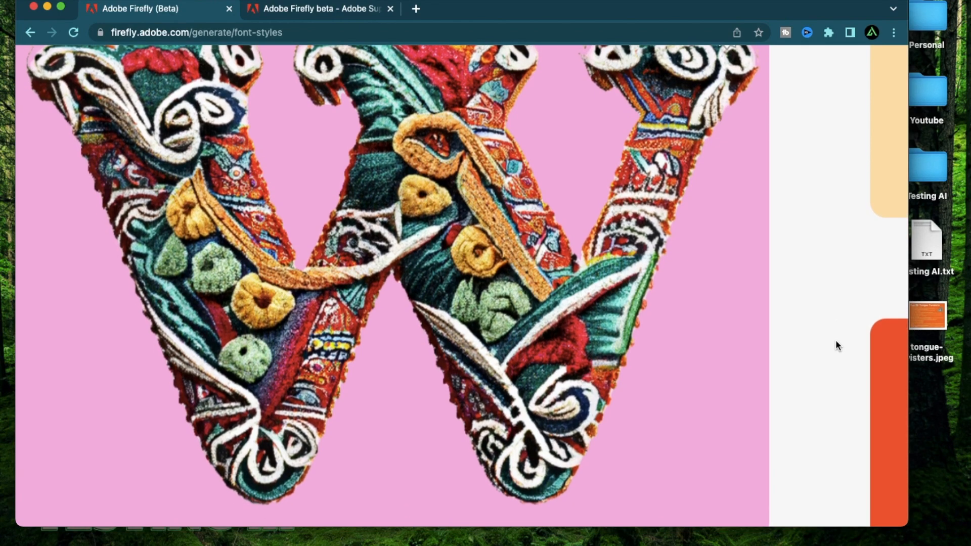
pyautogui.scroll(3)
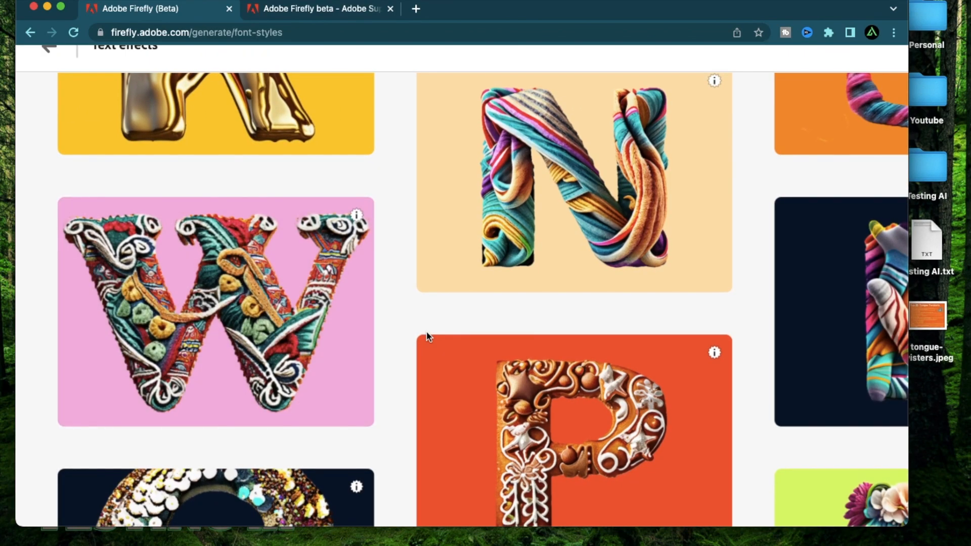
pyautogui.scroll(-3)
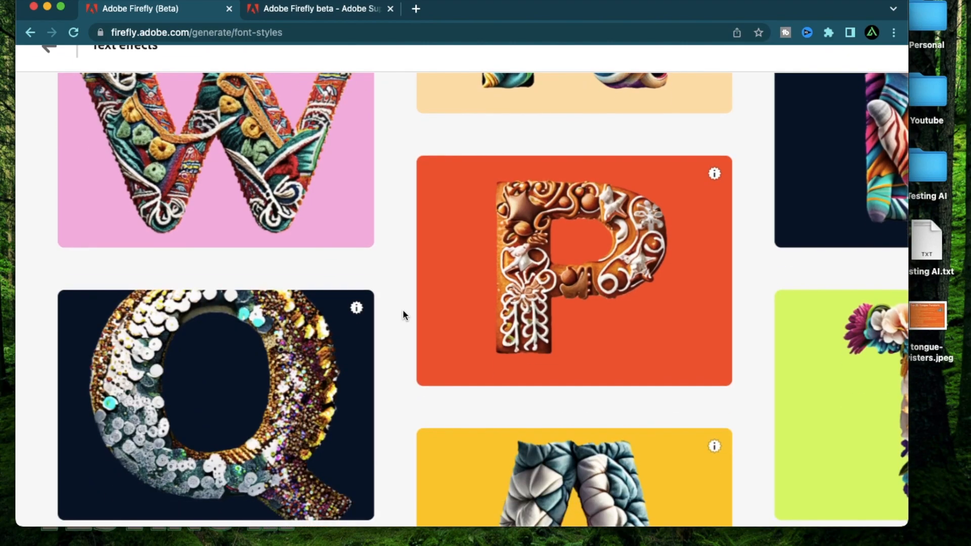
pyautogui.scroll(-3)
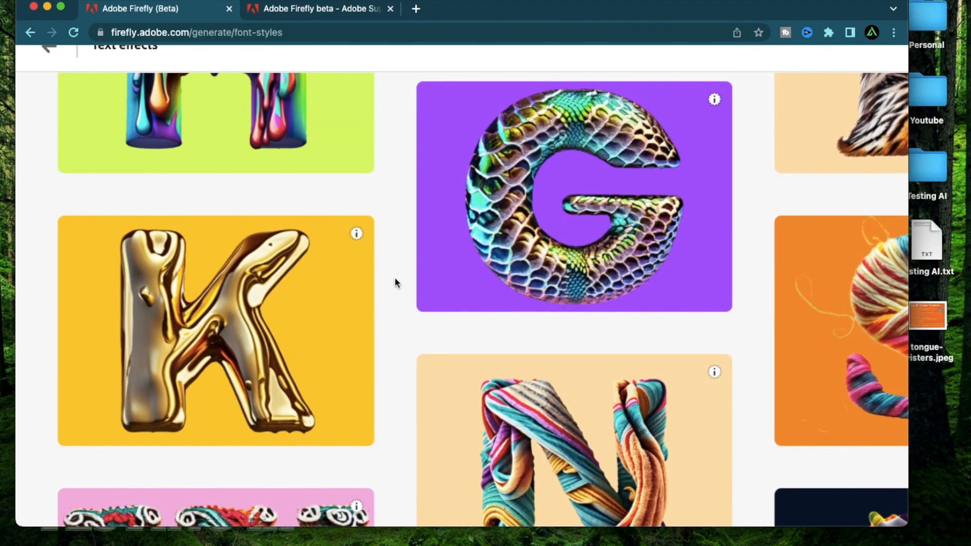
pyautogui.scroll(-3)
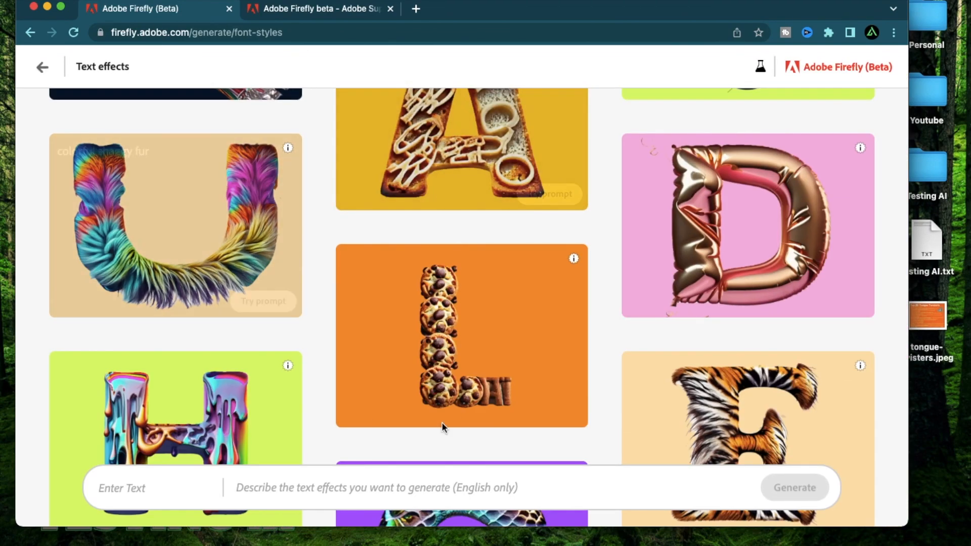
pyautogui.scroll(-3)
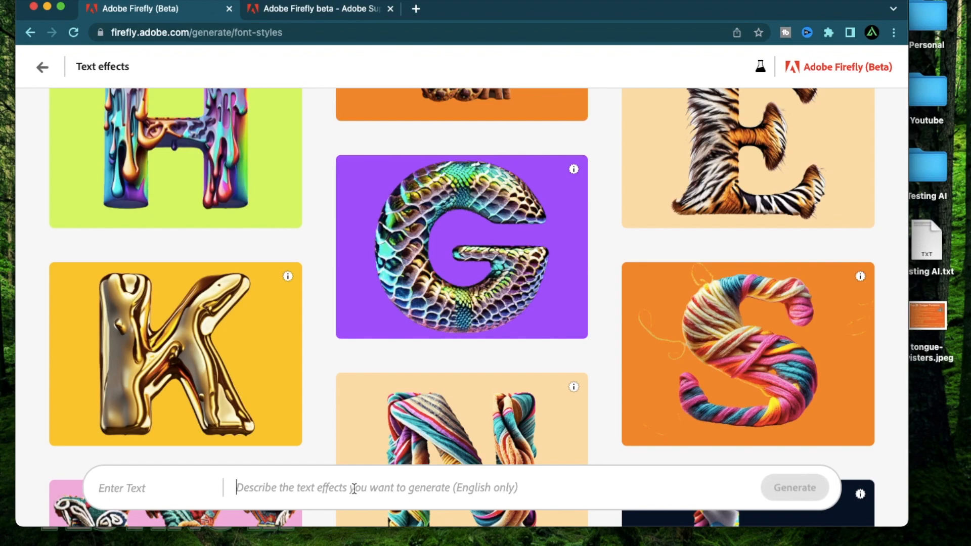
pyautogui.scroll(-3)
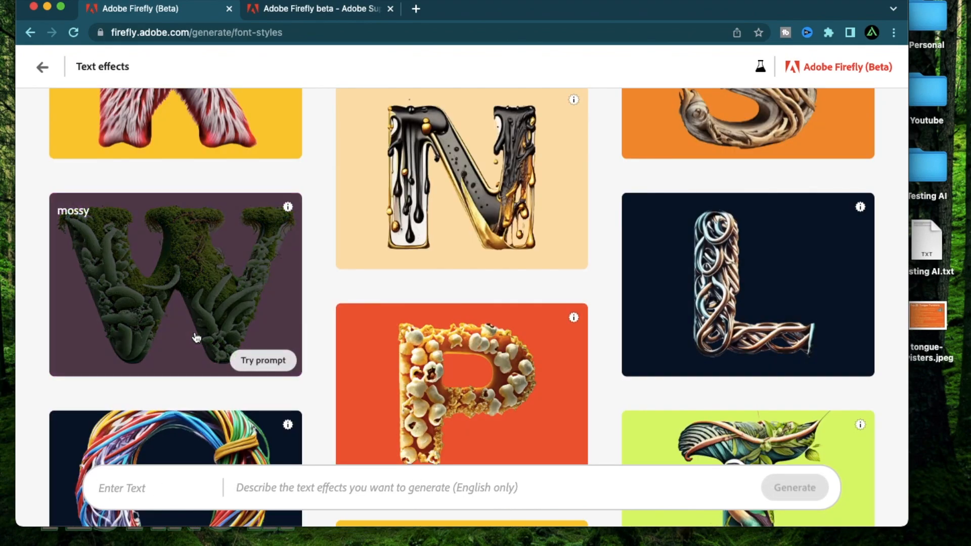
pyautogui.moveTo(263, 360)
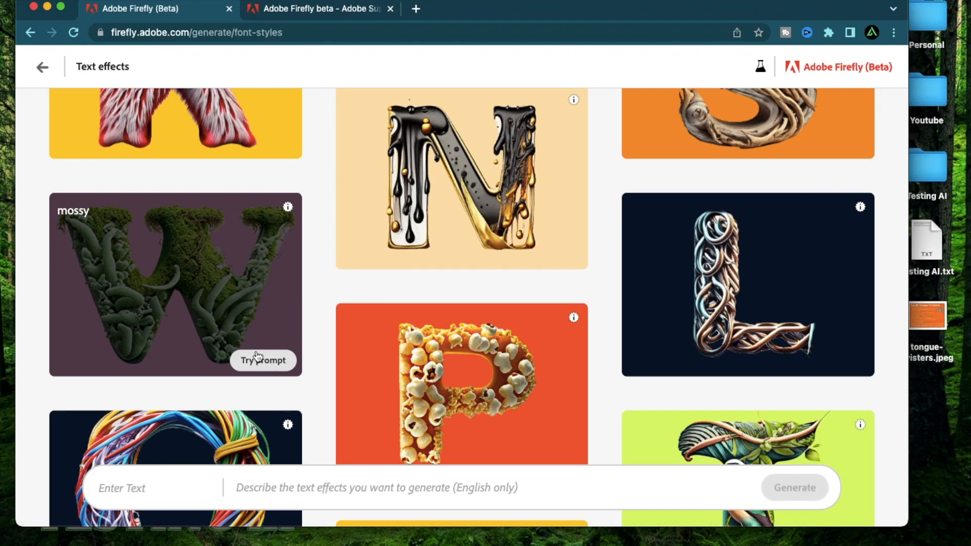
# Render Firefly with the mossy sample prompt and switch among its generated thumbnail variations
pyautogui.click(263, 360)
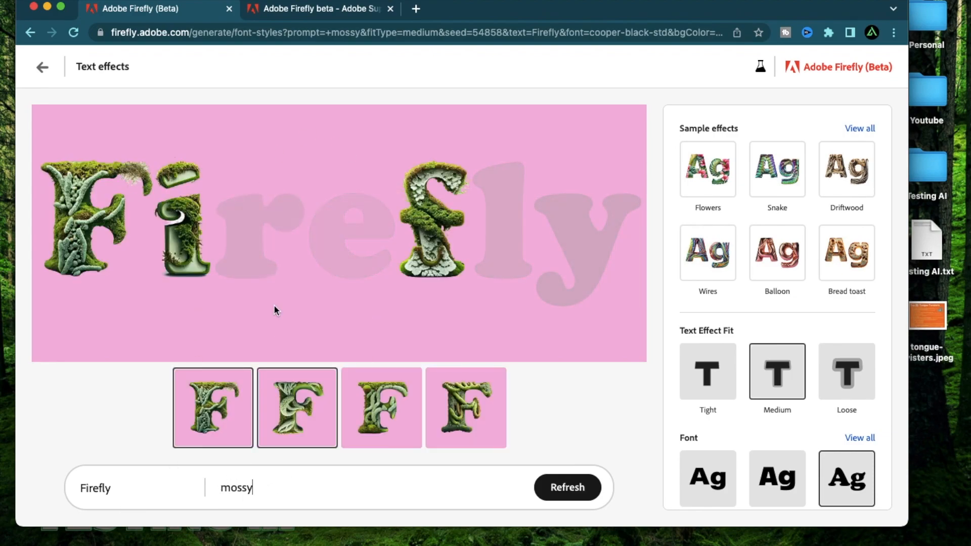
pyautogui.click(213, 408)
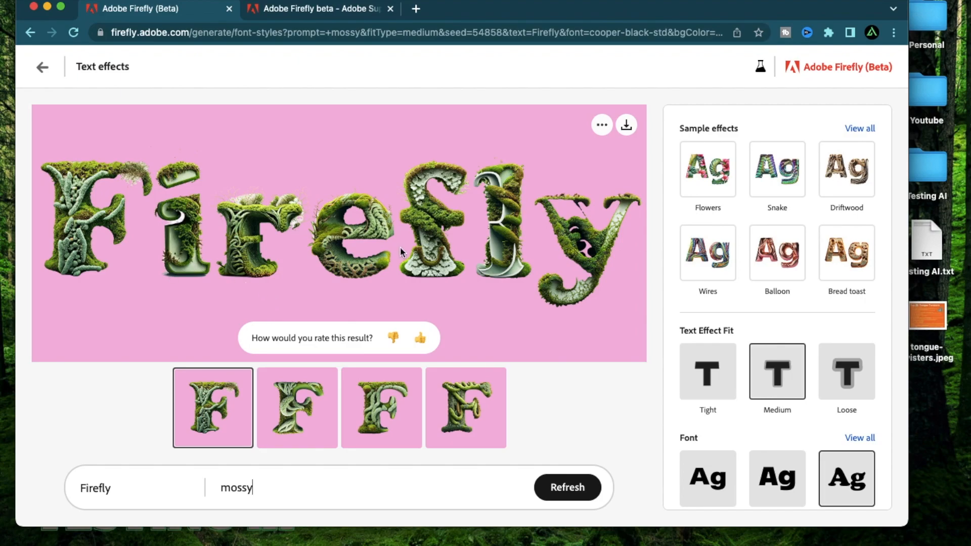
pyautogui.moveTo(309, 225)
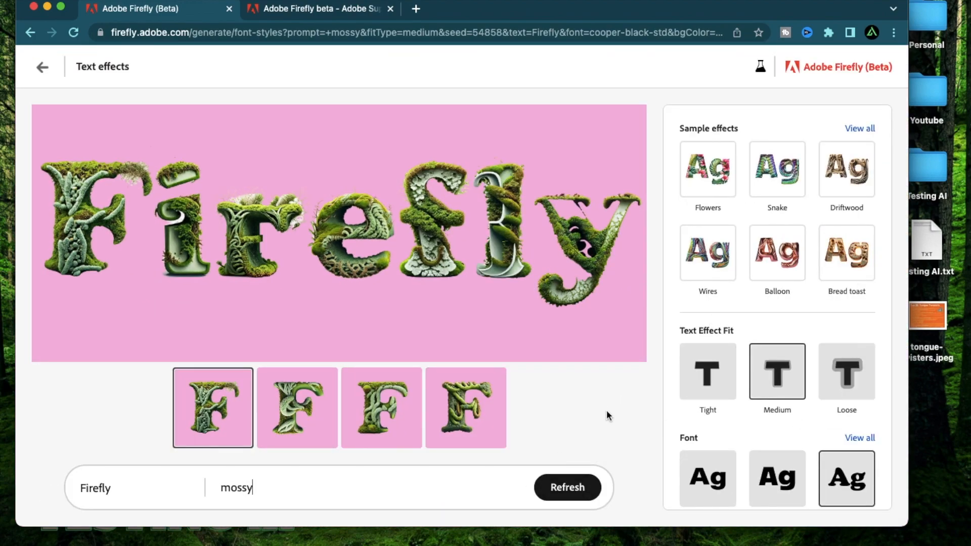
pyautogui.moveTo(873, 446)
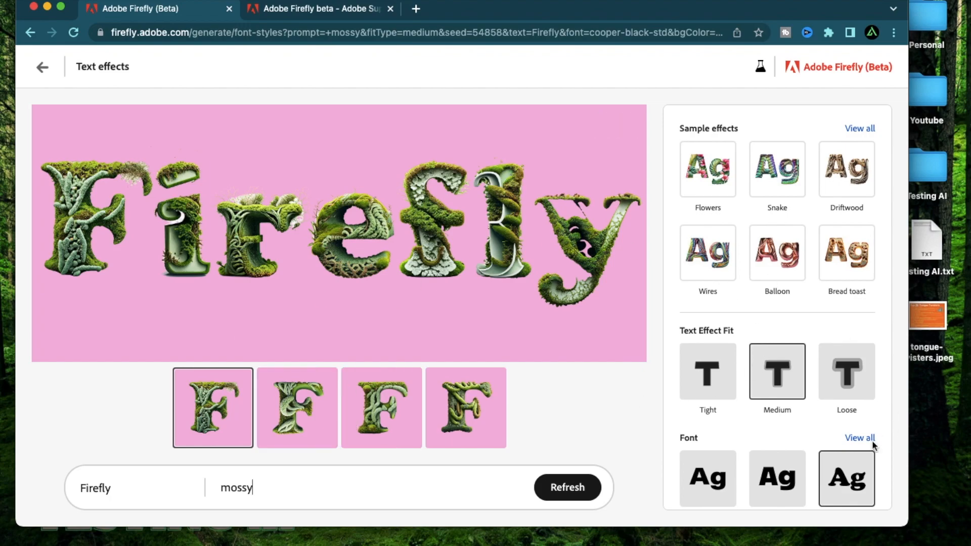
pyautogui.scroll(-3)
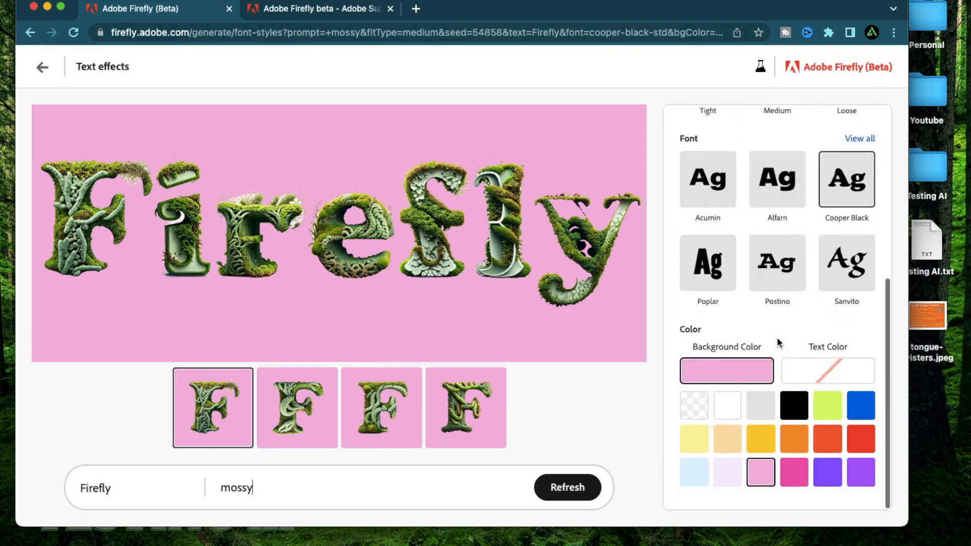
pyautogui.scroll(3)
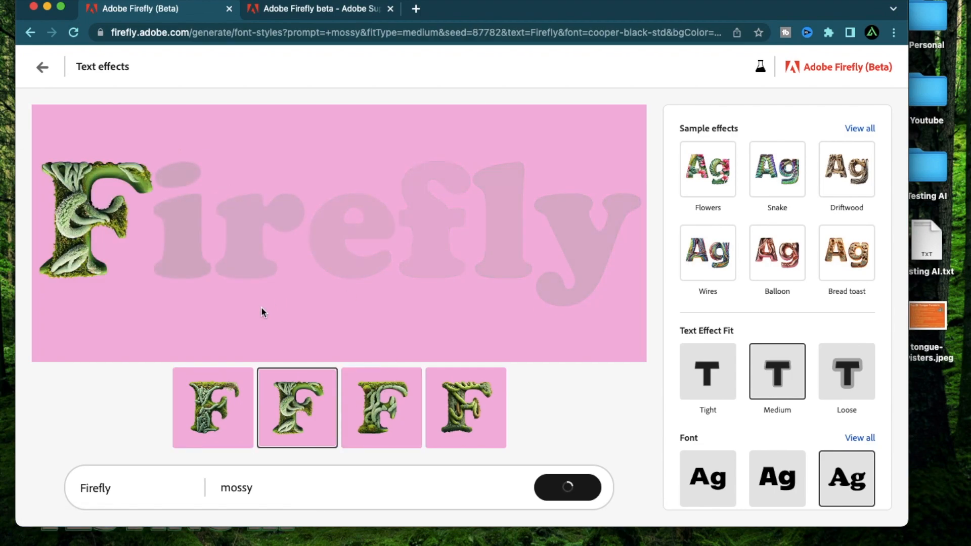
pyautogui.moveTo(105, 540)
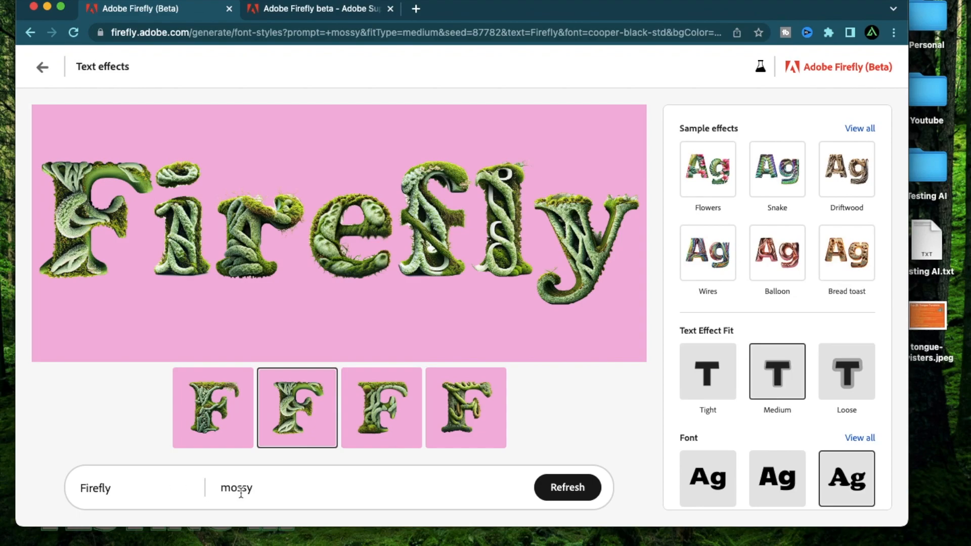
pyautogui.click(567, 488)
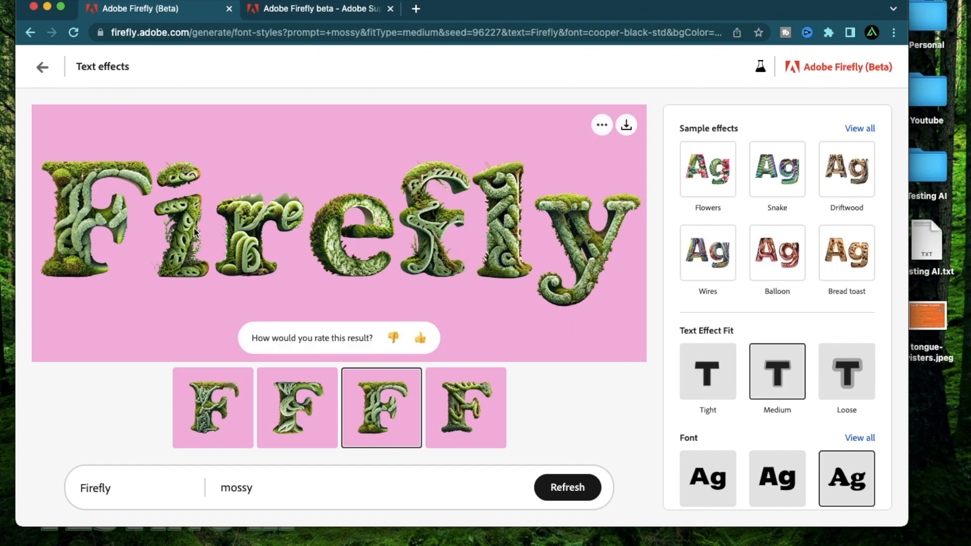
pyautogui.scroll(-3)
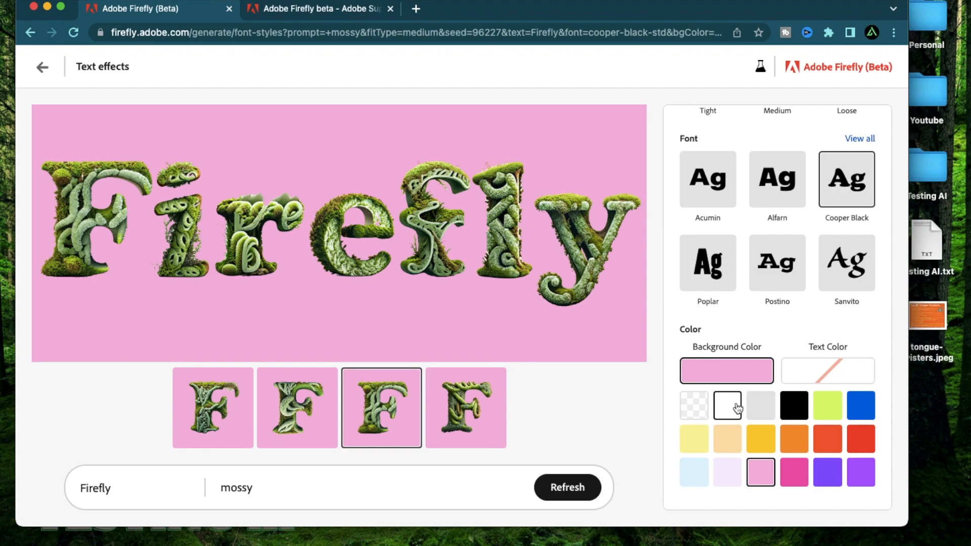
# Try a white background, return to the second mossy variation and set the background transparent
pyautogui.click(728, 405)
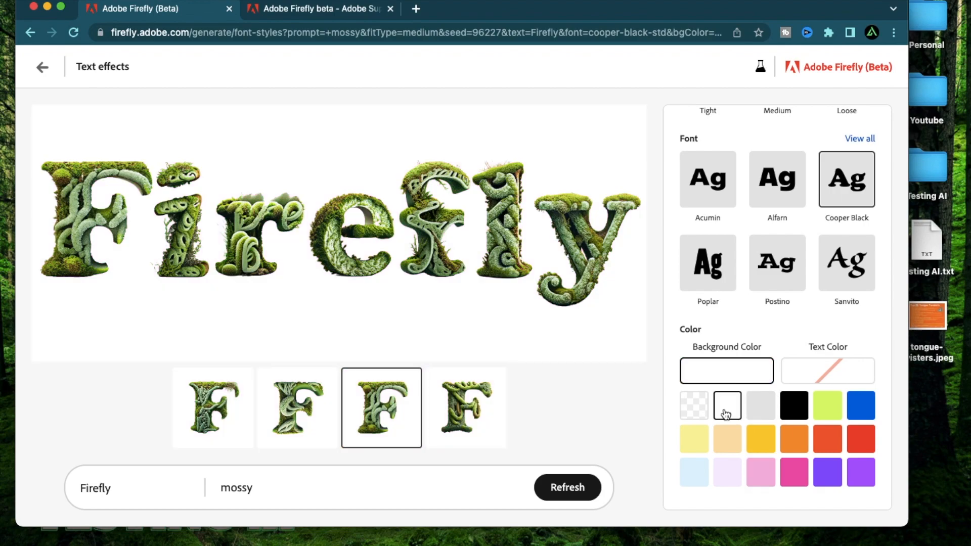
pyautogui.moveTo(607, 249)
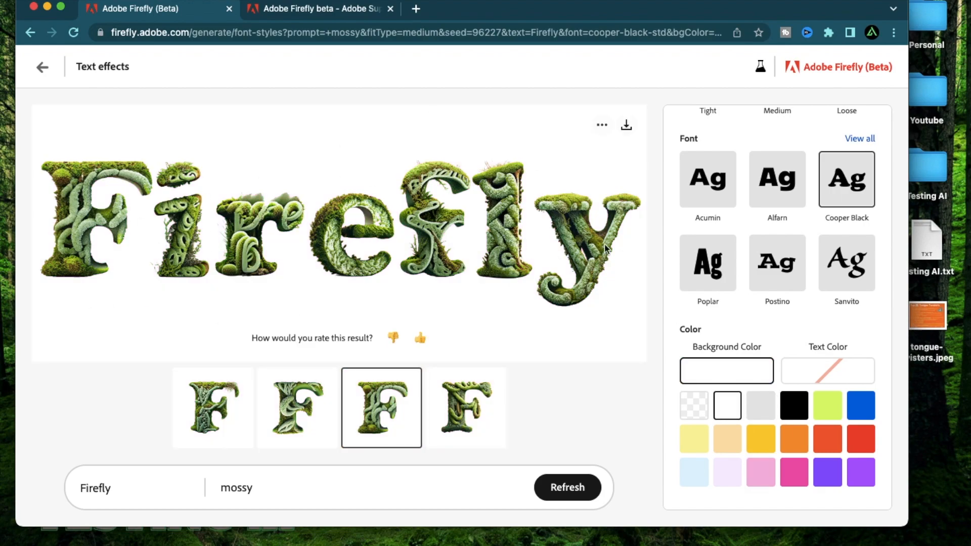
pyautogui.click(296, 408)
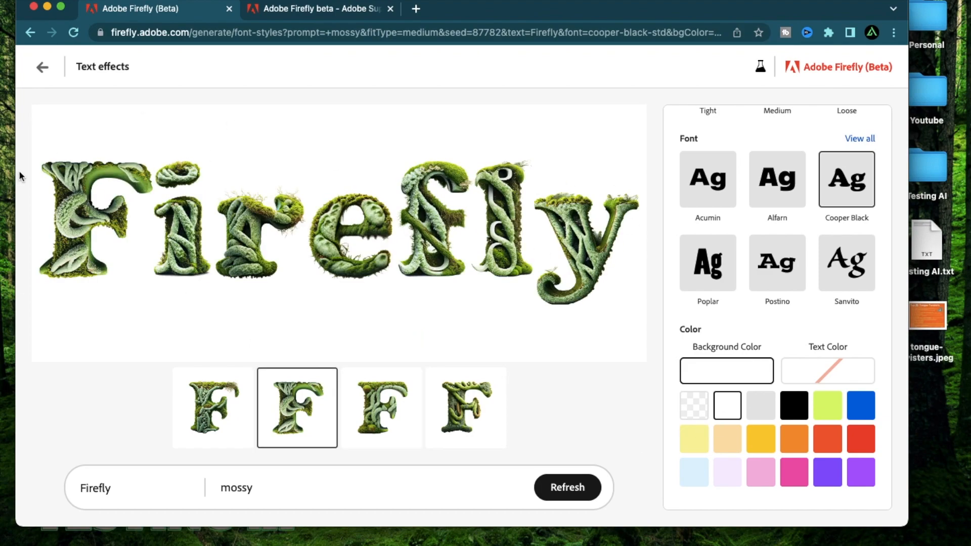
pyautogui.moveTo(462, 211)
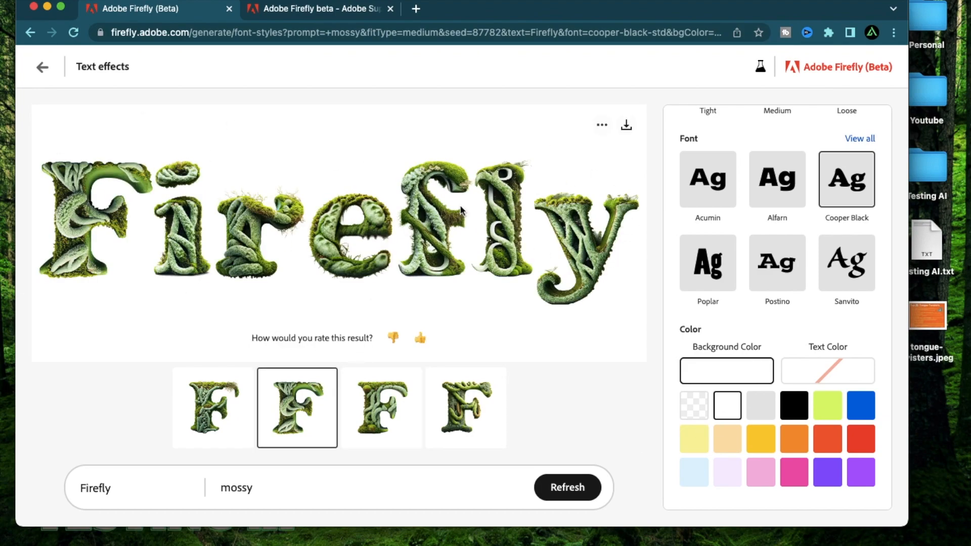
pyautogui.click(694, 405)
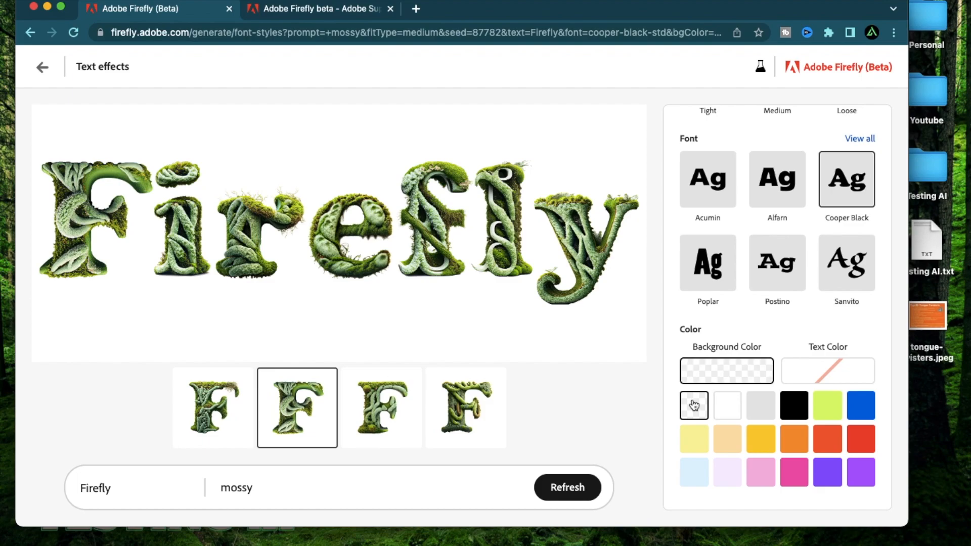
pyautogui.click(694, 406)
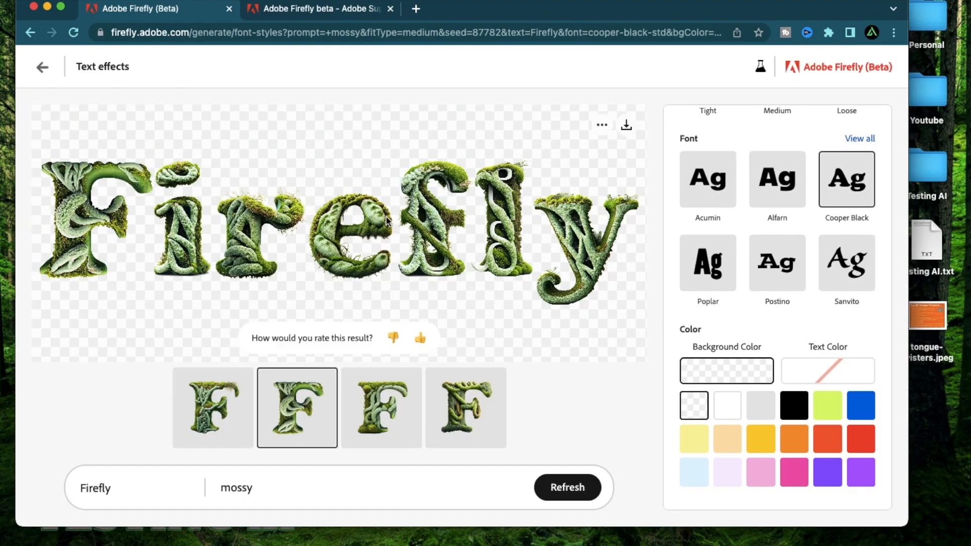
pyautogui.moveTo(628, 143)
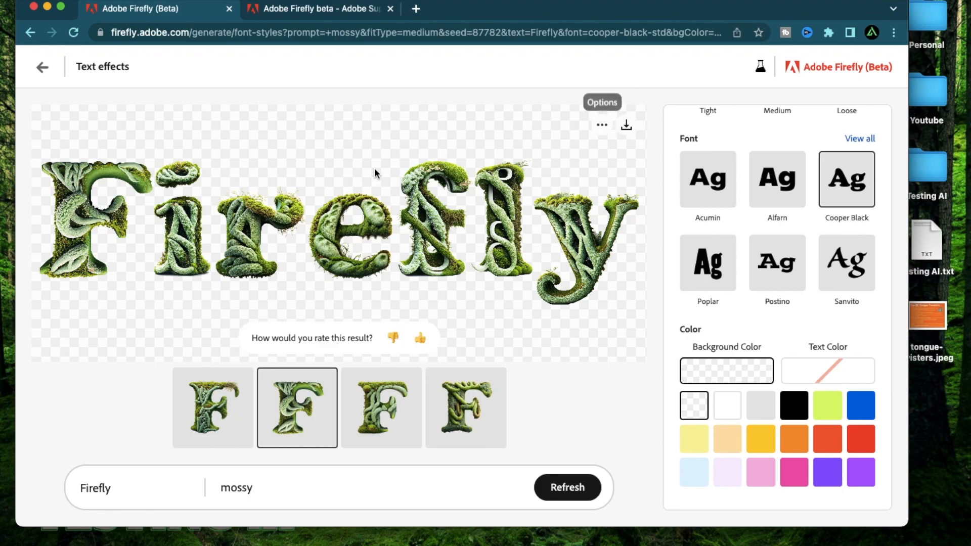
pyautogui.moveTo(399, 185)
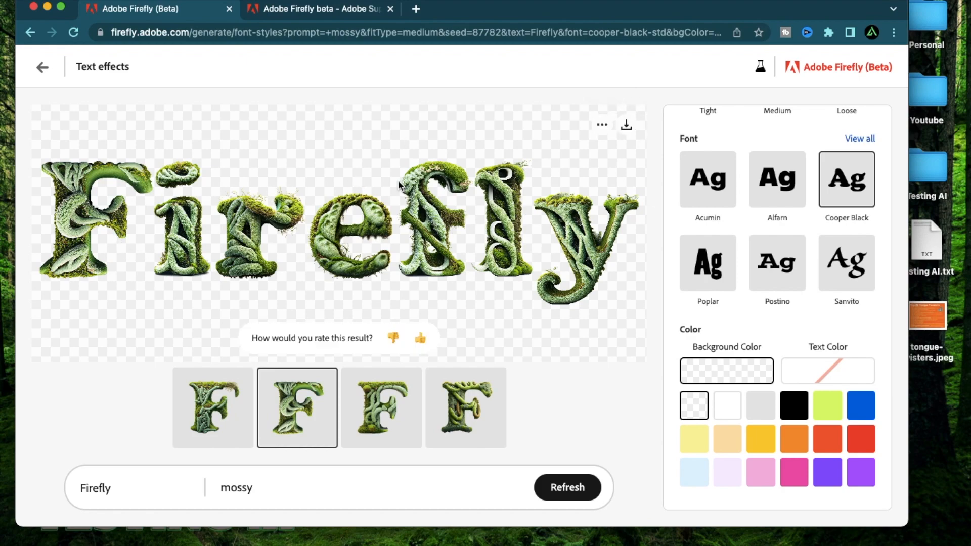
pyautogui.moveTo(140, 327)
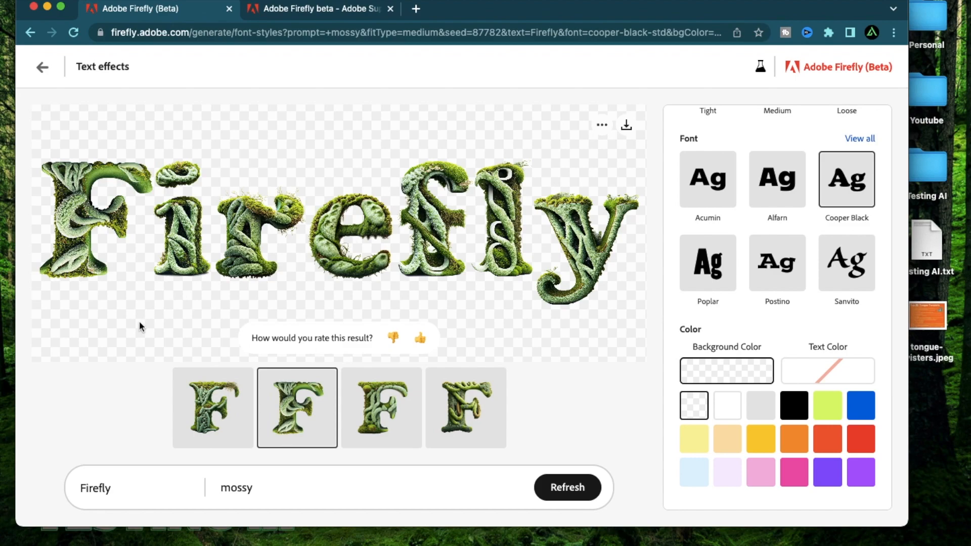
pyautogui.moveTo(590, 316)
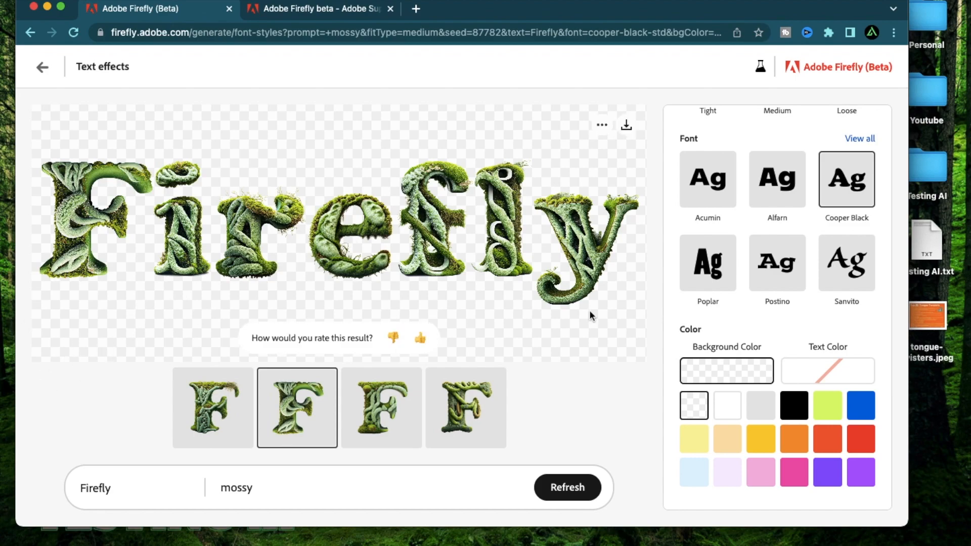
pyautogui.moveTo(341, 272)
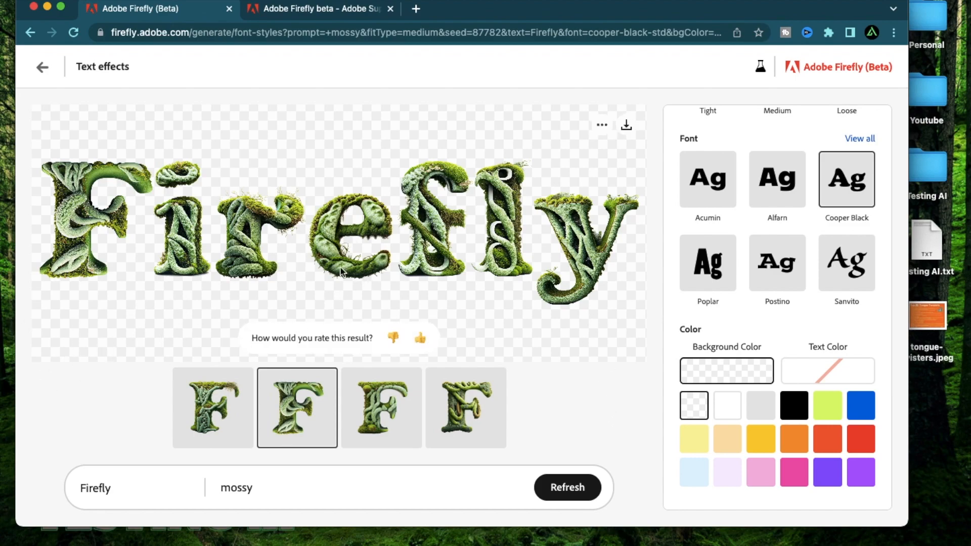
pyautogui.moveTo(610, 409)
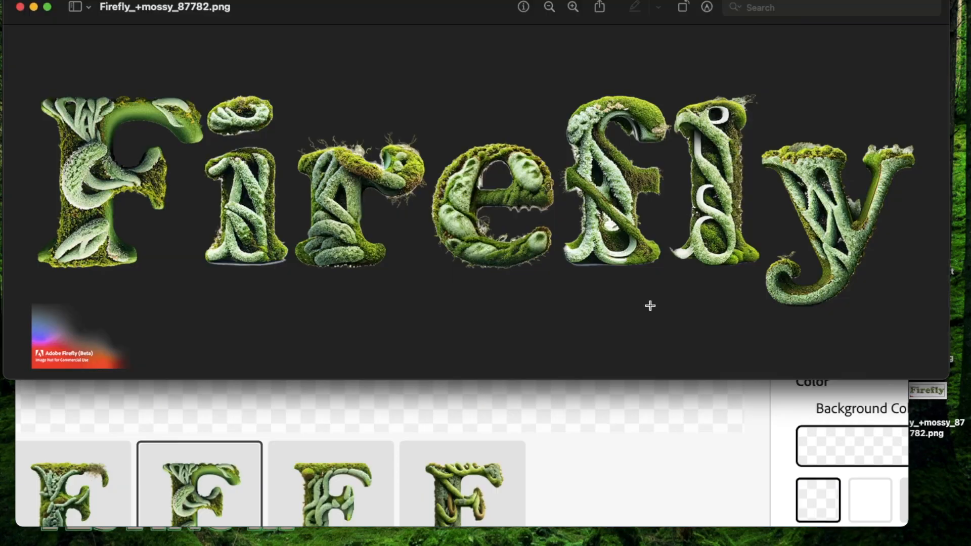
pyautogui.moveTo(857, 355)
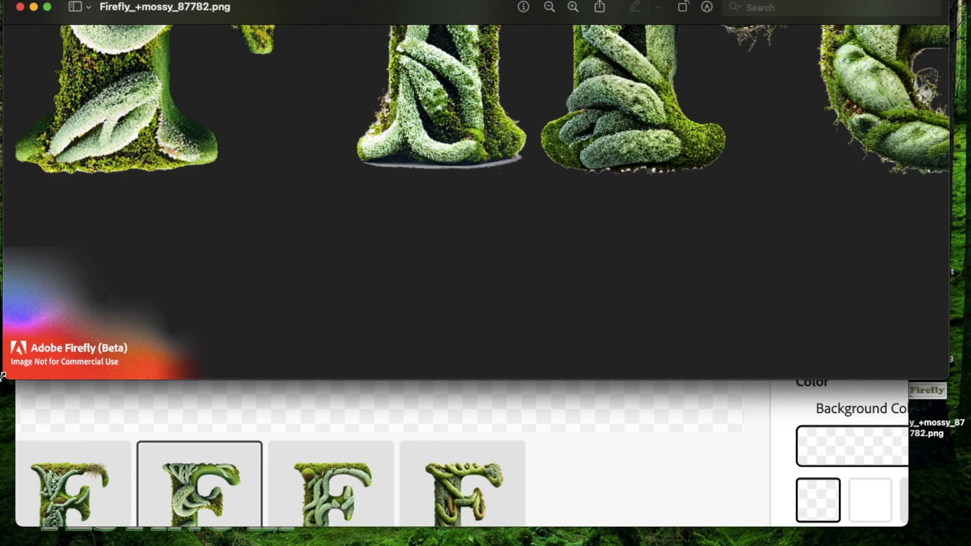
pyautogui.moveTo(229, 236)
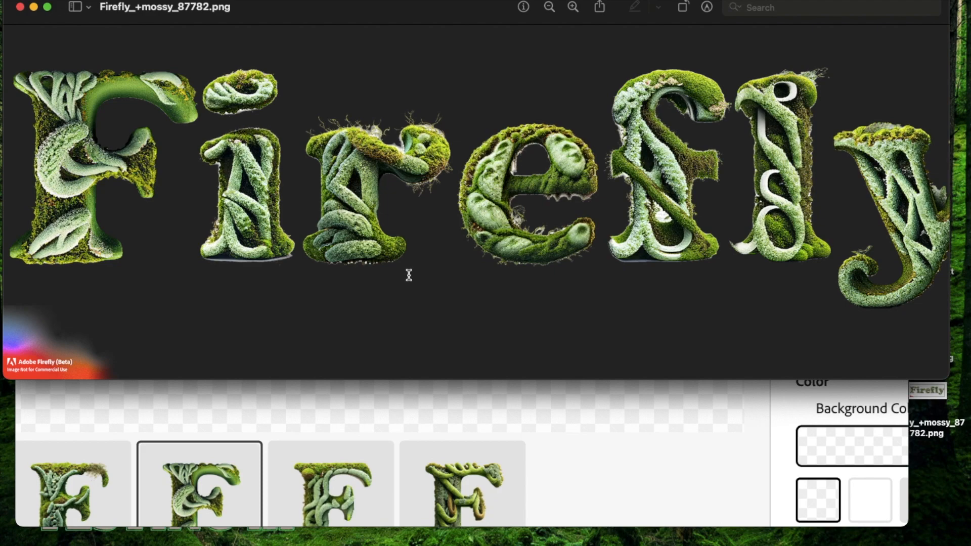
pyautogui.moveTo(467, 352)
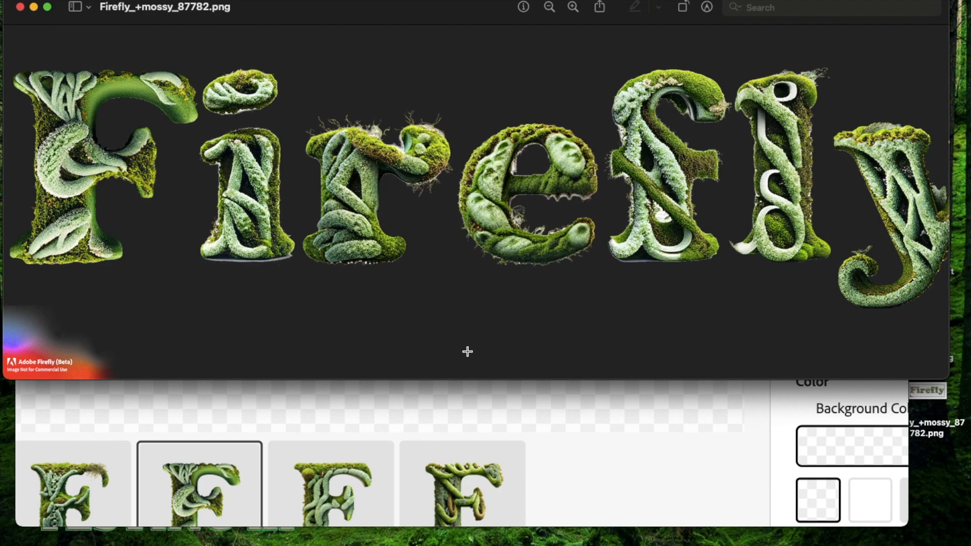
pyautogui.moveTo(506, 327)
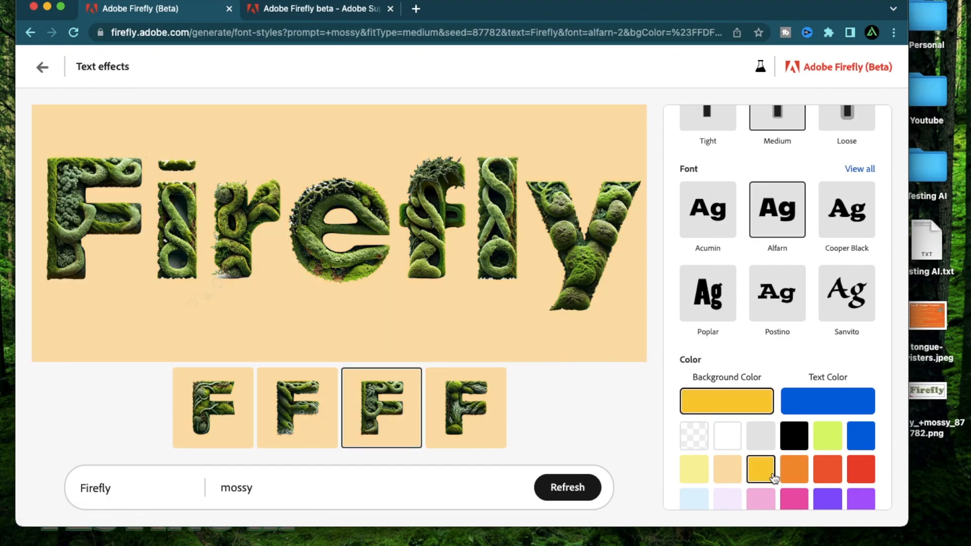
# Give the mossy lettering an orange background and regenerate it in Postino, then Poplar
pyautogui.click(793, 470)
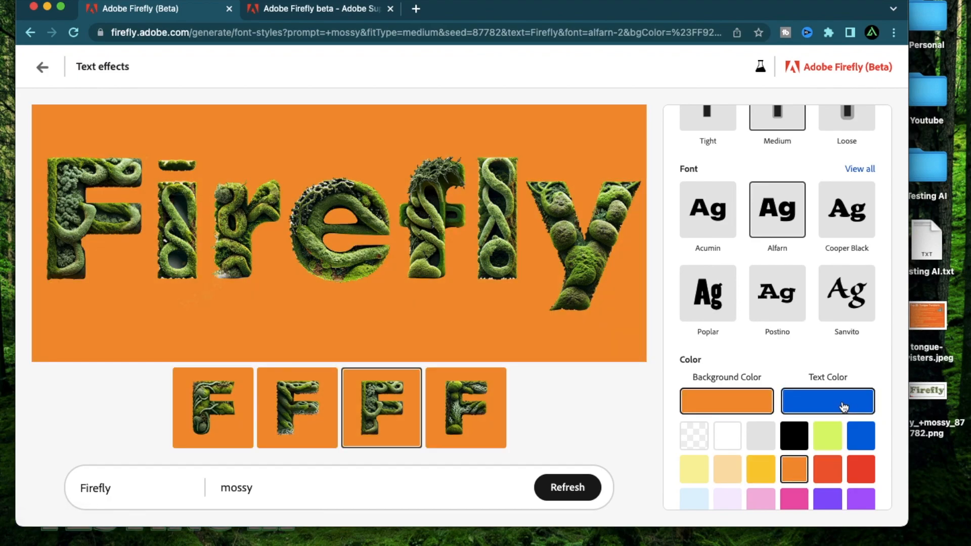
pyautogui.click(777, 293)
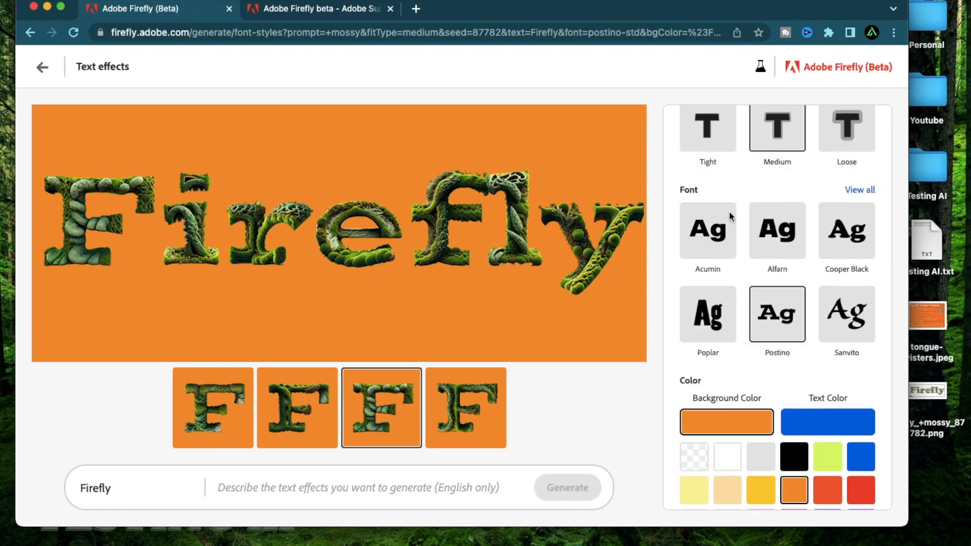
pyautogui.moveTo(742, 296)
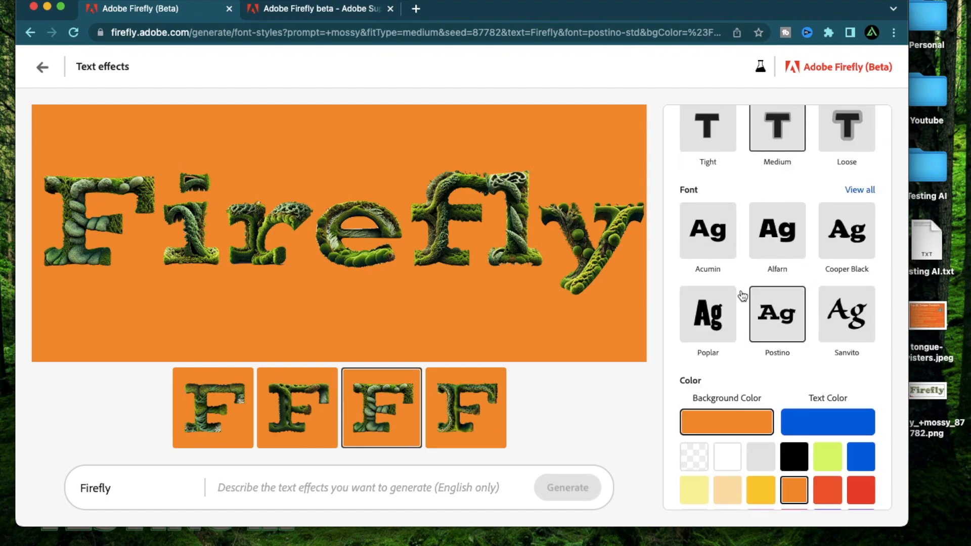
pyautogui.click(707, 315)
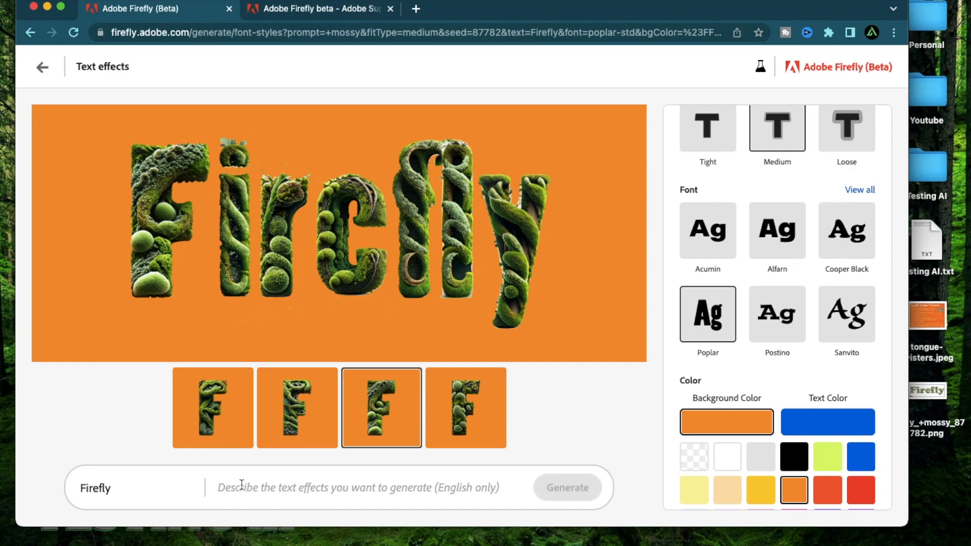
pyautogui.moveTo(846, 251)
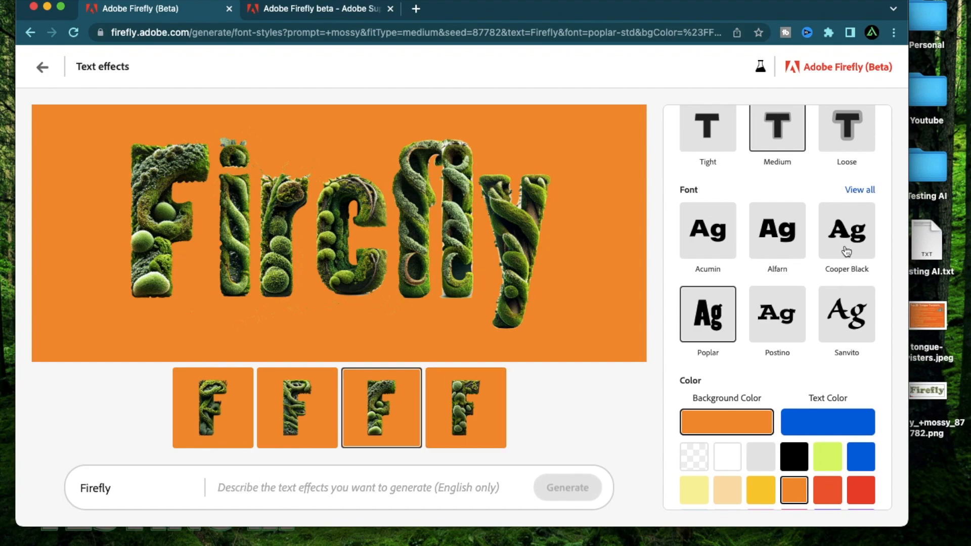
# Try the Cooper Black and Sanvito fonts, settling back on Cooper Black
pyautogui.click(846, 231)
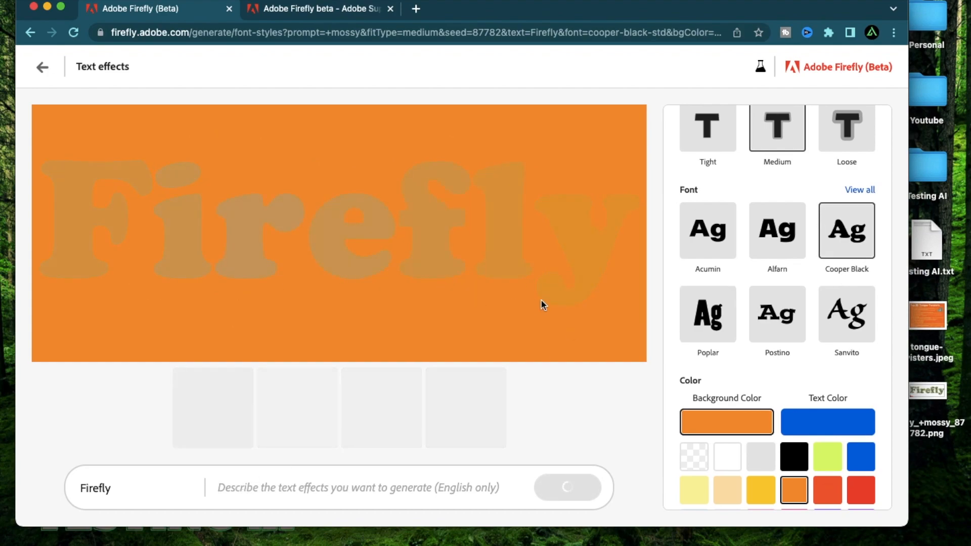
pyautogui.moveTo(423, 360)
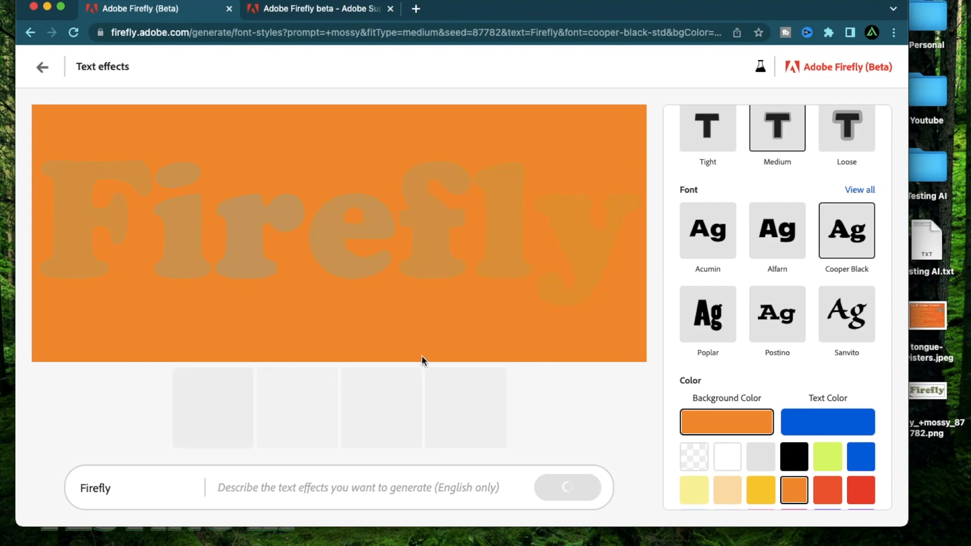
pyautogui.click(846, 313)
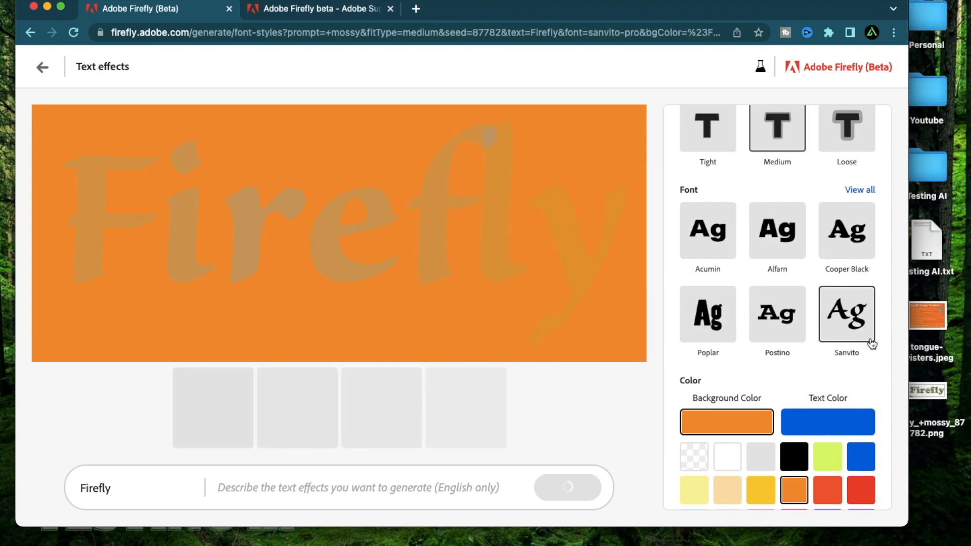
pyautogui.moveTo(464, 408)
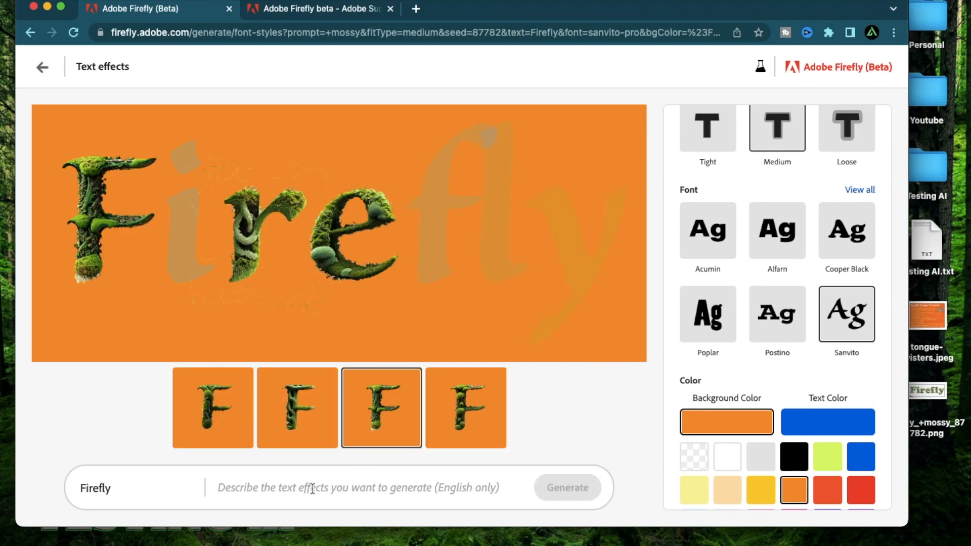
pyautogui.click(846, 231)
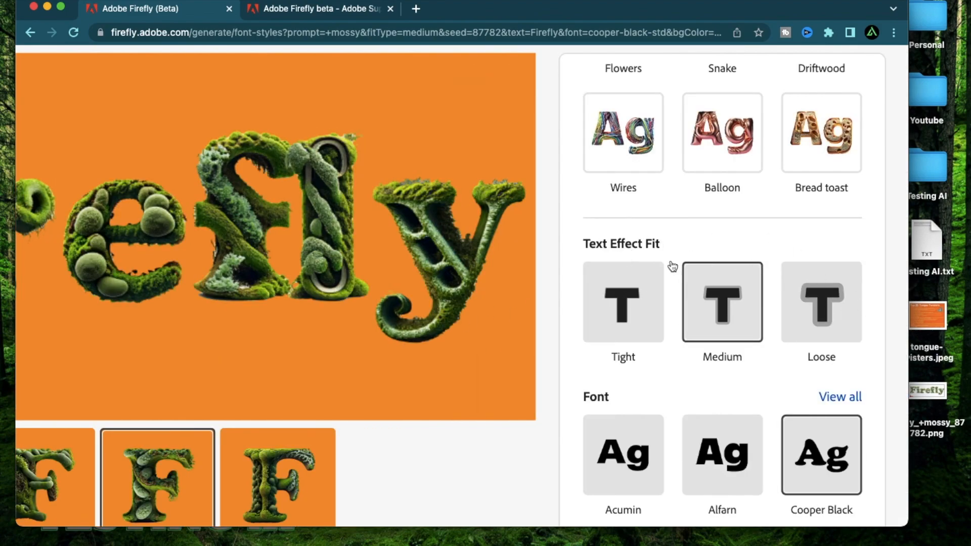
pyautogui.moveTo(391, 318)
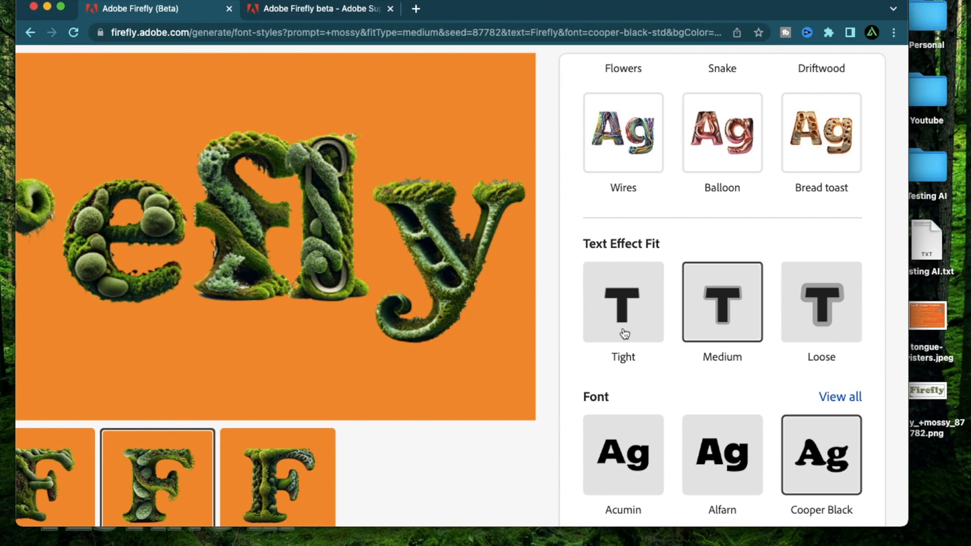
# Regenerate the mossy Cooper Black word with a Tight effect fit, then a Loose fit
pyautogui.click(623, 303)
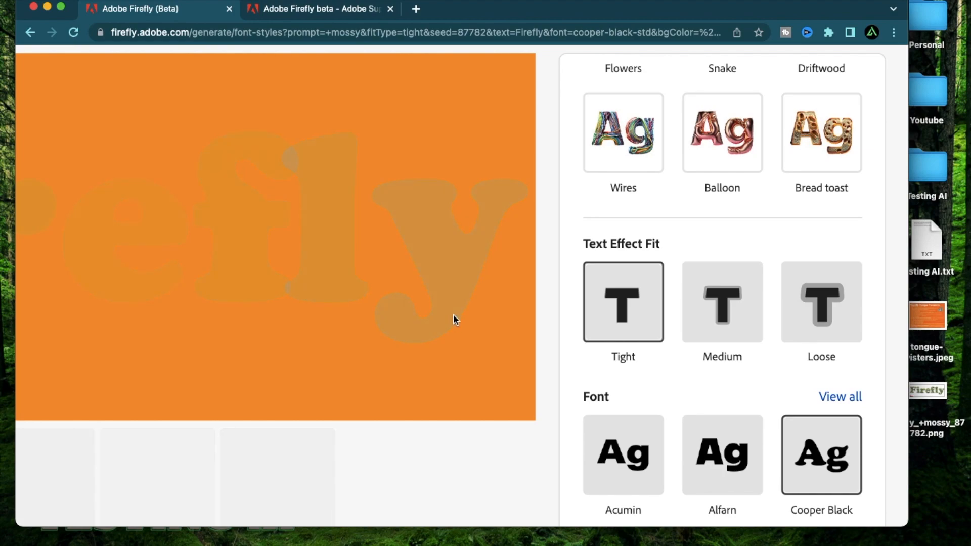
pyautogui.moveTo(467, 253)
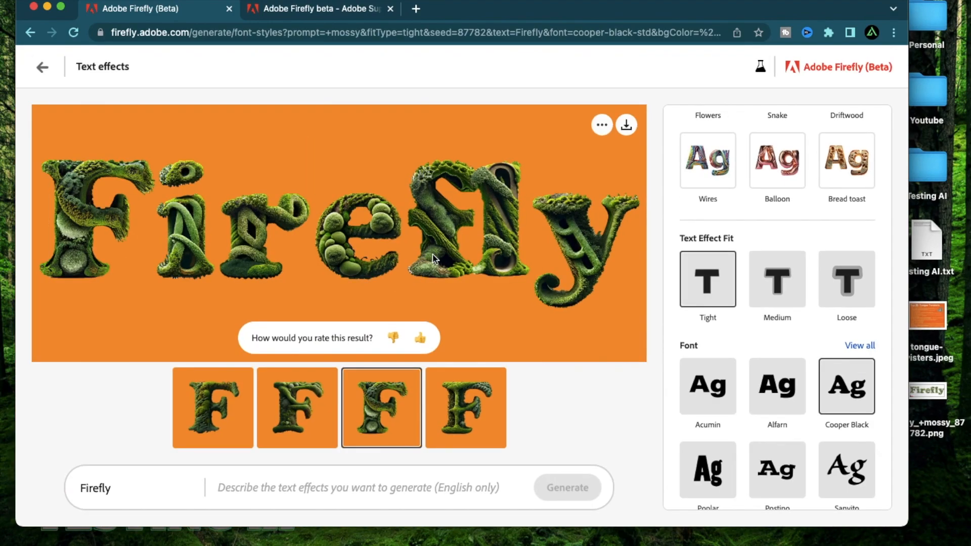
pyautogui.click(846, 279)
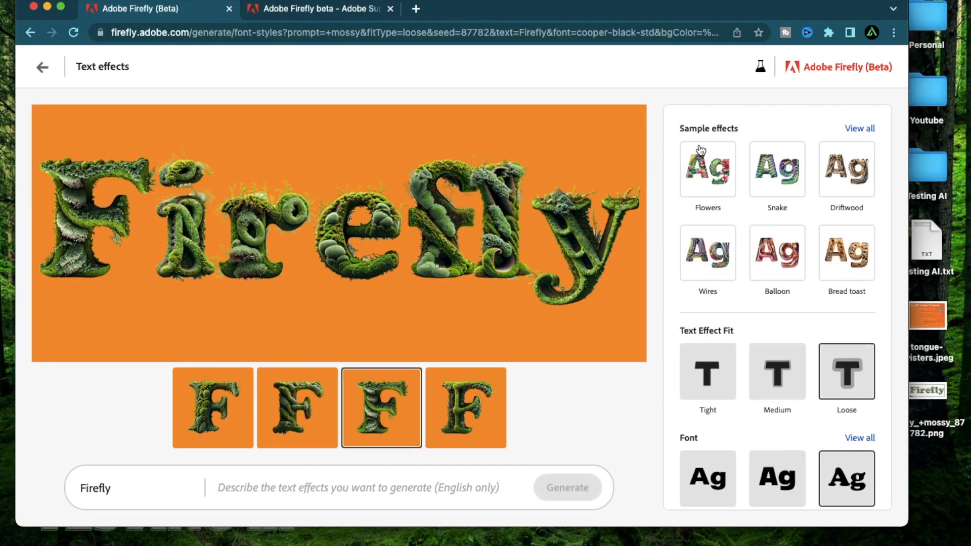
# Browse the full View all sample effects library through Nature, Material and texture, and Food styles
pyautogui.click(860, 129)
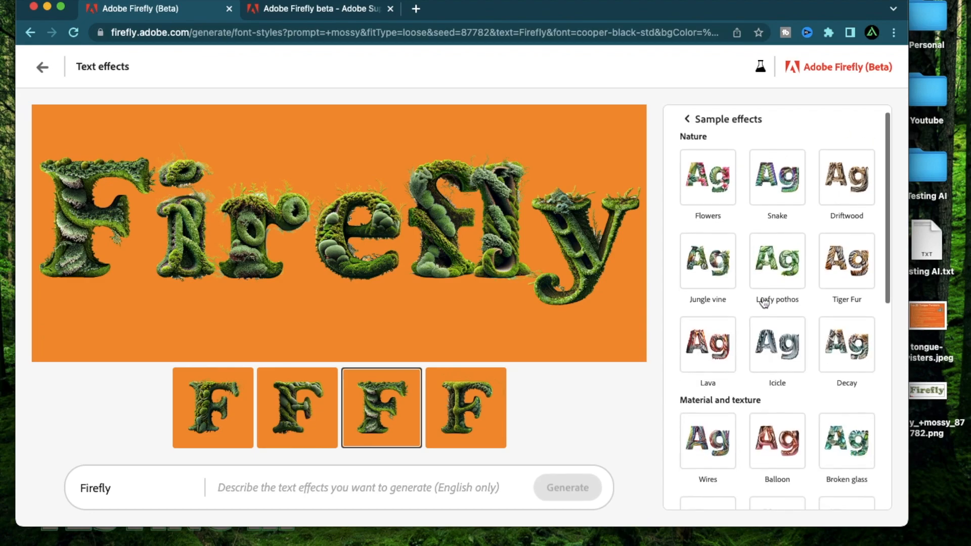
pyautogui.scroll(-3)
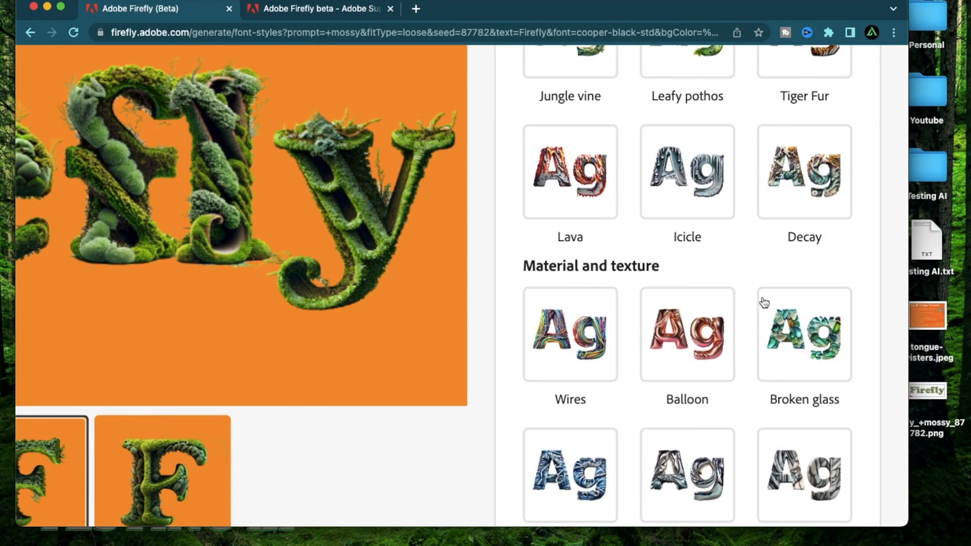
pyautogui.scroll(3)
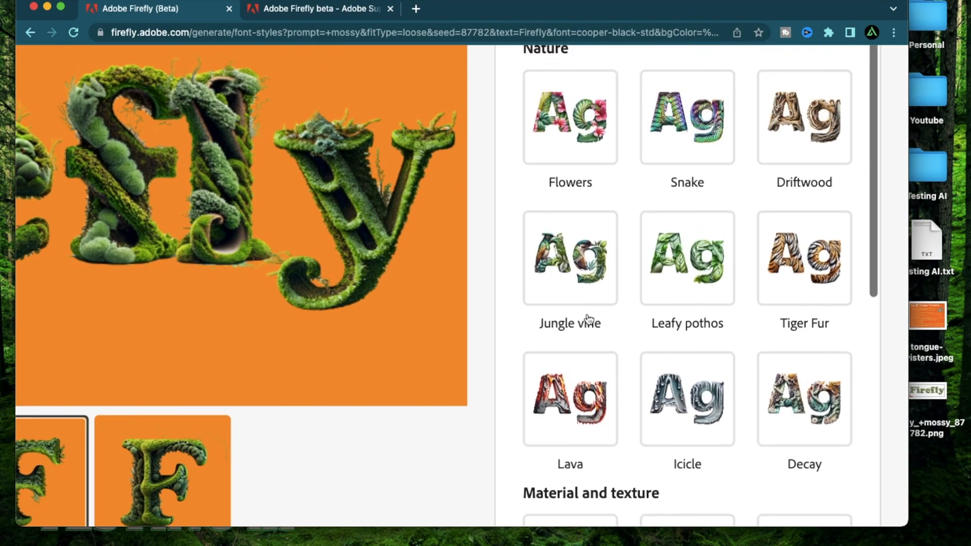
pyautogui.moveTo(779, 358)
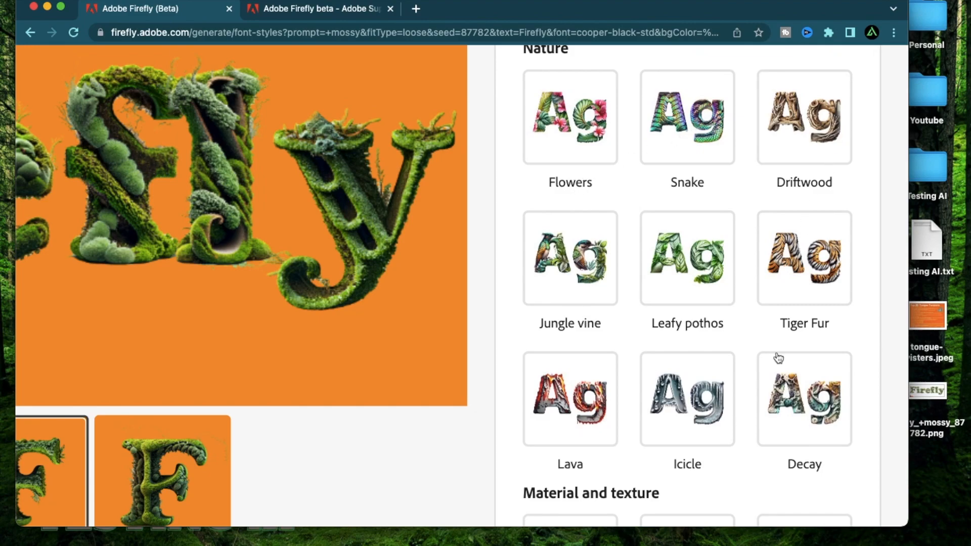
pyautogui.scroll(-3)
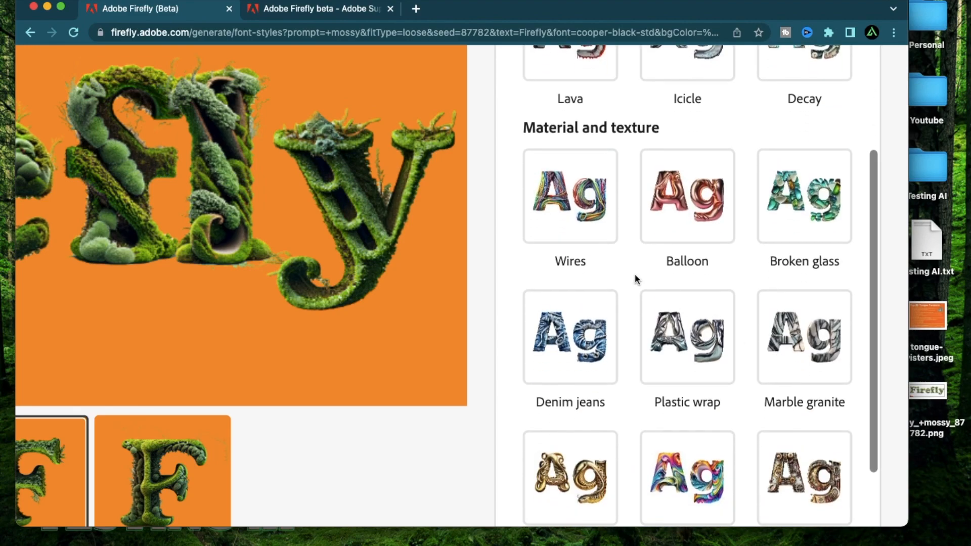
pyautogui.scroll(-3)
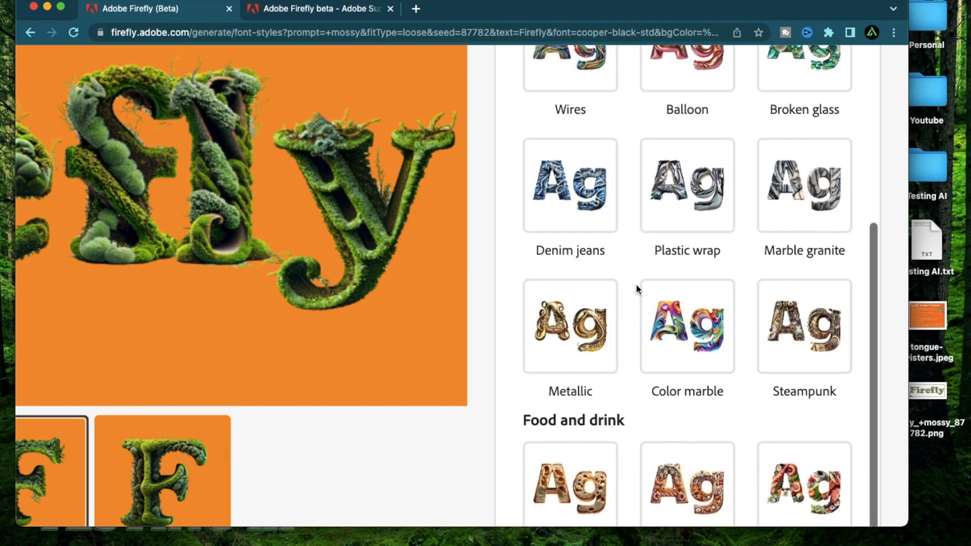
pyautogui.scroll(-3)
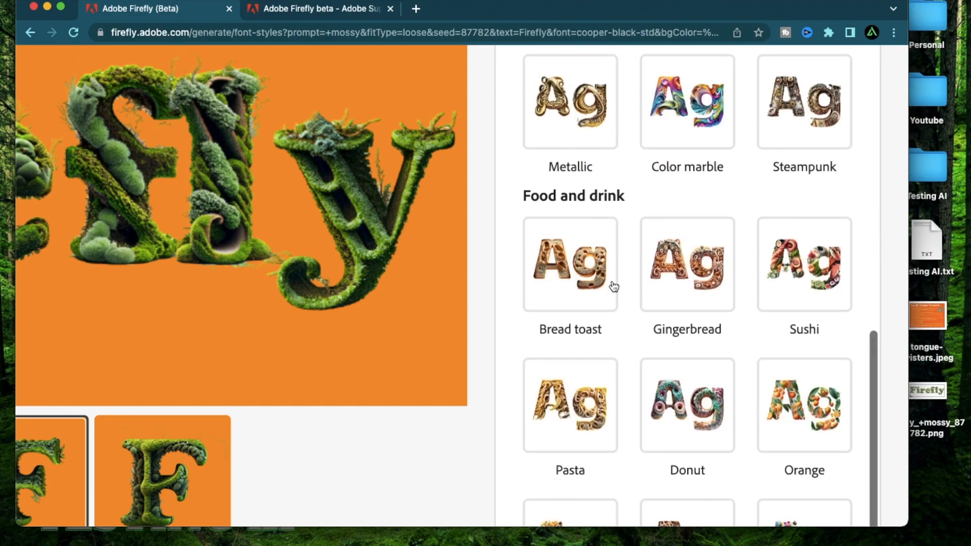
pyautogui.moveTo(587, 421)
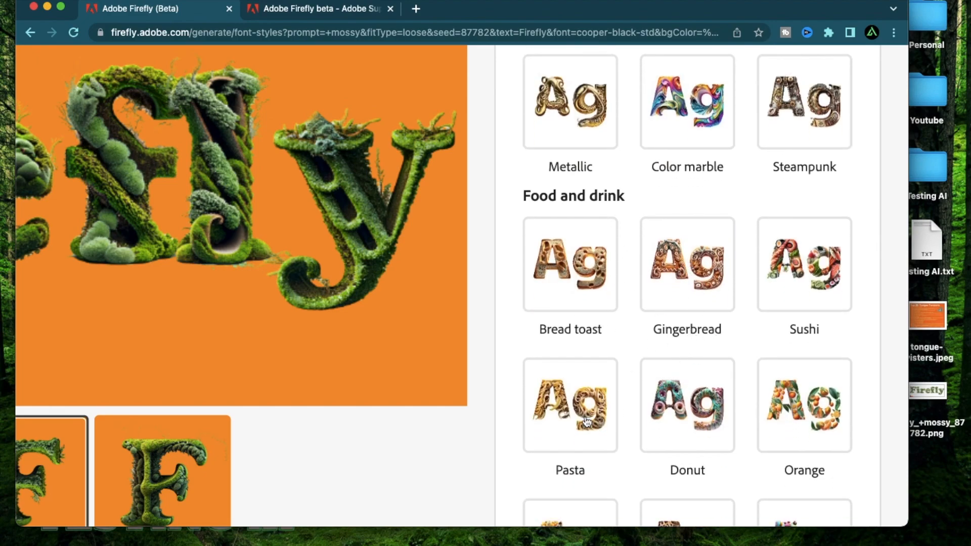
pyautogui.moveTo(375, 233)
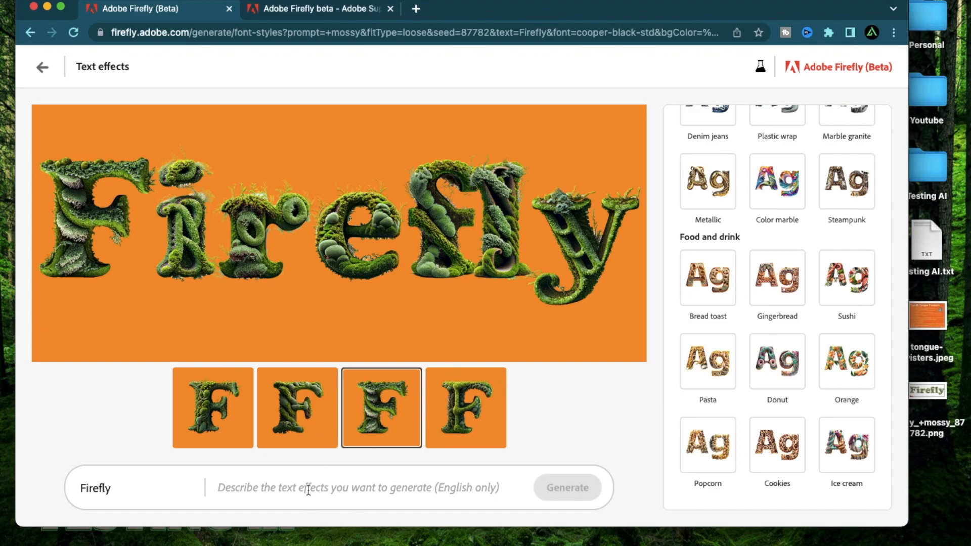
pyautogui.moveTo(139, 267)
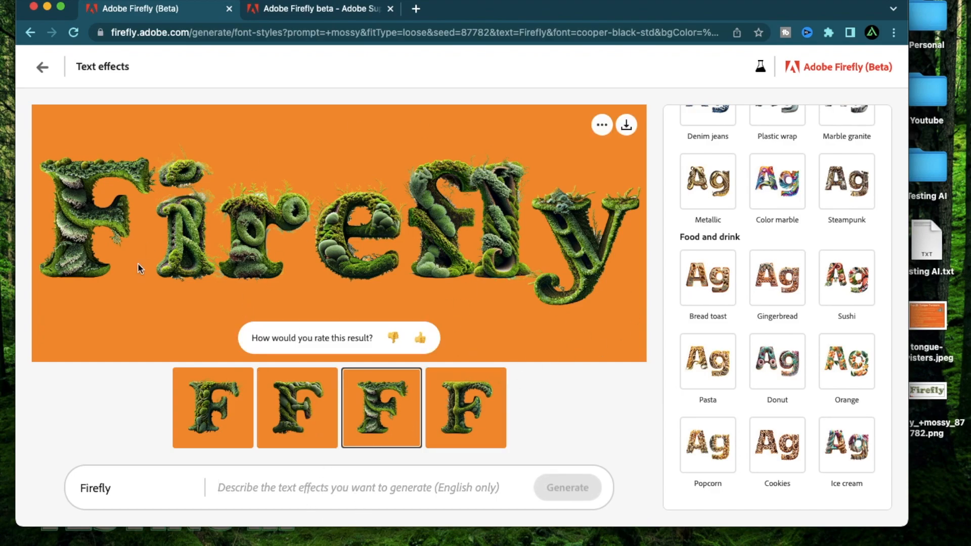
pyautogui.scroll(3)
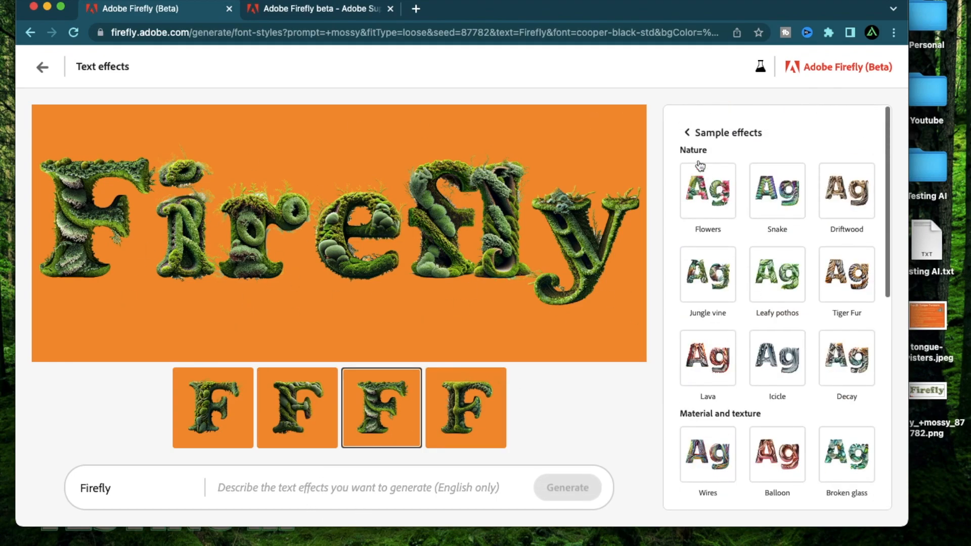
# Replace the word Firefly with LIKE and choose the white background swatch
pyautogui.click(688, 132)
pyautogui.write('LIKE')
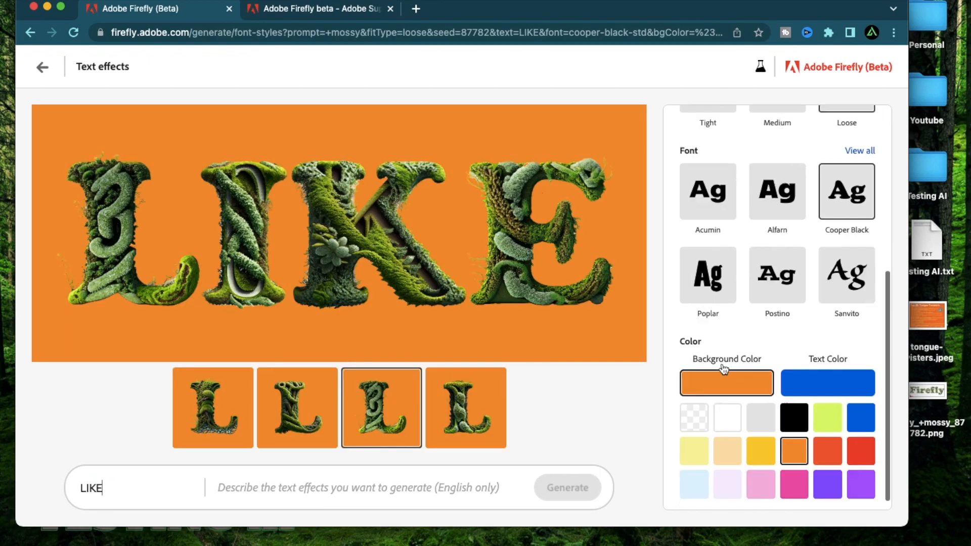
pyautogui.click(727, 416)
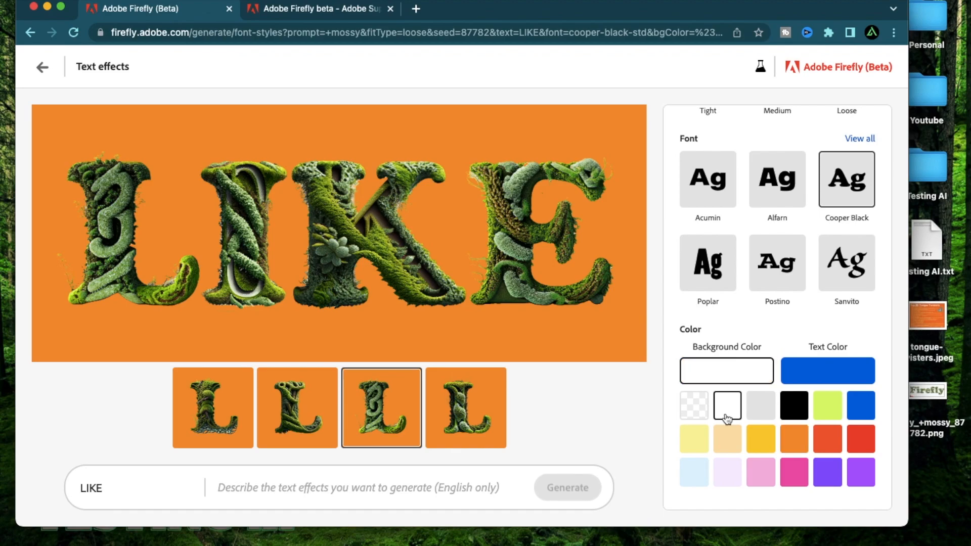
# From the full sample effects list, restyle LIKE as Cookies, then as Denim jeans
pyautogui.click(777, 110)
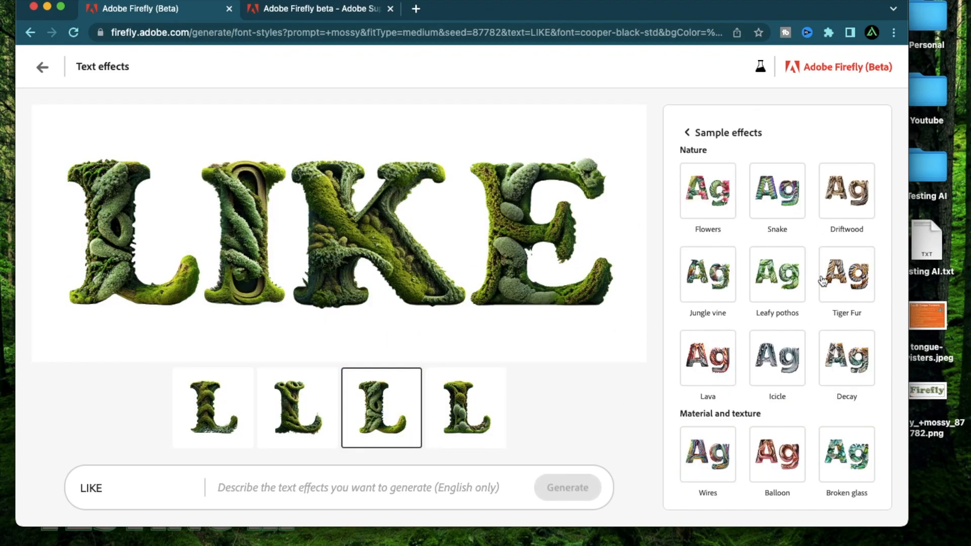
pyautogui.scroll(-3)
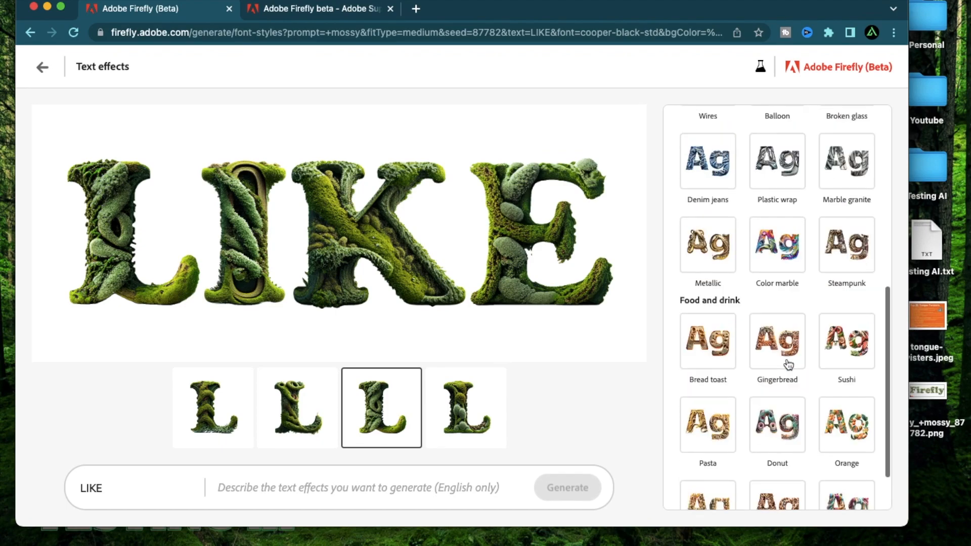
pyautogui.scroll(-3)
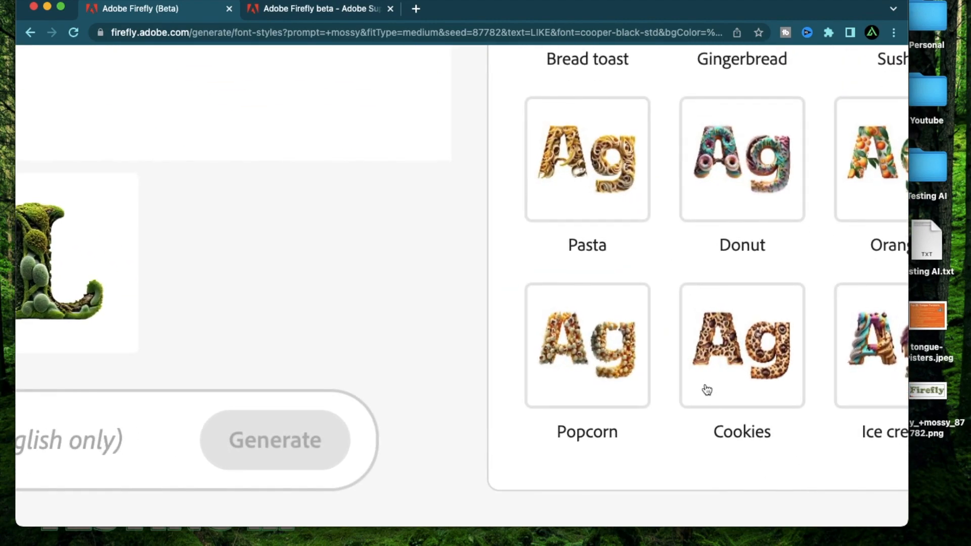
pyautogui.click(742, 347)
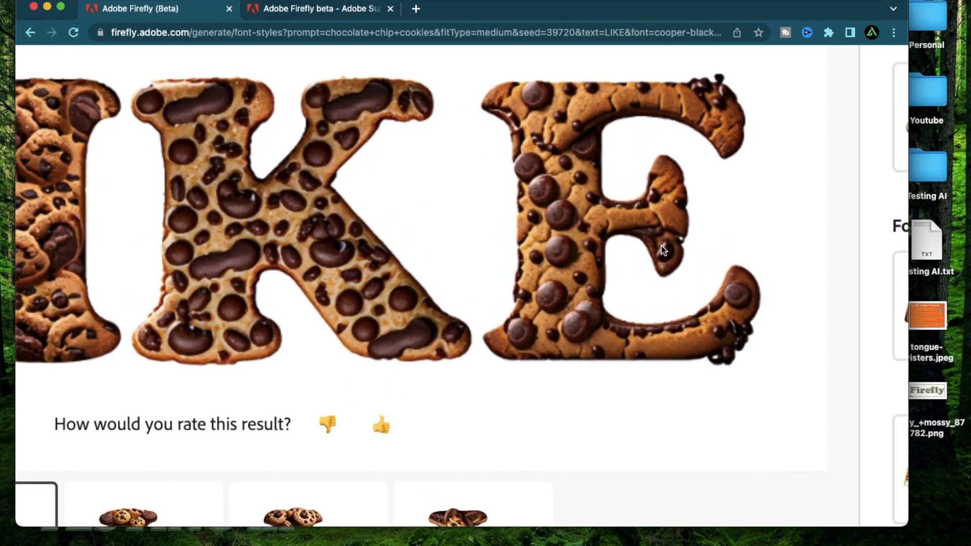
pyautogui.click(707, 250)
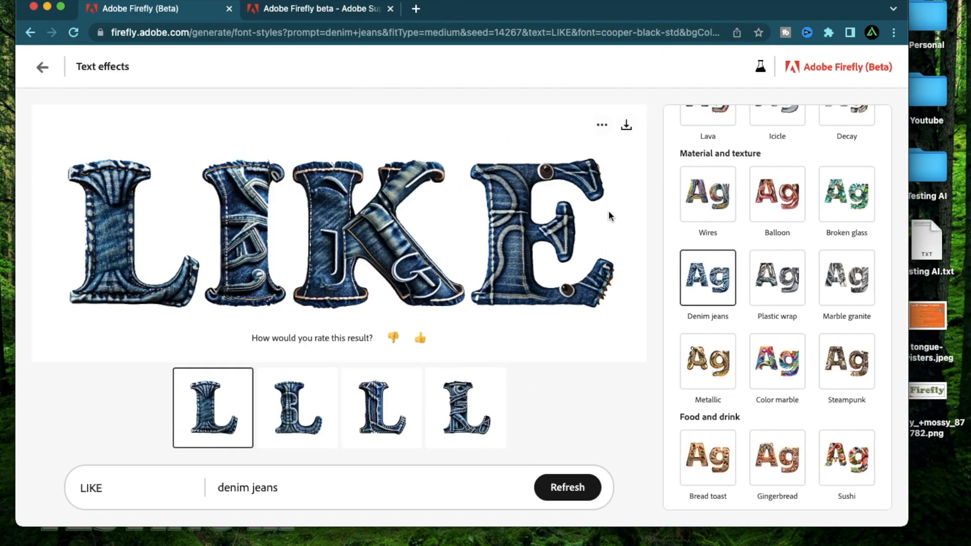
pyautogui.moveTo(420, 237)
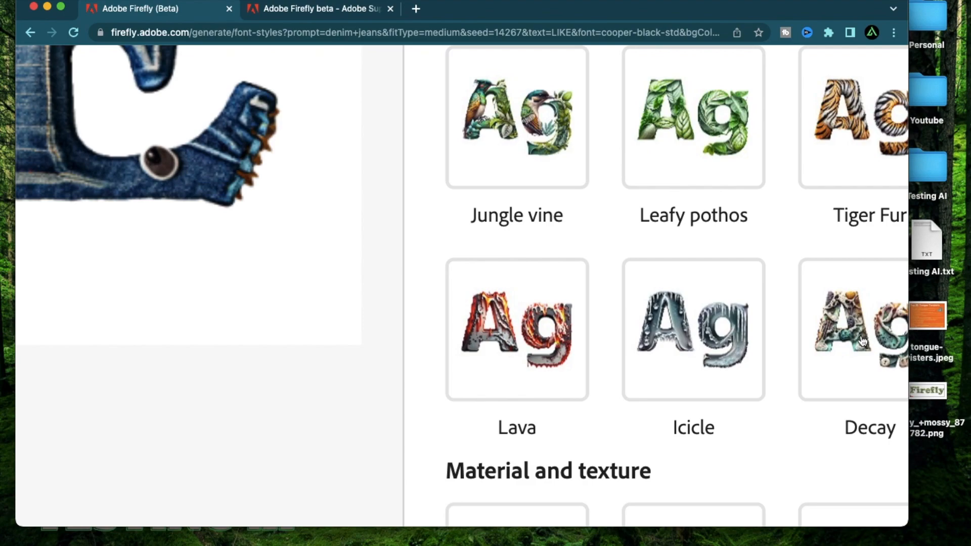
# Restyle LIKE with the Decay effect, then bring the full sample effects list back up
pyautogui.click(860, 329)
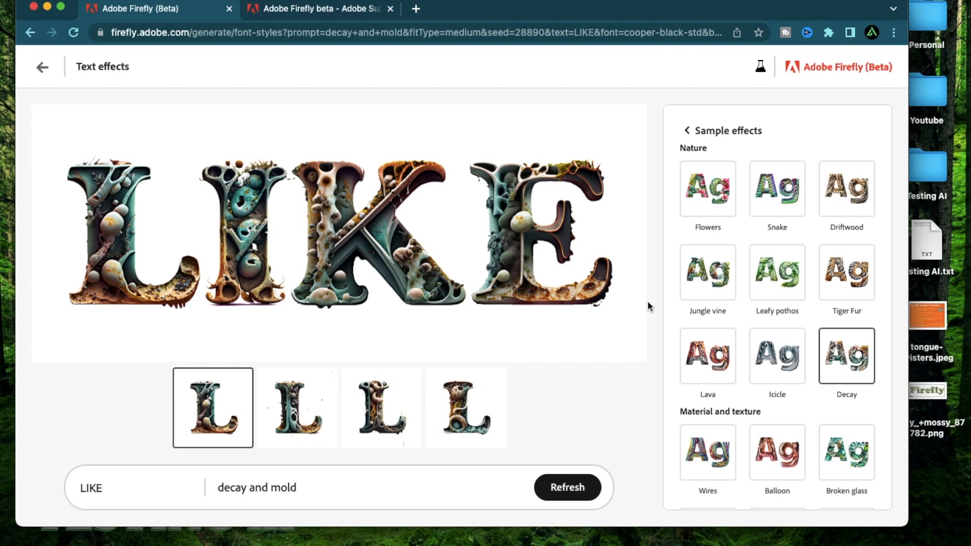
pyautogui.scroll(-3)
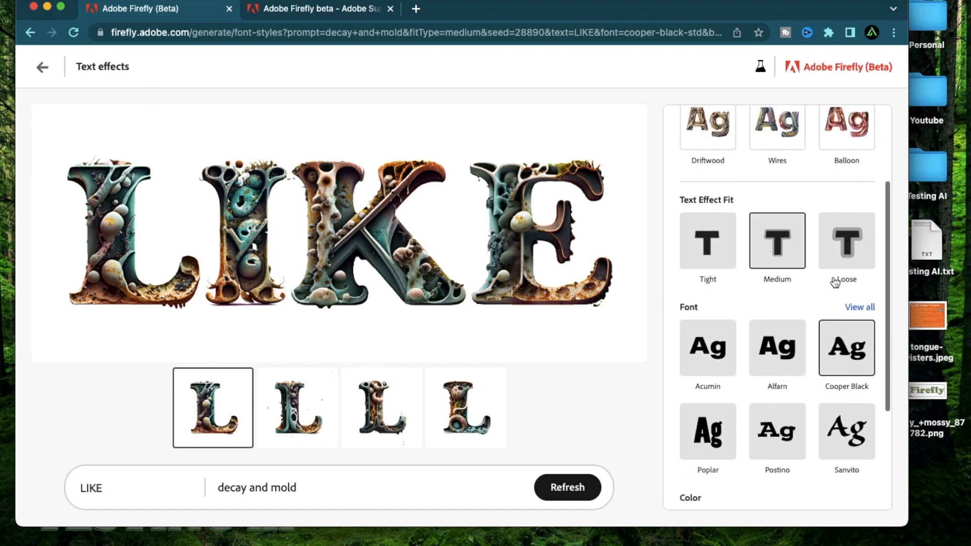
pyautogui.moveTo(451, 256)
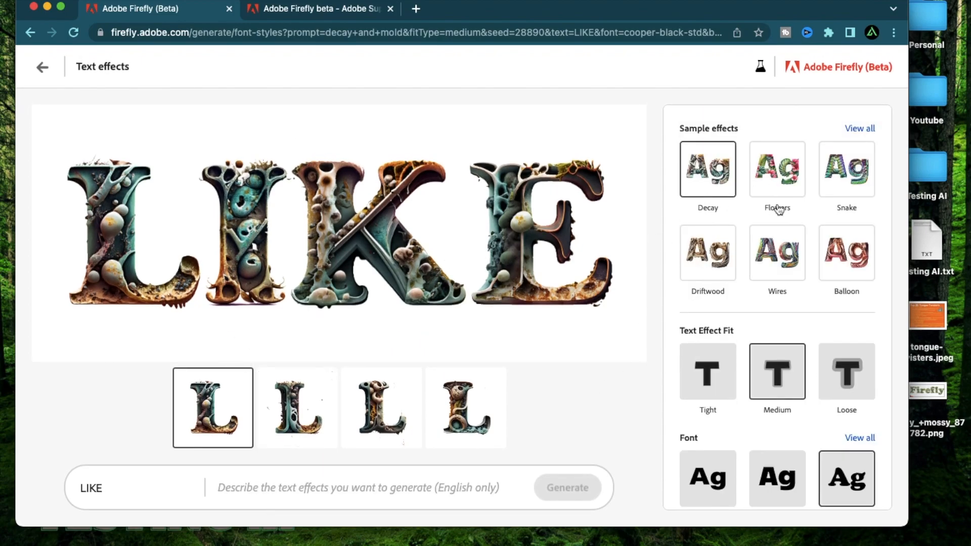
pyautogui.click(860, 128)
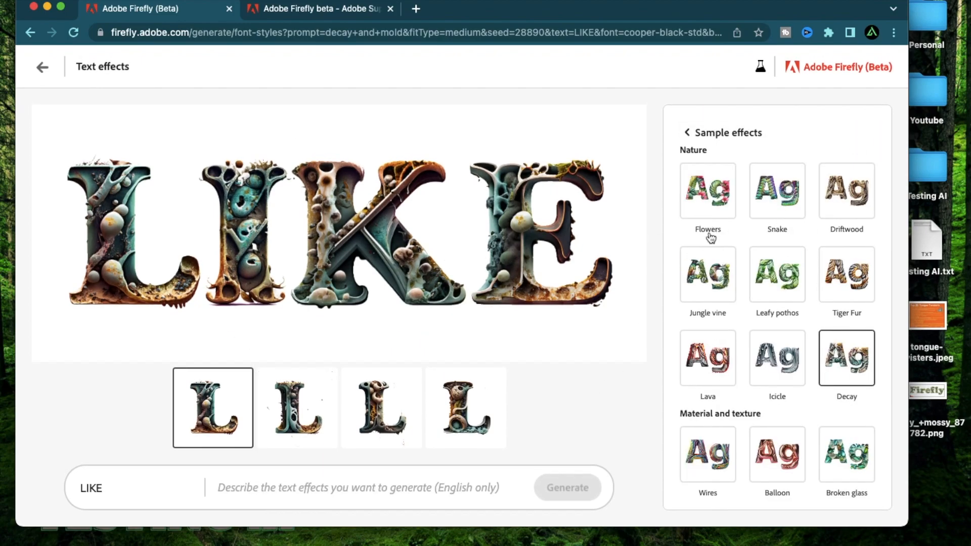
pyautogui.scroll(-3)
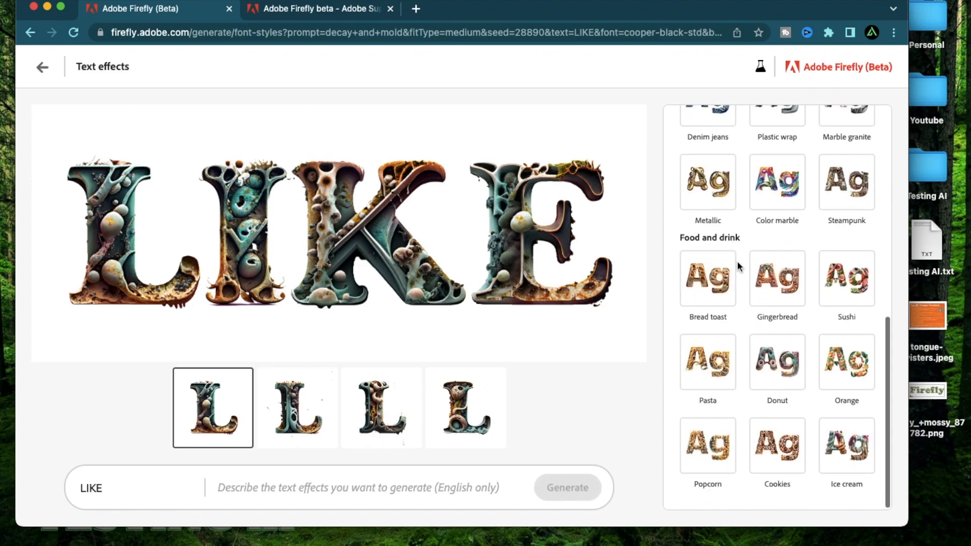
# Generate LIKE from the prompt 'mermaids playing in the water'
pyautogui.scroll(3)
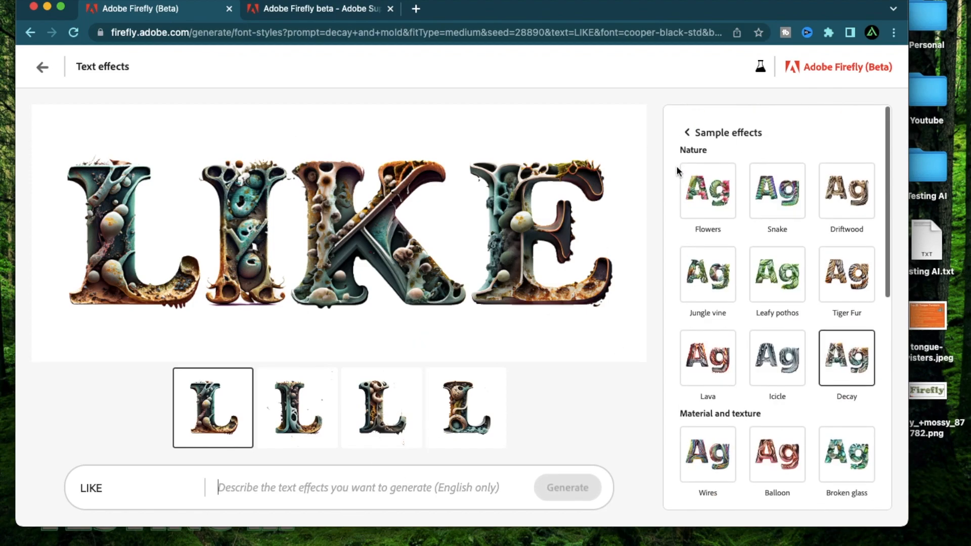
pyautogui.click(686, 131)
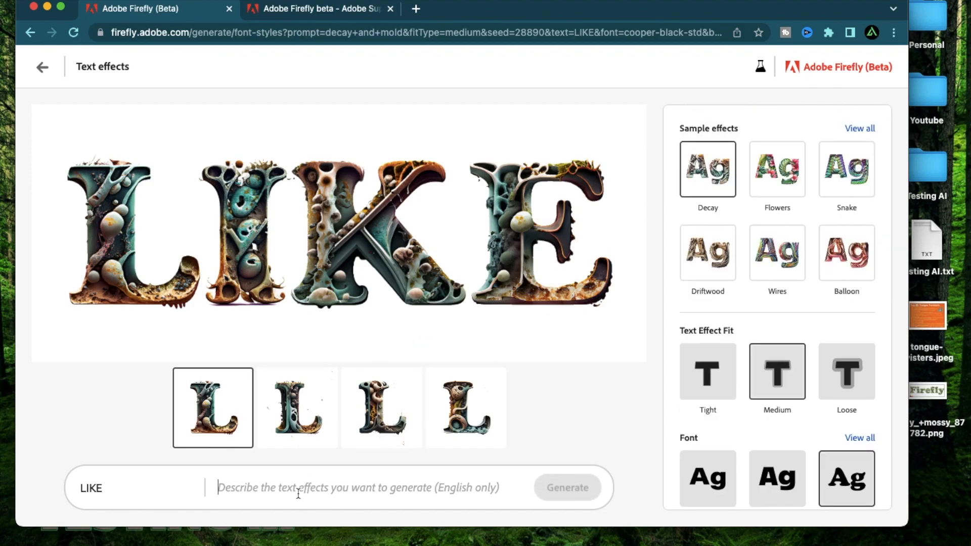
pyautogui.write('mermaids pl')
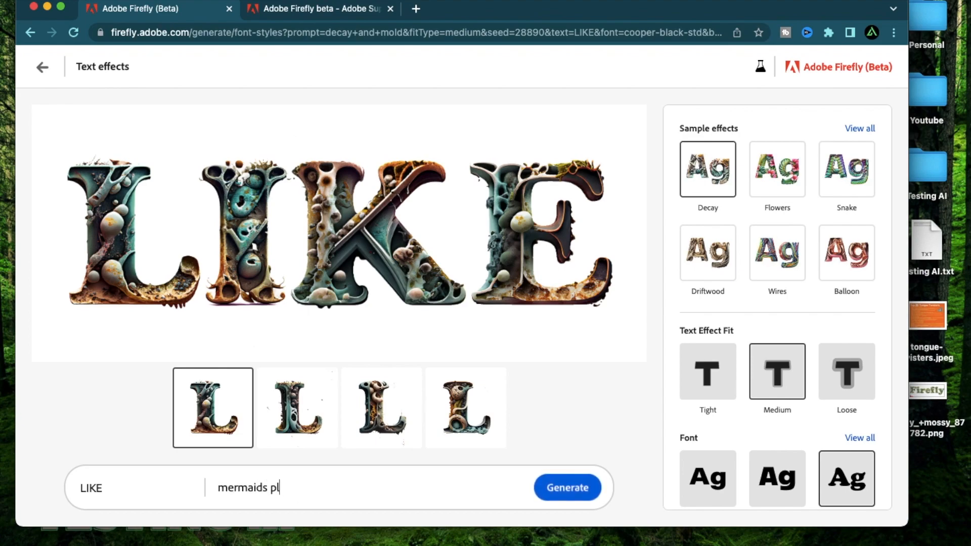
pyautogui.write('aying in the water')
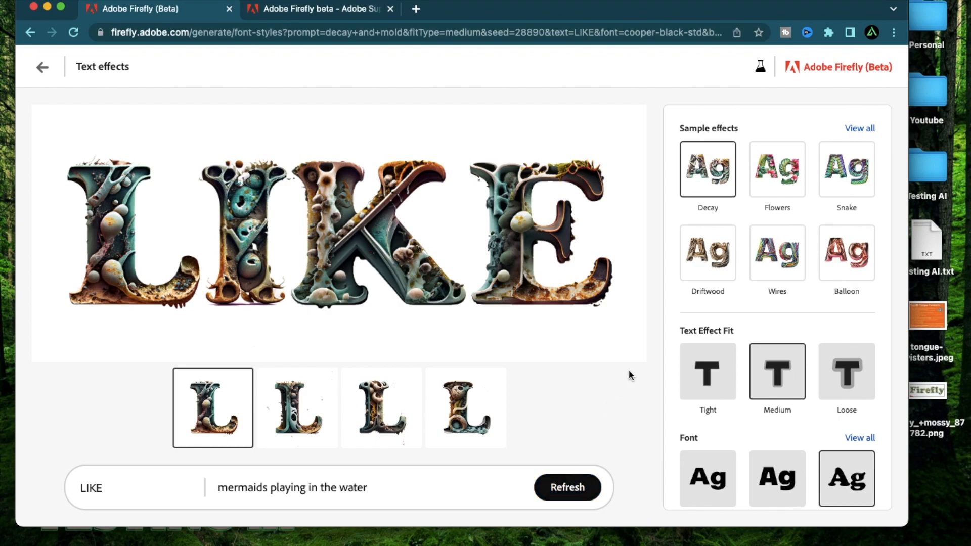
pyautogui.click(565, 488)
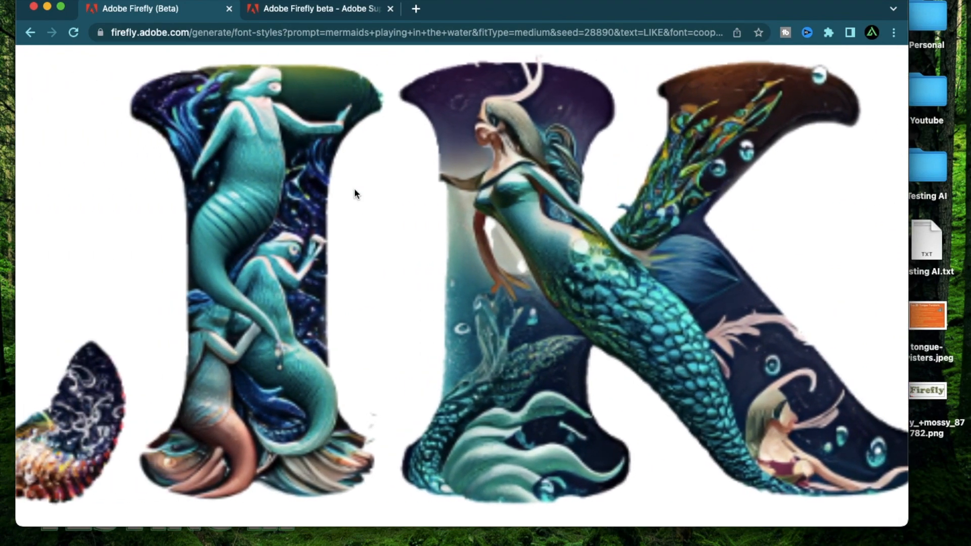
pyautogui.scroll(3)
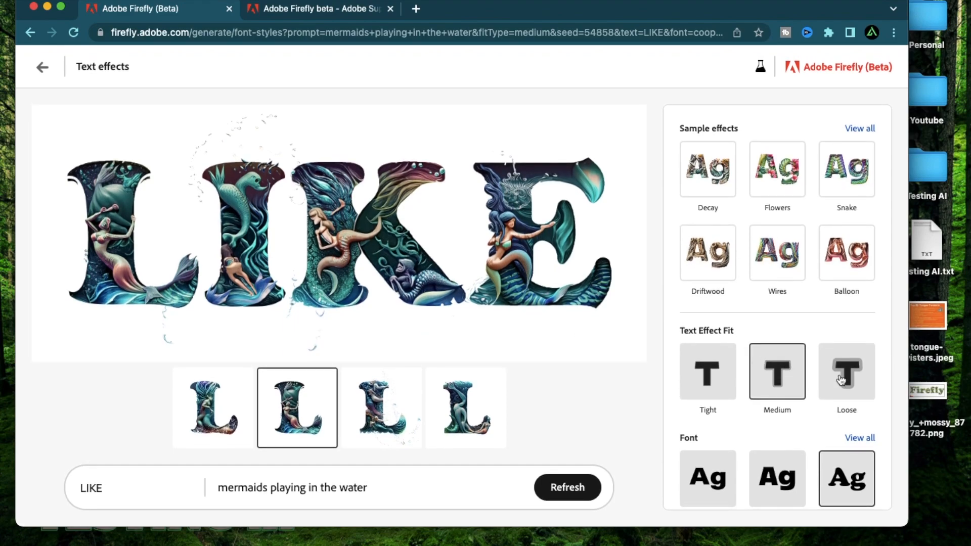
# Regenerate the mermaid lettering with a Loose fit so splashes spill beyond the letters
pyautogui.click(845, 371)
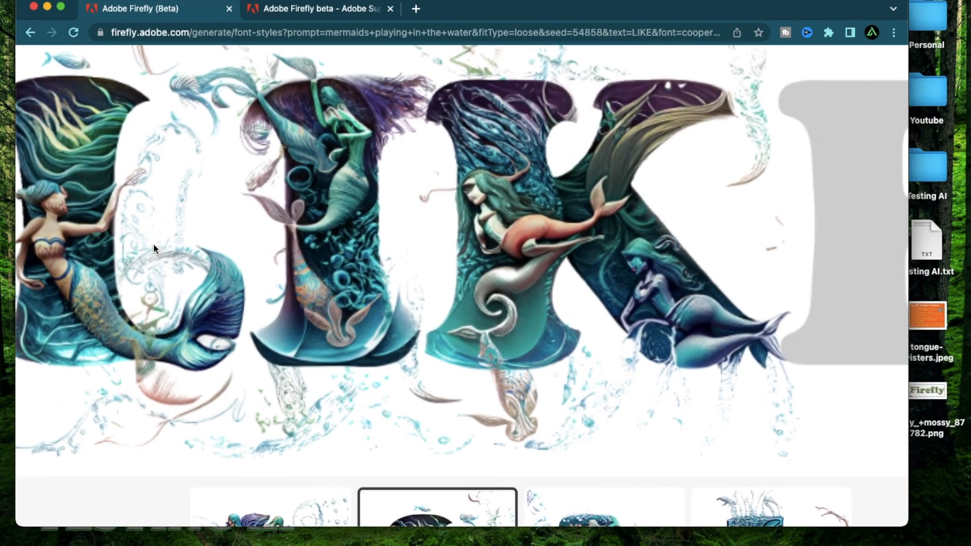
pyautogui.scroll(-3)
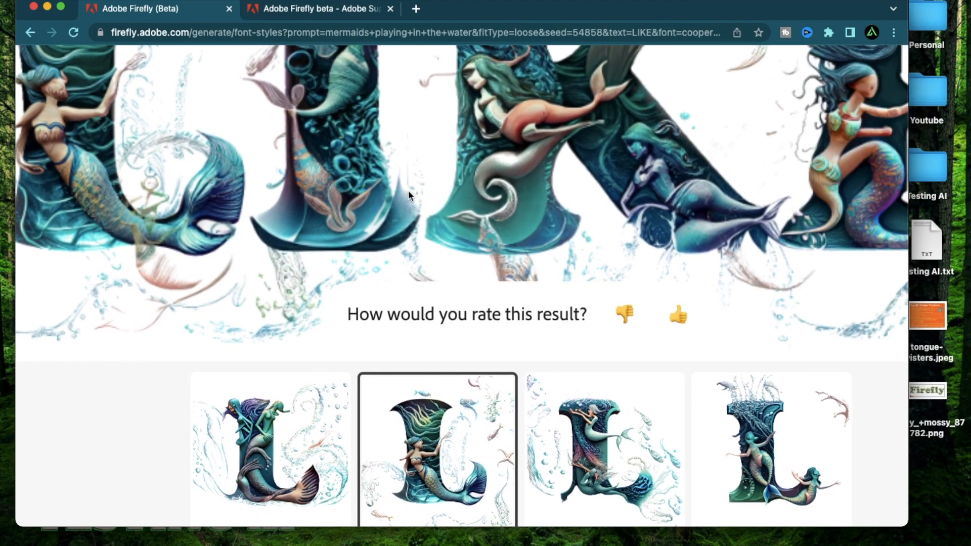
pyautogui.scroll(3)
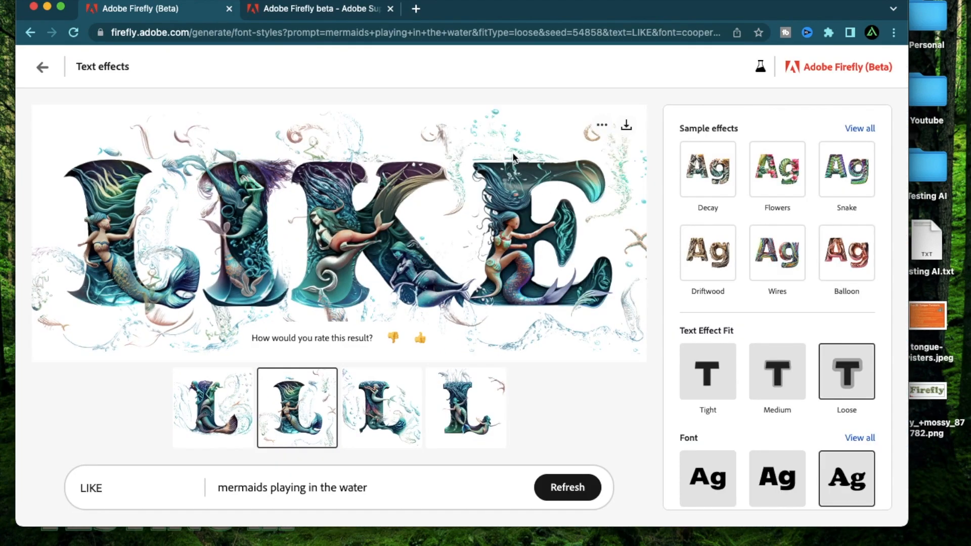
pyautogui.moveTo(520, 258)
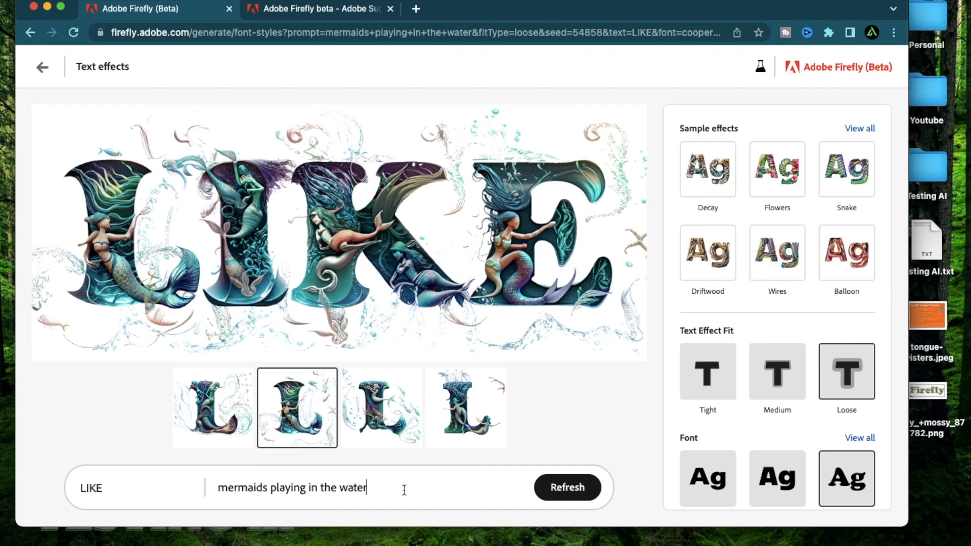
# Generate LIKE with the prompt 'water droplets' and show the third droplet variation
pyautogui.write('water dro')
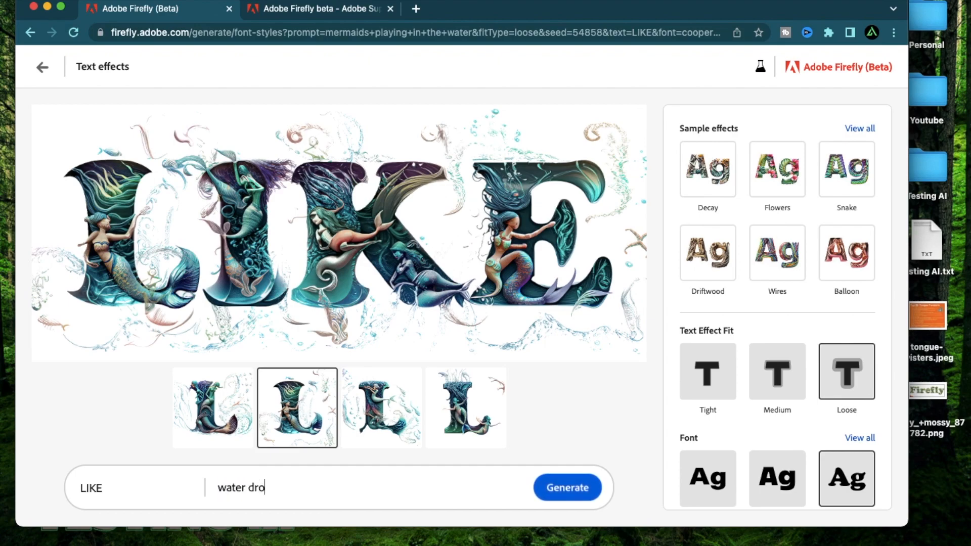
pyautogui.write('plets')
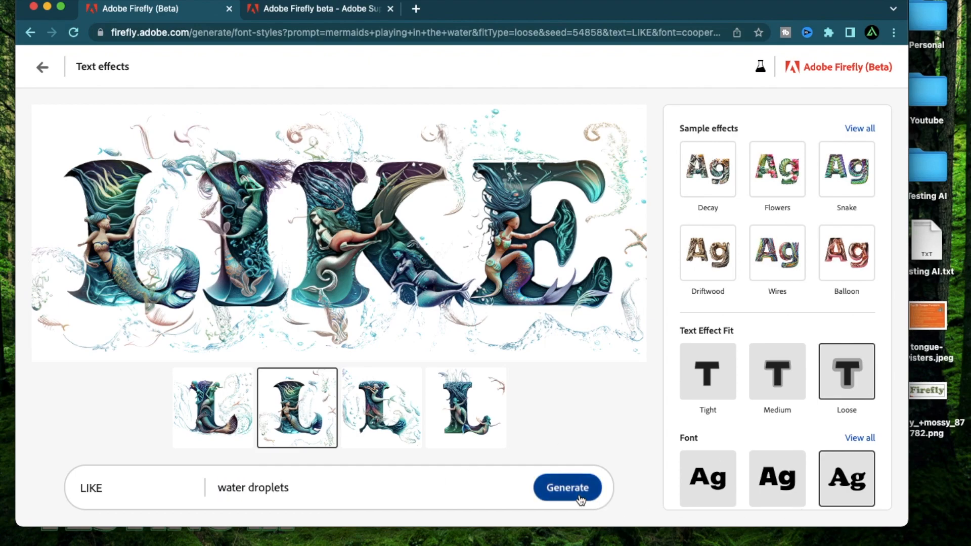
pyautogui.click(566, 488)
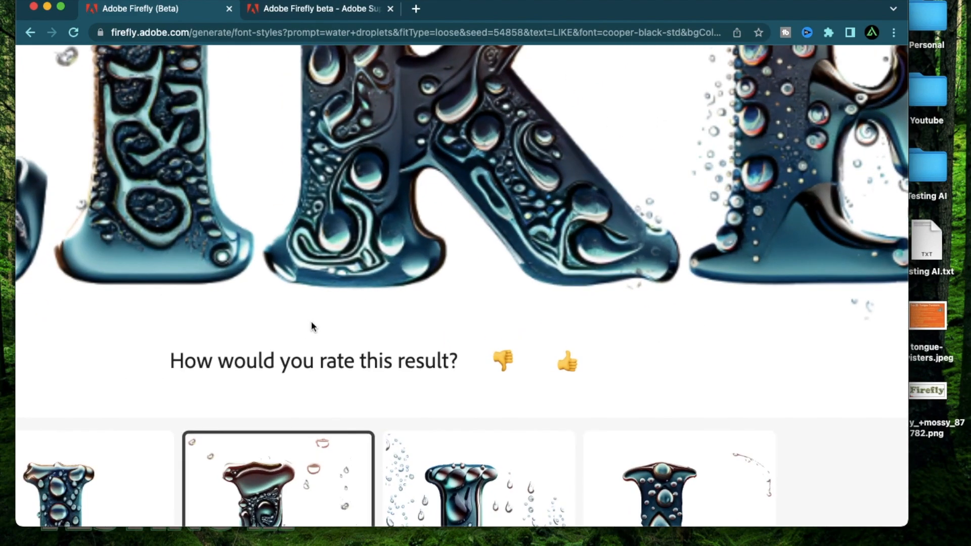
pyautogui.scroll(-3)
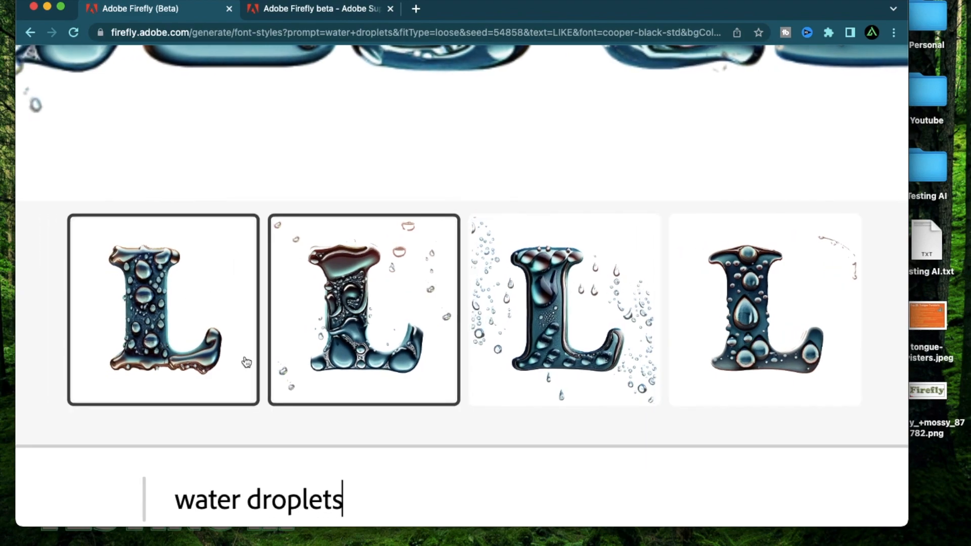
pyautogui.moveTo(142, 332)
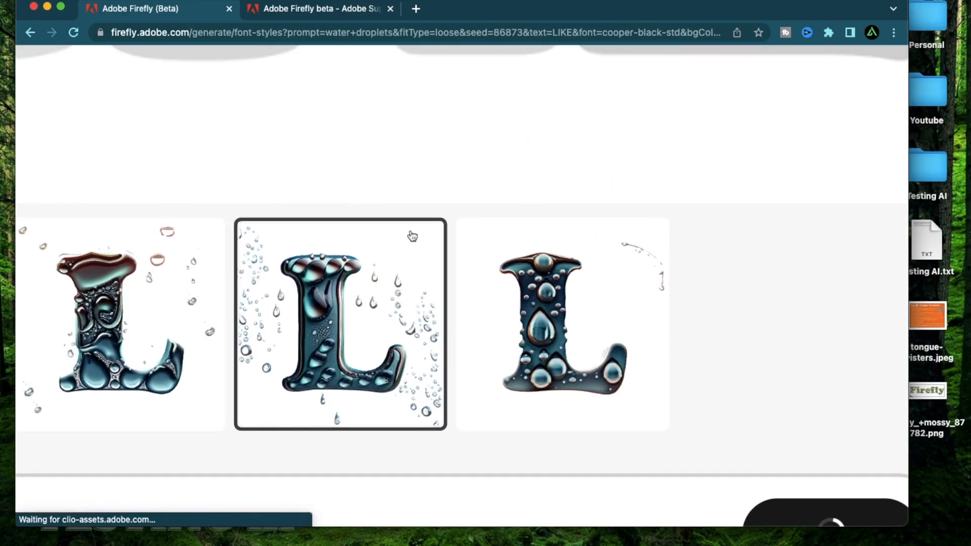
pyautogui.click(340, 324)
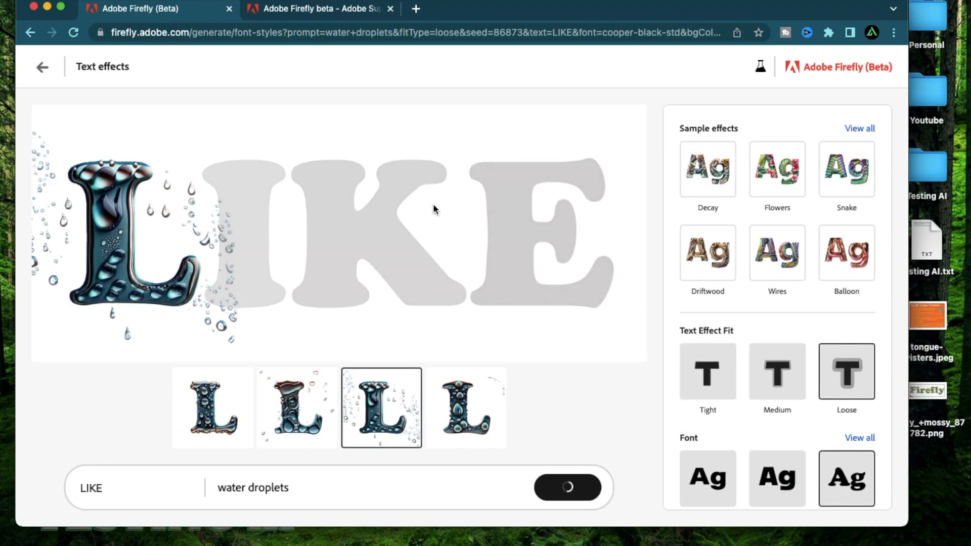
pyautogui.moveTo(126, 234)
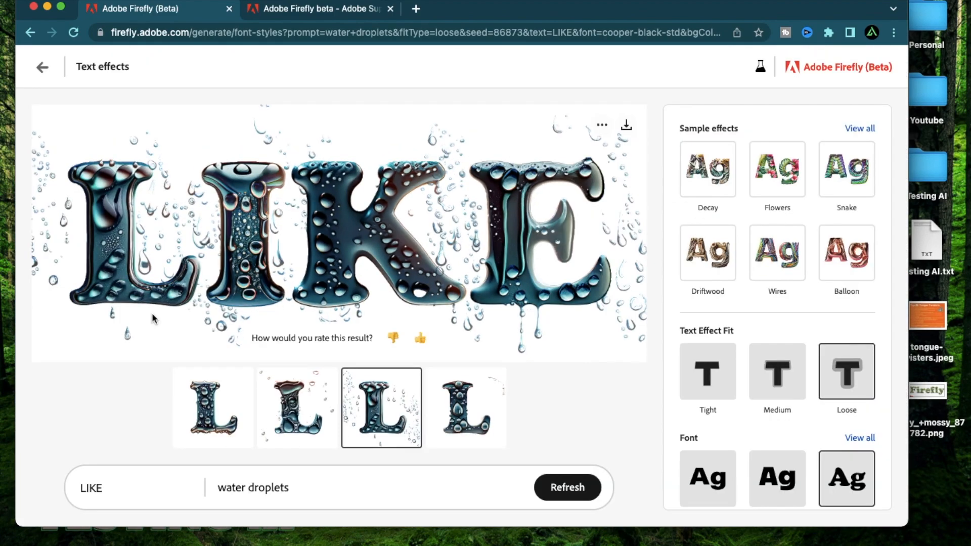
pyautogui.moveTo(317, 241)
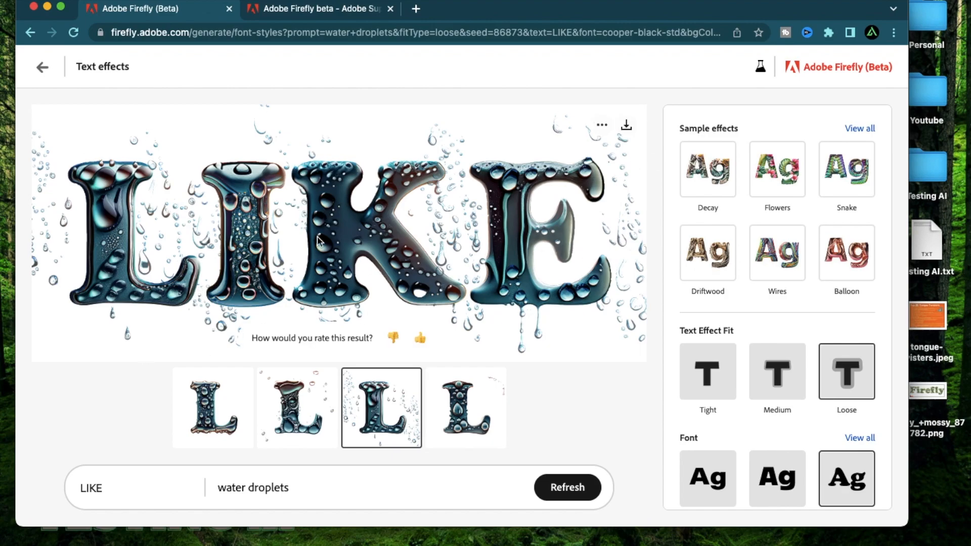
pyautogui.moveTo(552, 381)
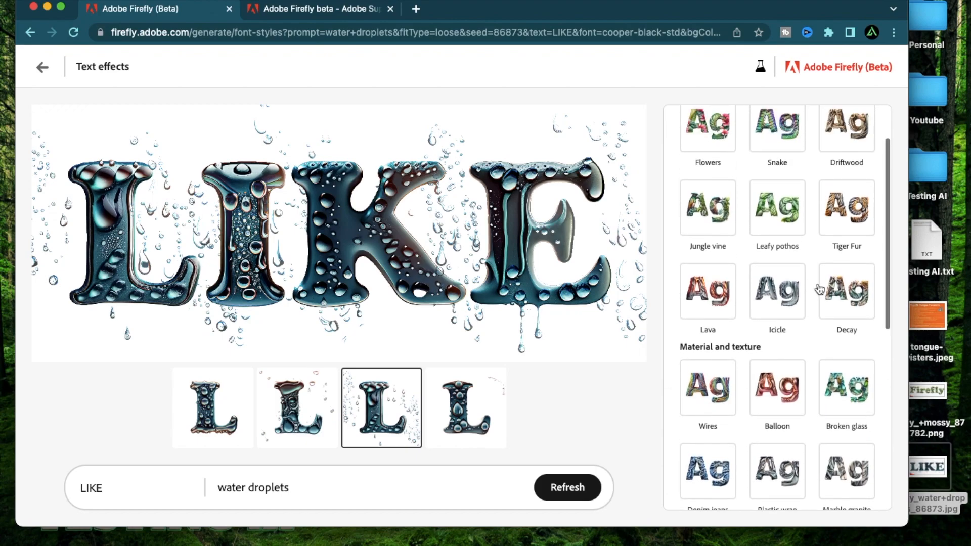
# Apply the Metallic sample effect so LIKE becomes gold serpents, then show another variation
pyautogui.click(707, 338)
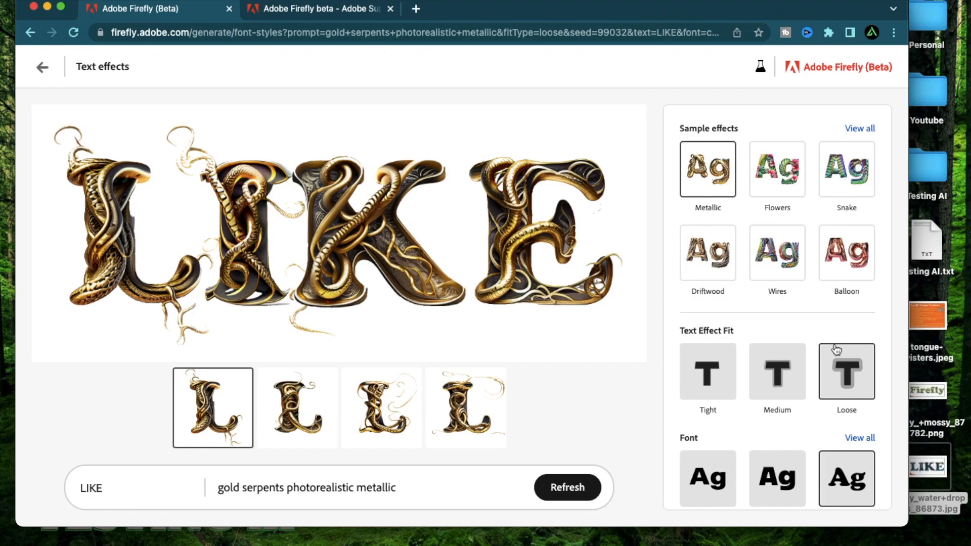
pyautogui.scroll(-3)
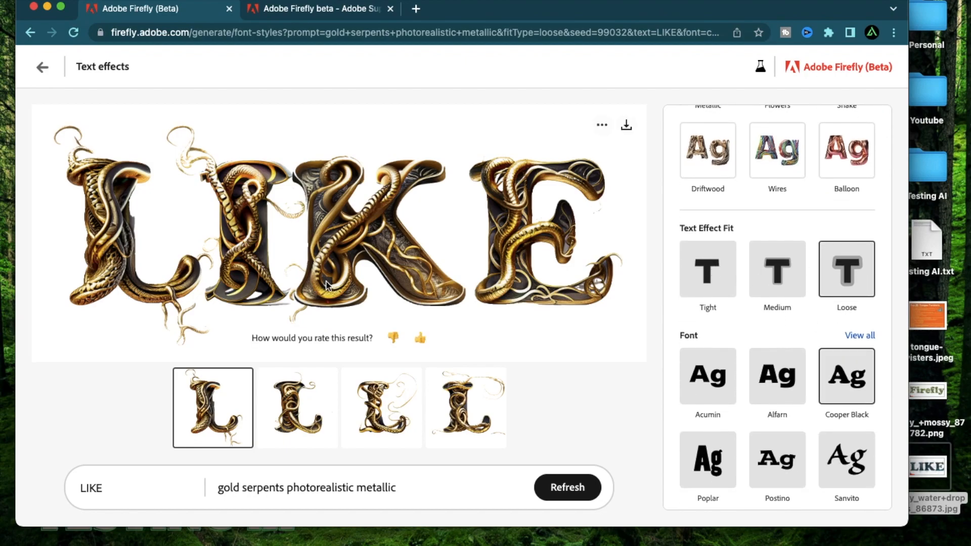
pyautogui.click(567, 488)
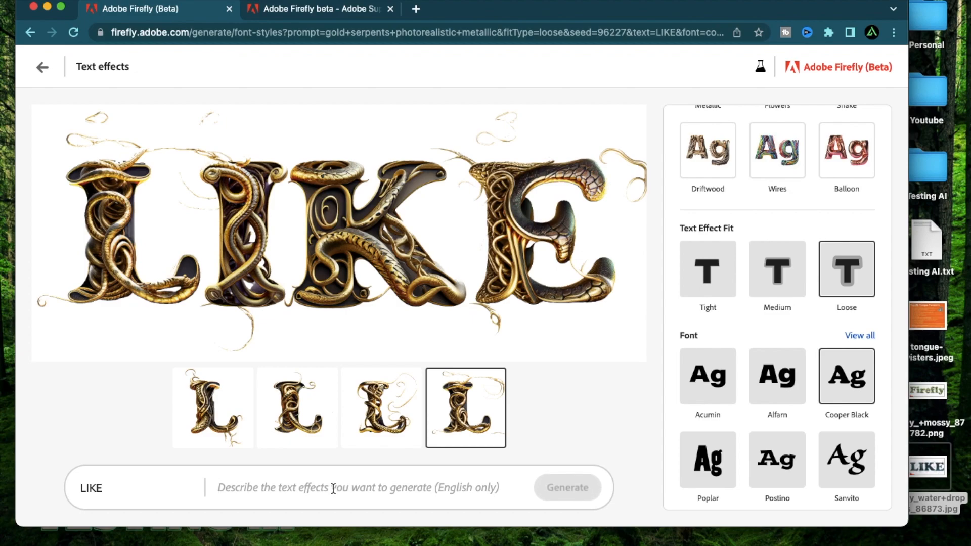
# Generate LIKE as 'tropical forest', then regenerate it as 'tropical forest with snakes'
pyautogui.write('tropical forest')
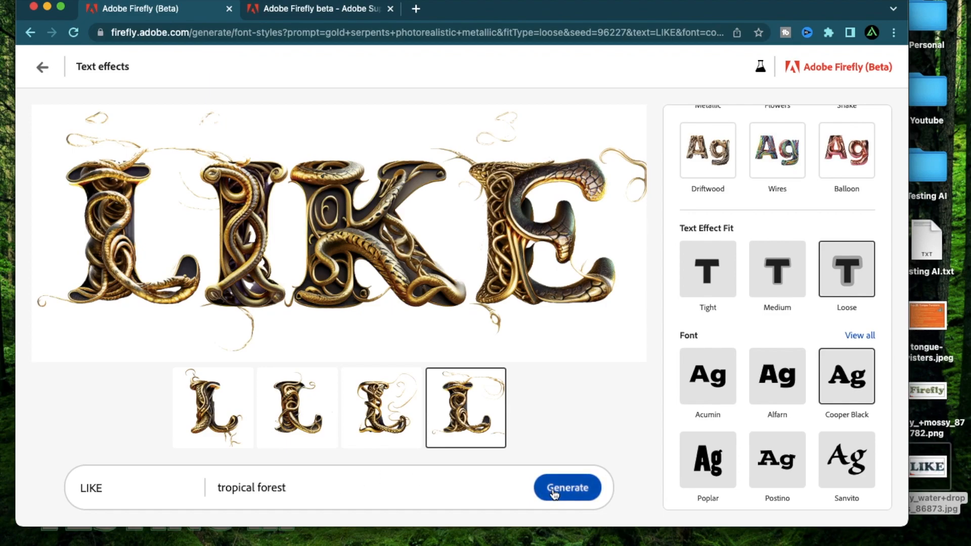
pyautogui.click(566, 487)
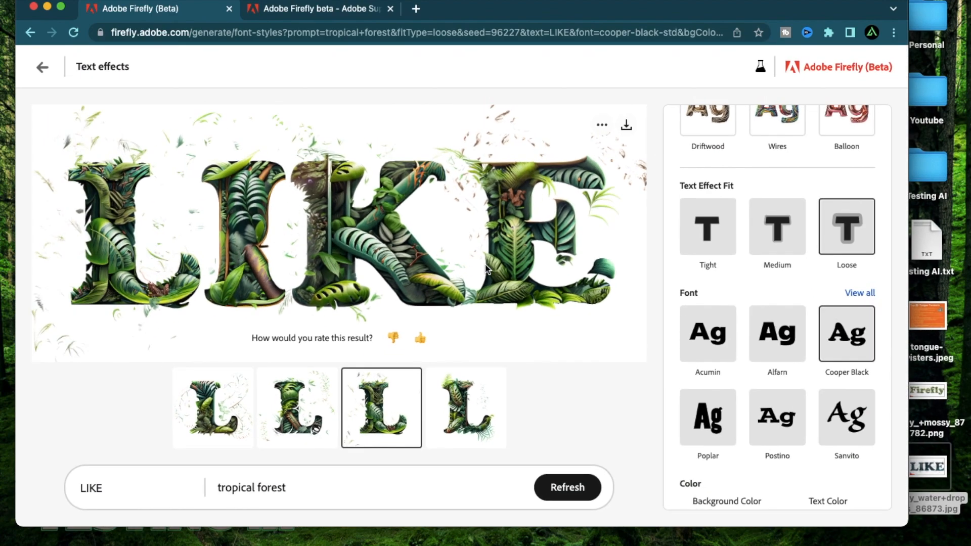
pyautogui.click(374, 491)
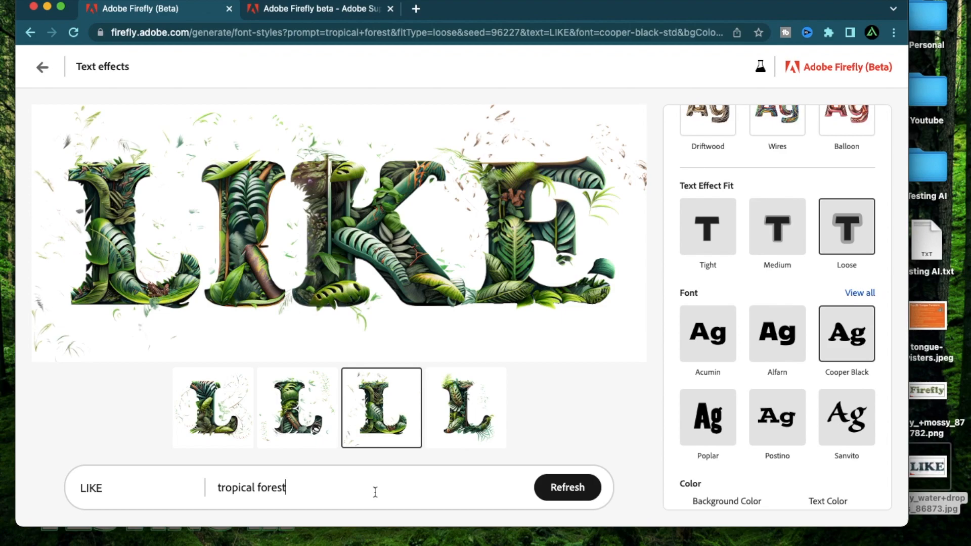
pyautogui.write('with snakes')
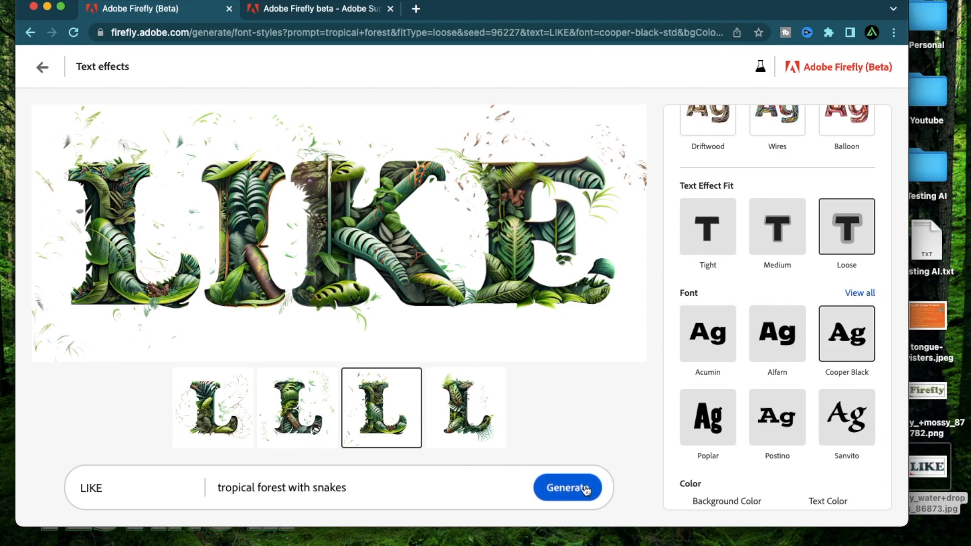
pyautogui.click(567, 487)
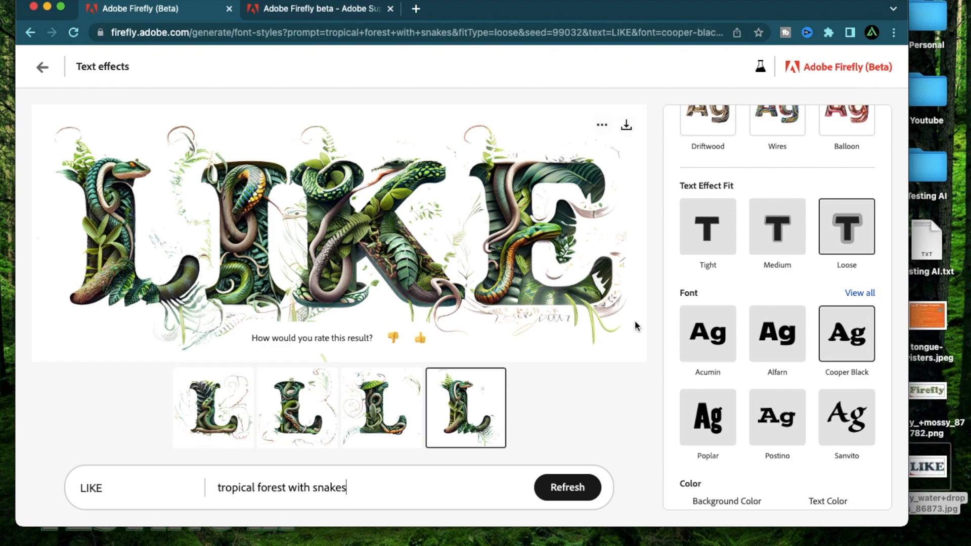
pyautogui.moveTo(257, 510)
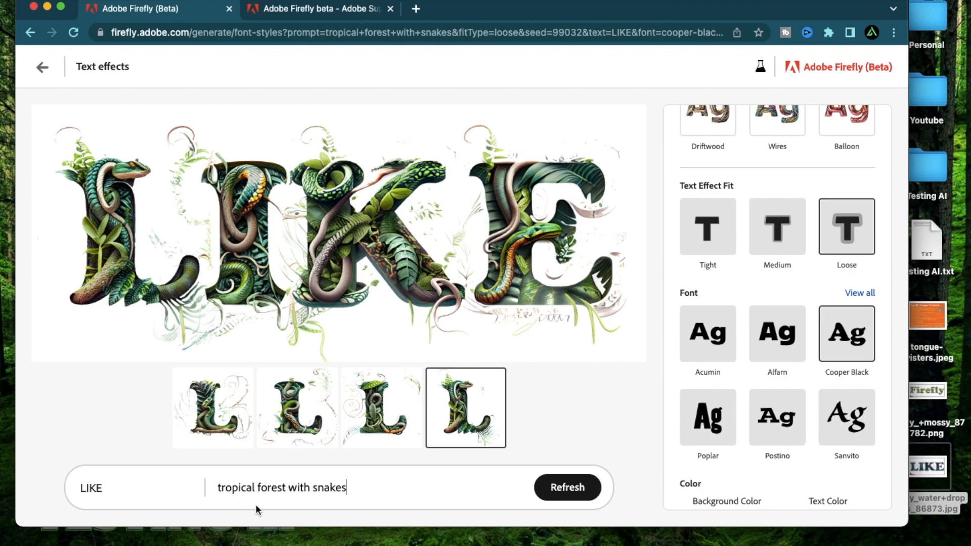
pyautogui.moveTo(226, 270)
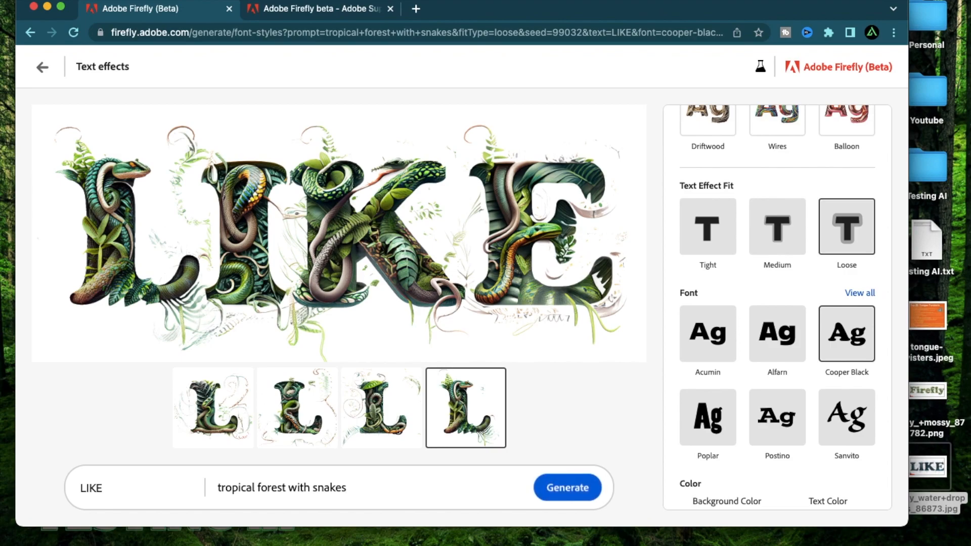
# Regenerate with 'with purple eyes' appended, then with 'green' before 'snakes', and review the results
pyautogui.write('with purpl')
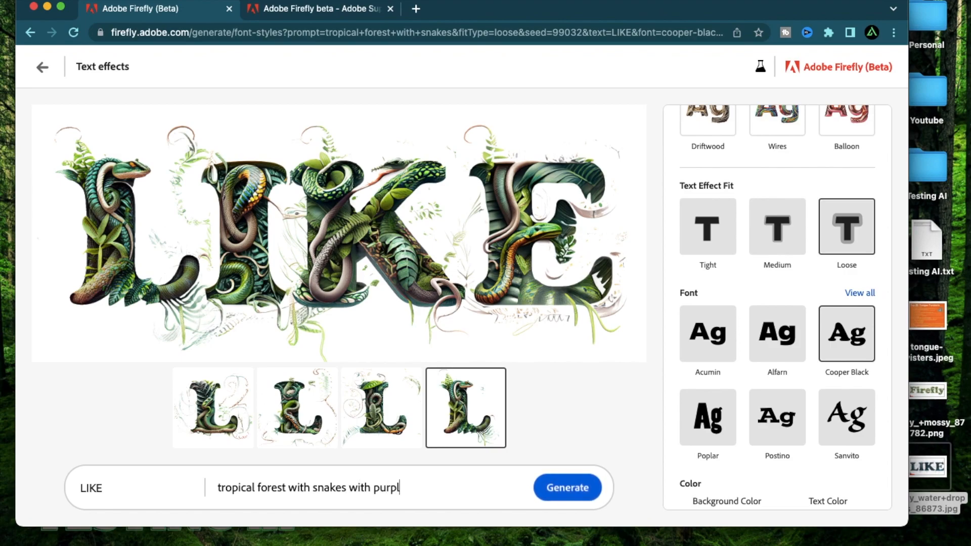
pyautogui.click(566, 488)
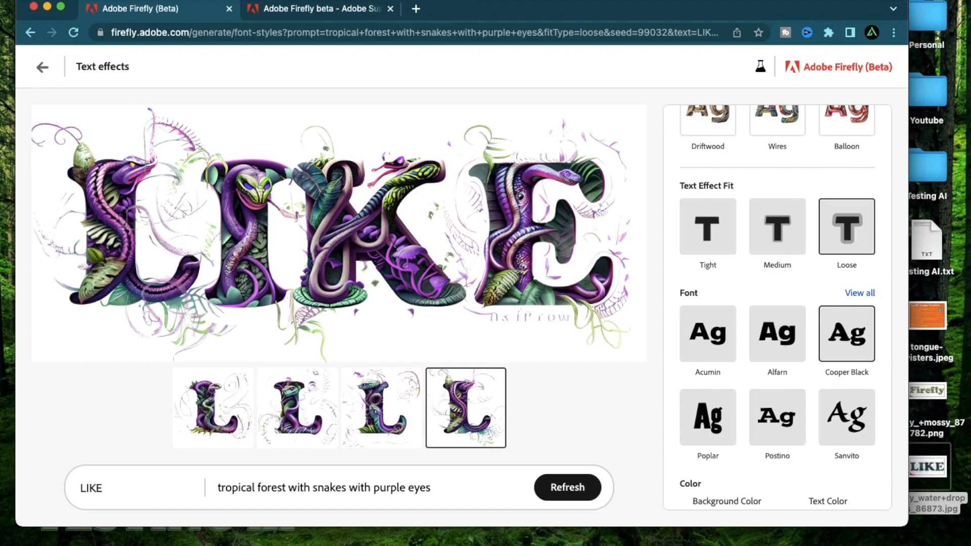
pyautogui.write('ge')
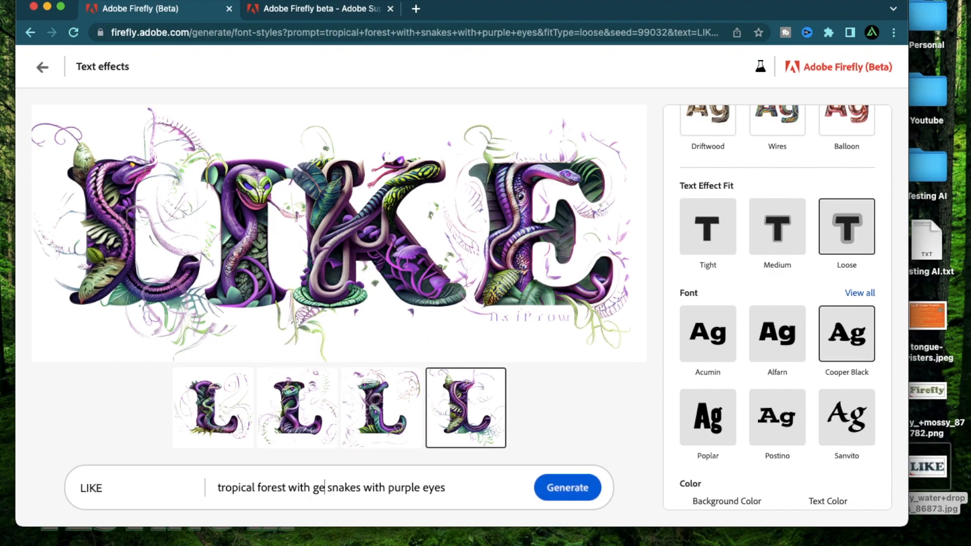
pyautogui.write('en')
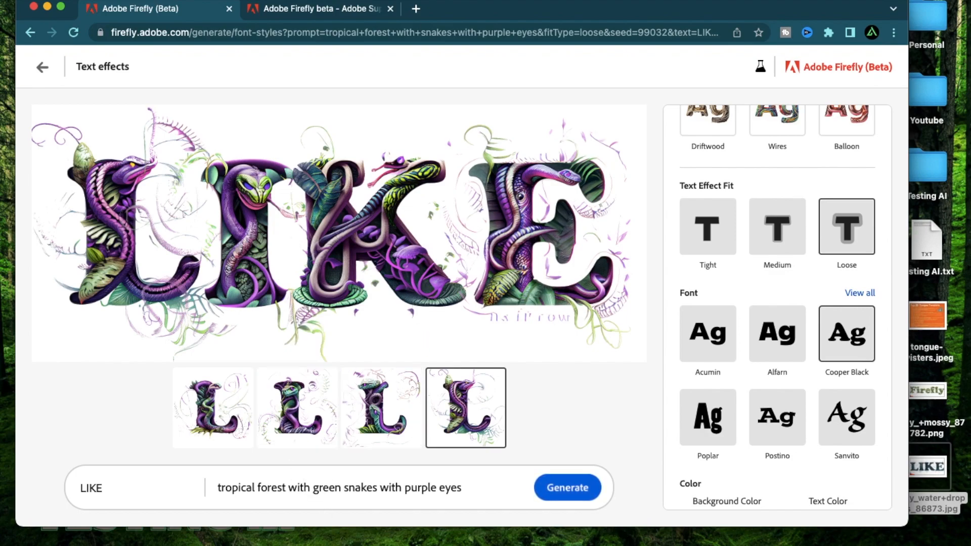
pyautogui.click(565, 487)
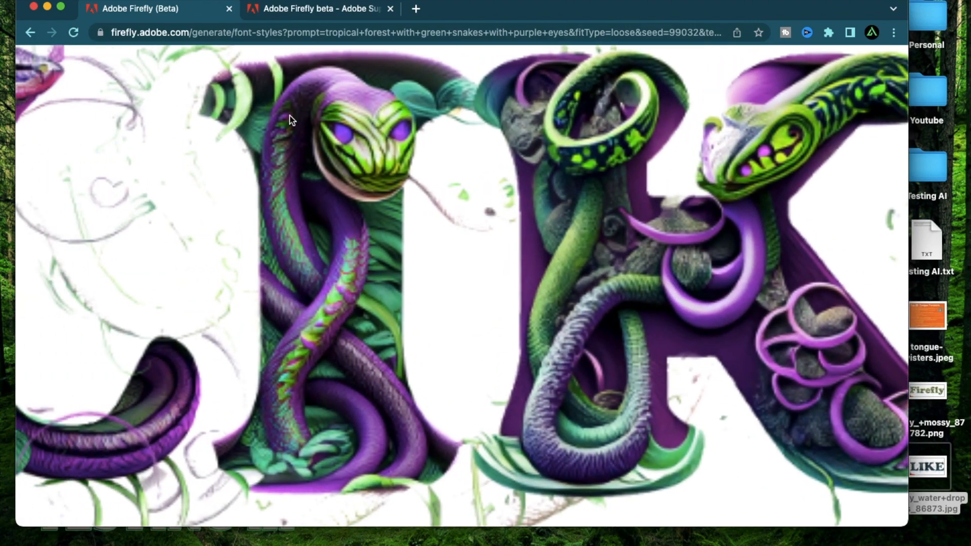
pyautogui.scroll(-3)
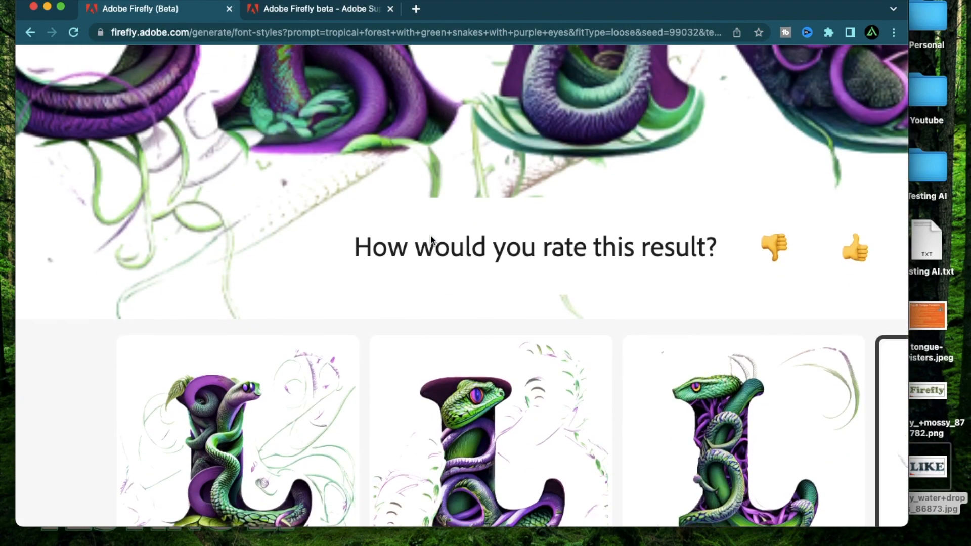
pyautogui.scroll(-3)
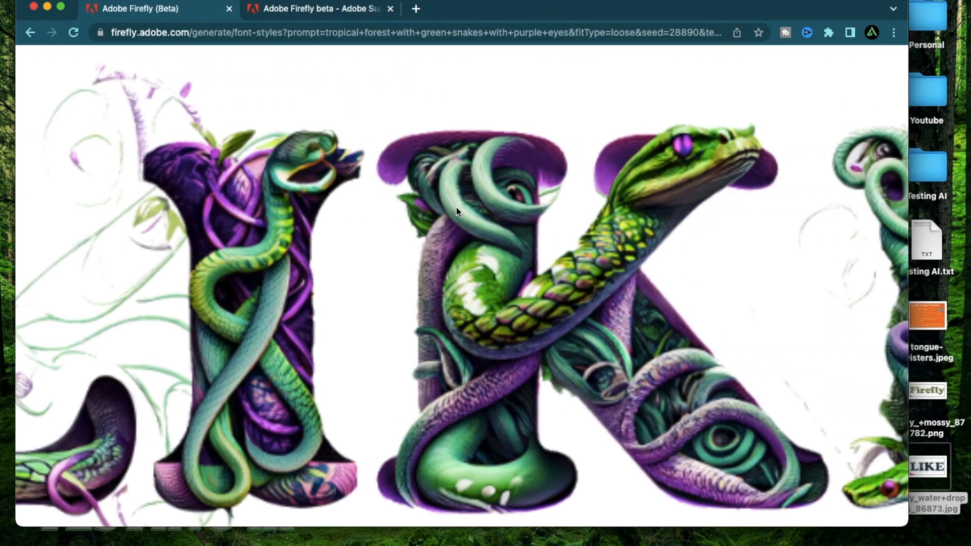
pyautogui.scroll(-3)
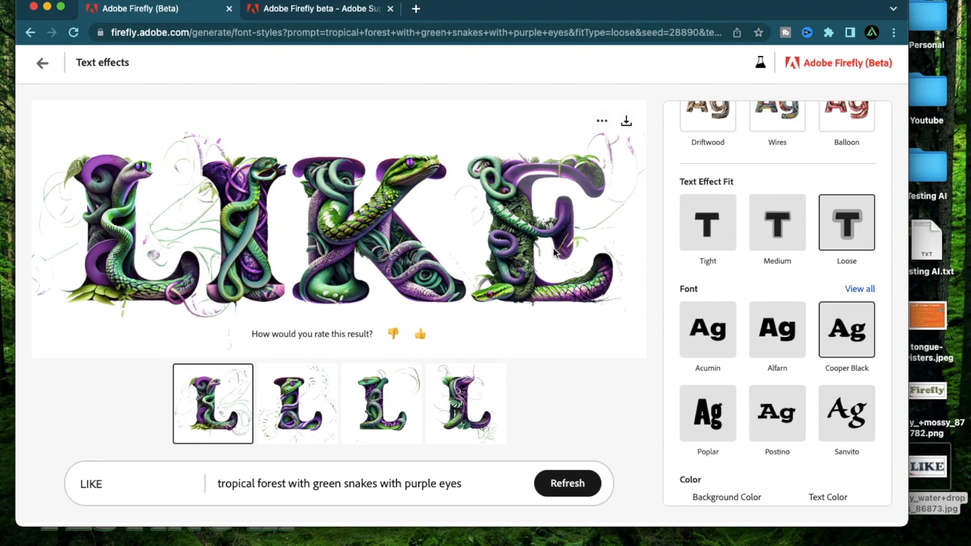
# Append ', hissing at you' to the prompt and regenerate the snake-filled LIKE
pyautogui.write(', hissi')
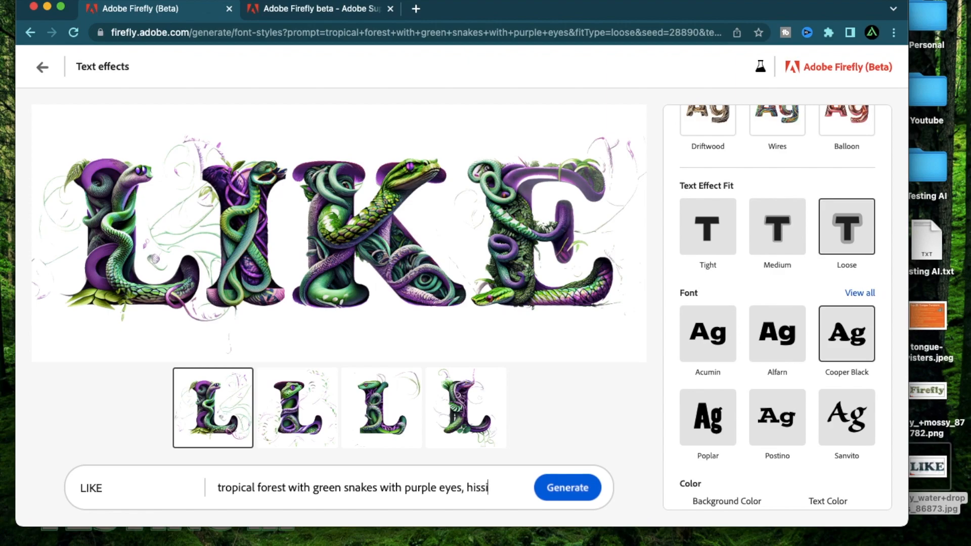
pyautogui.write('ng at you')
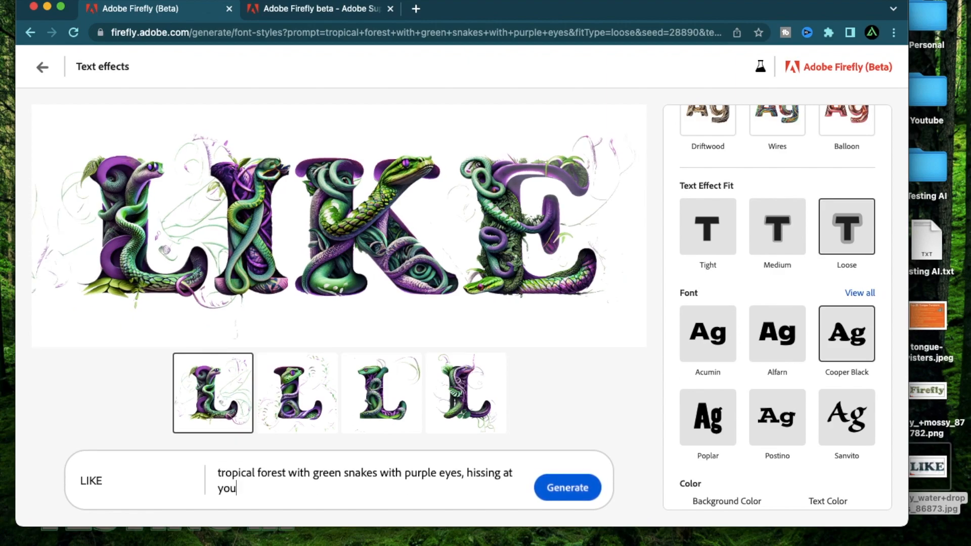
pyautogui.click(567, 488)
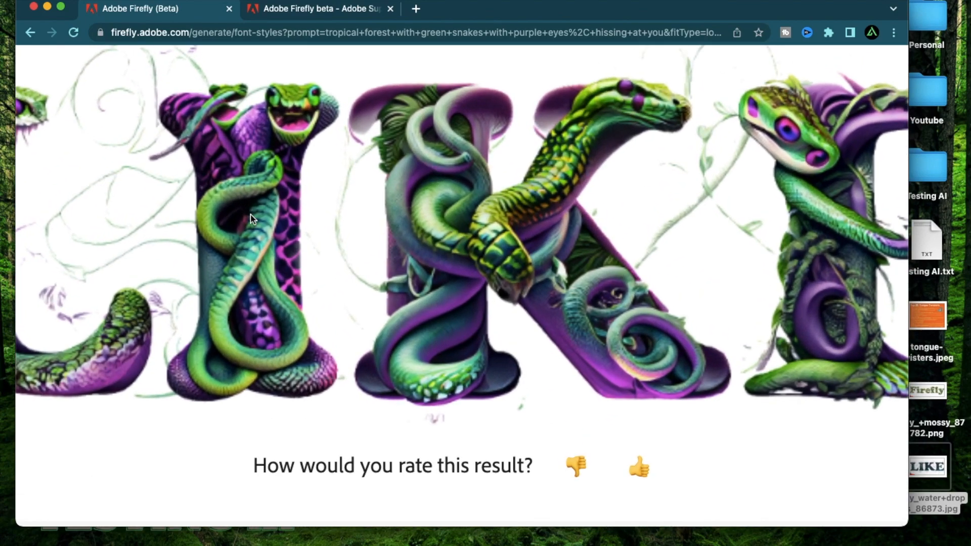
pyautogui.scroll(-3)
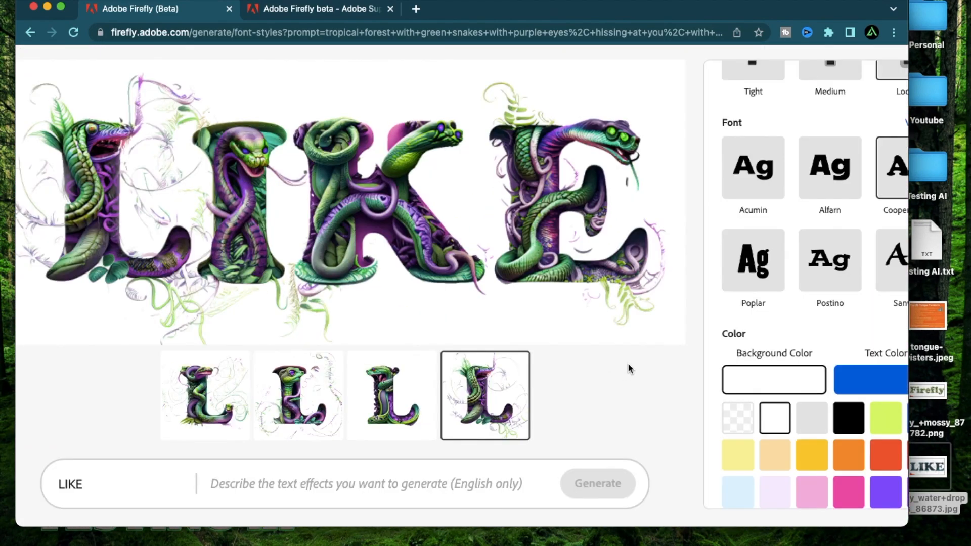
pyautogui.moveTo(674, 374)
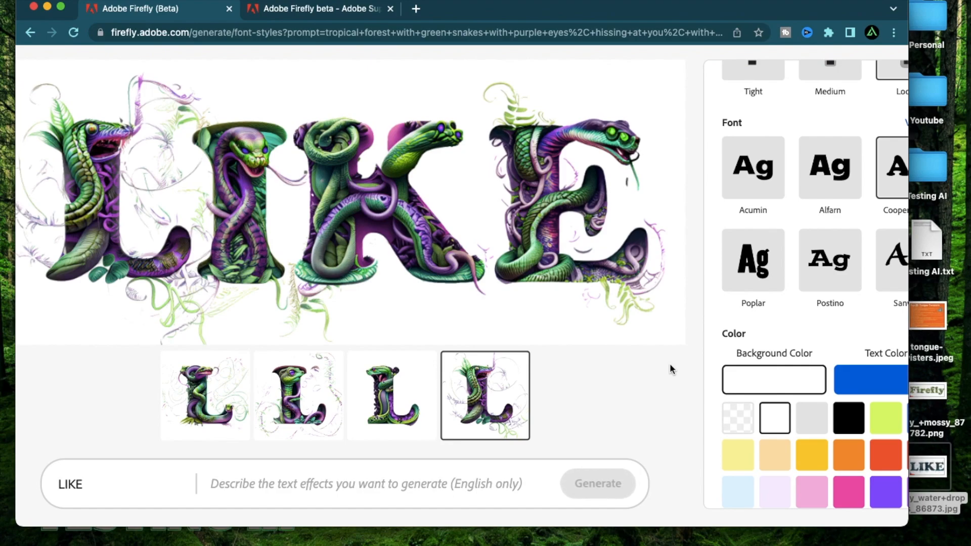
# Write a new prompt 'shiba dogs barking at me' for LIKE and review the dog-filled result
pyautogui.click(278, 484)
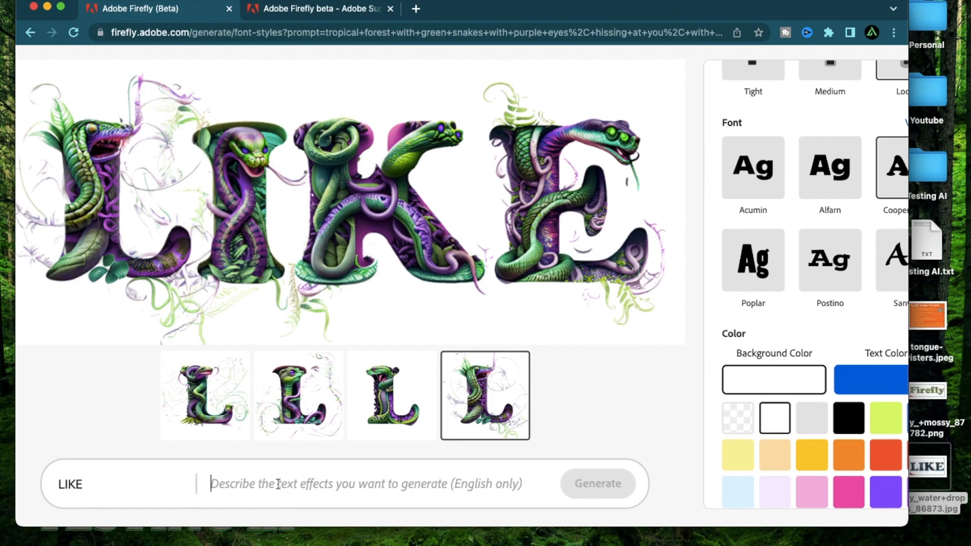
pyautogui.write('shiba dog')
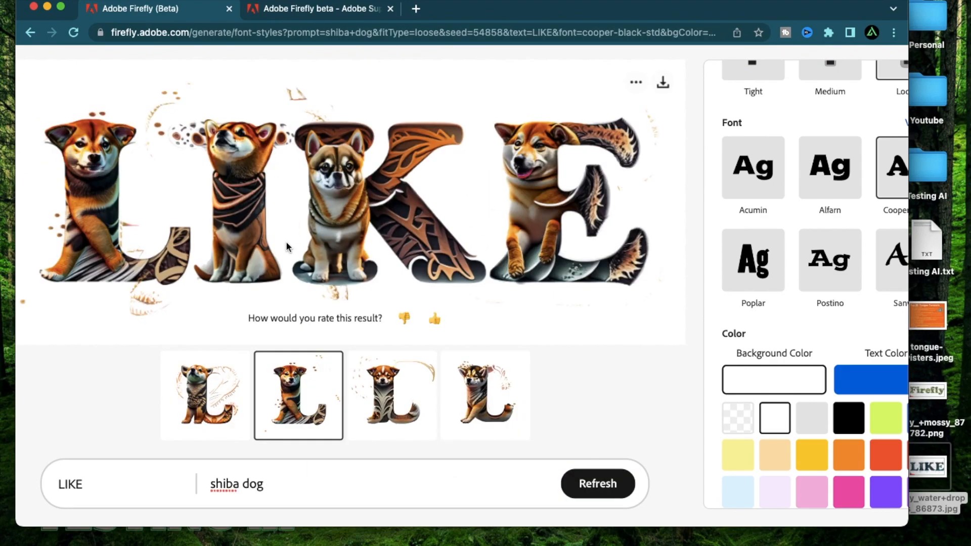
pyautogui.moveTo(66, 188)
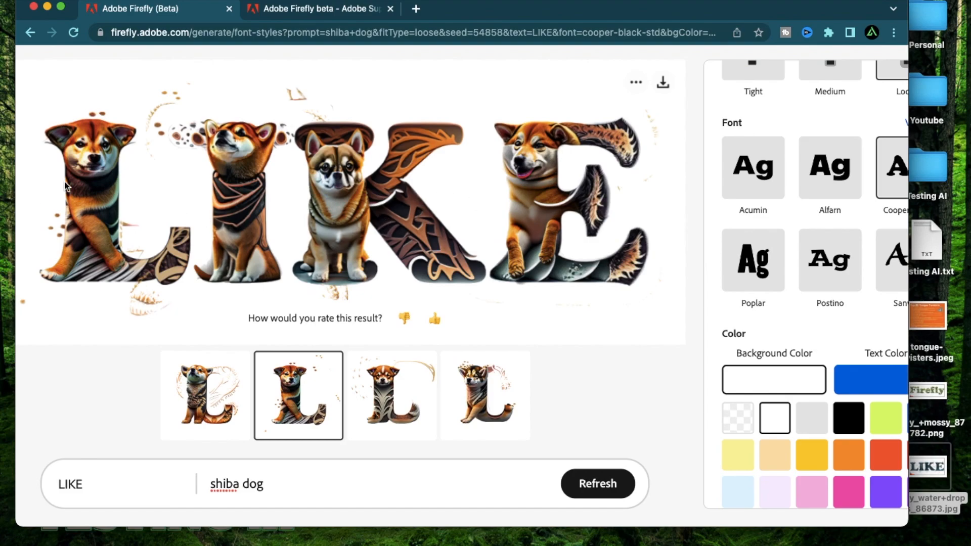
pyautogui.moveTo(344, 194)
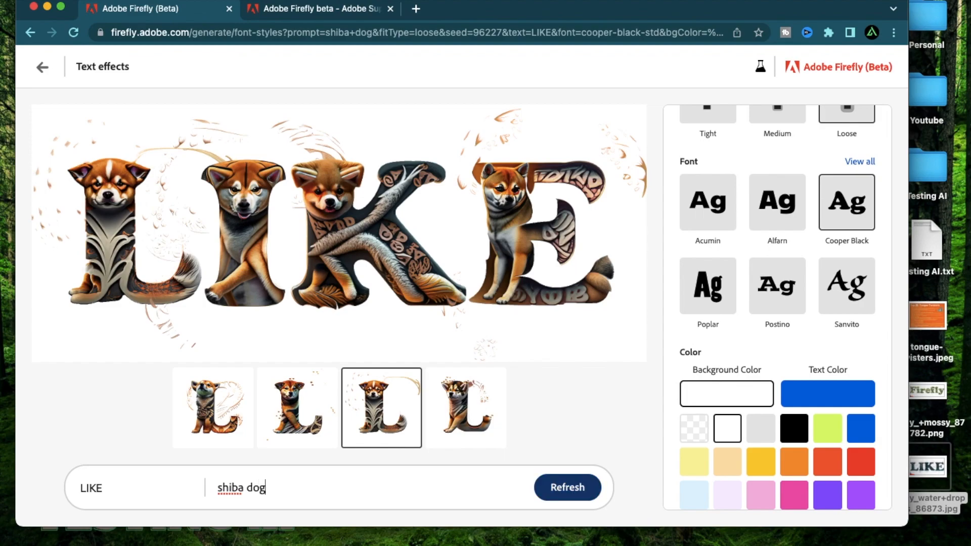
pyautogui.write('s bar')
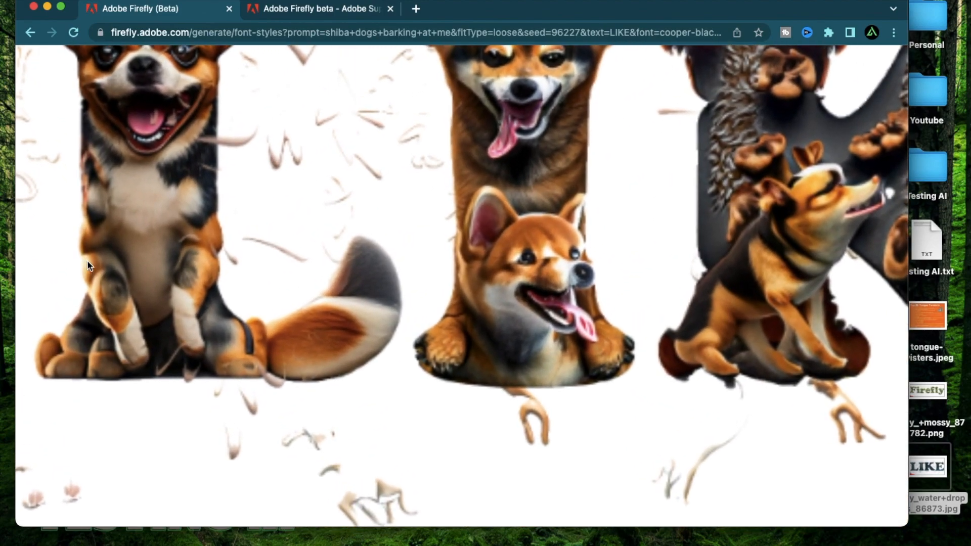
pyautogui.scroll(3)
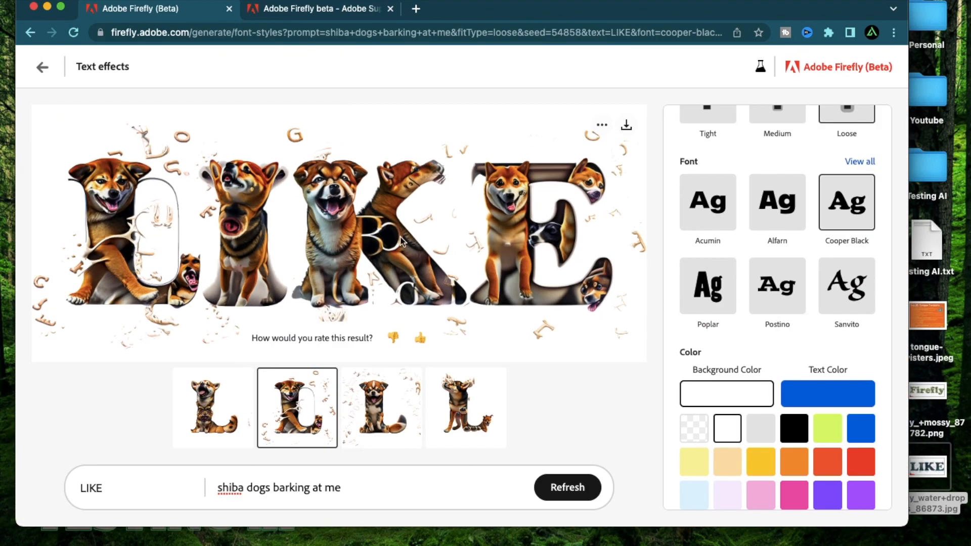
pyautogui.moveTo(462, 313)
pyautogui.write('ach oth')
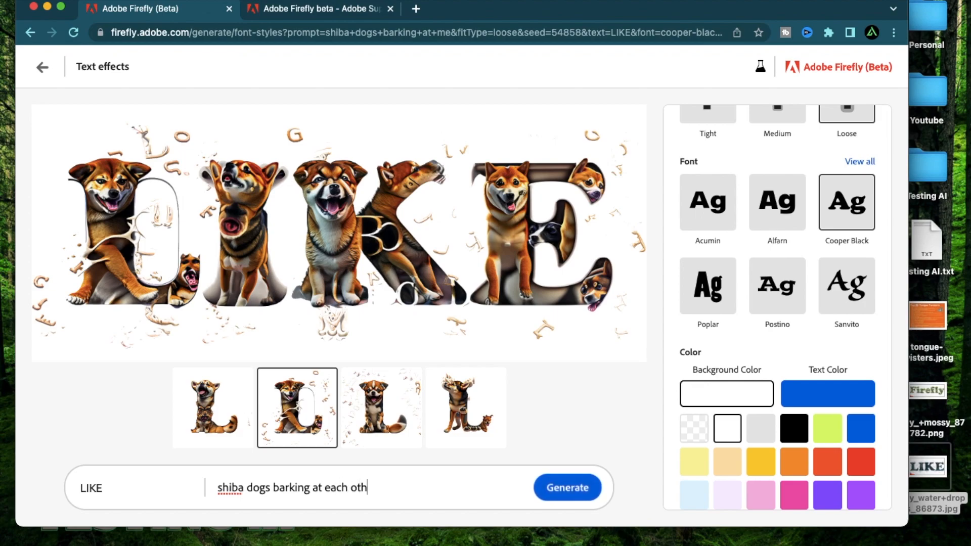
# Generate LIKE as 'shiba dogs barking at each other' and show the fourth variation
pyautogui.click(567, 488)
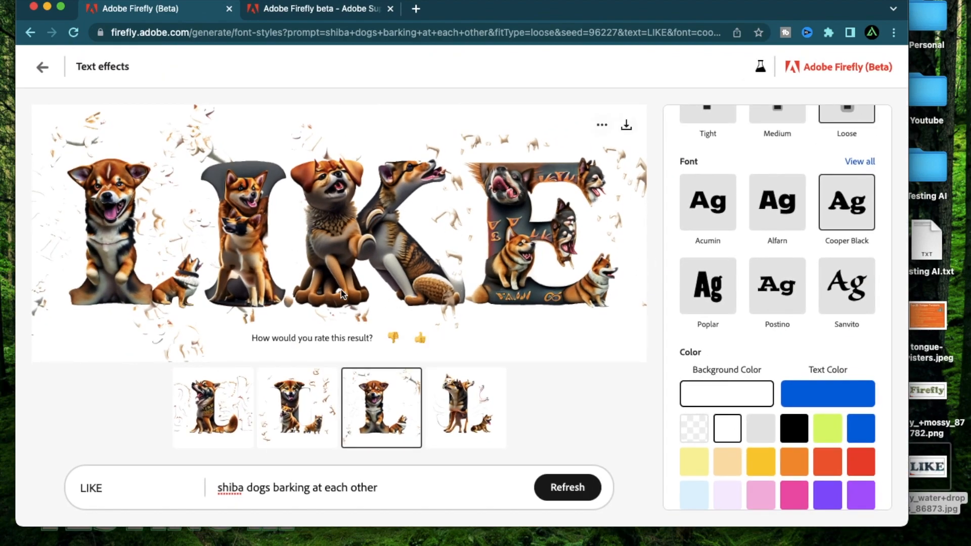
pyautogui.click(466, 408)
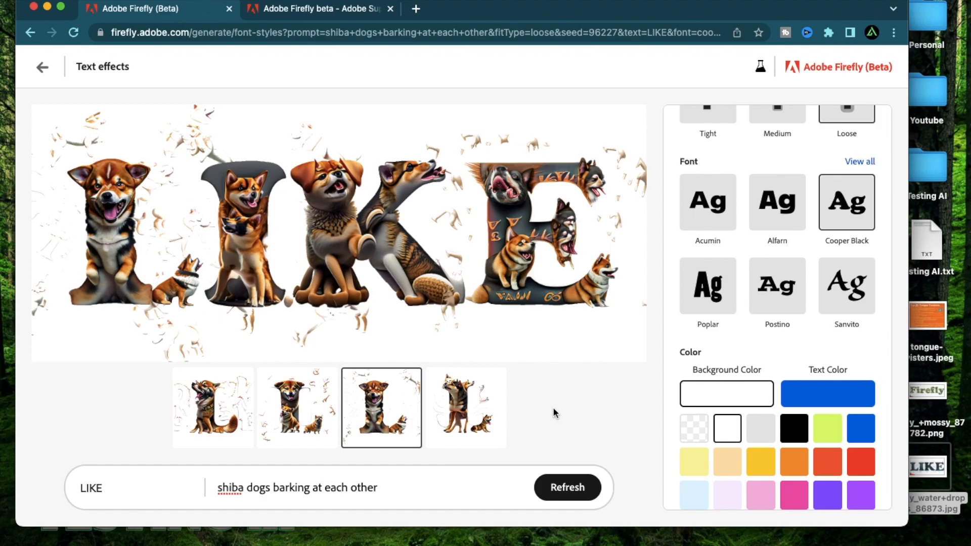
pyautogui.moveTo(455, 406)
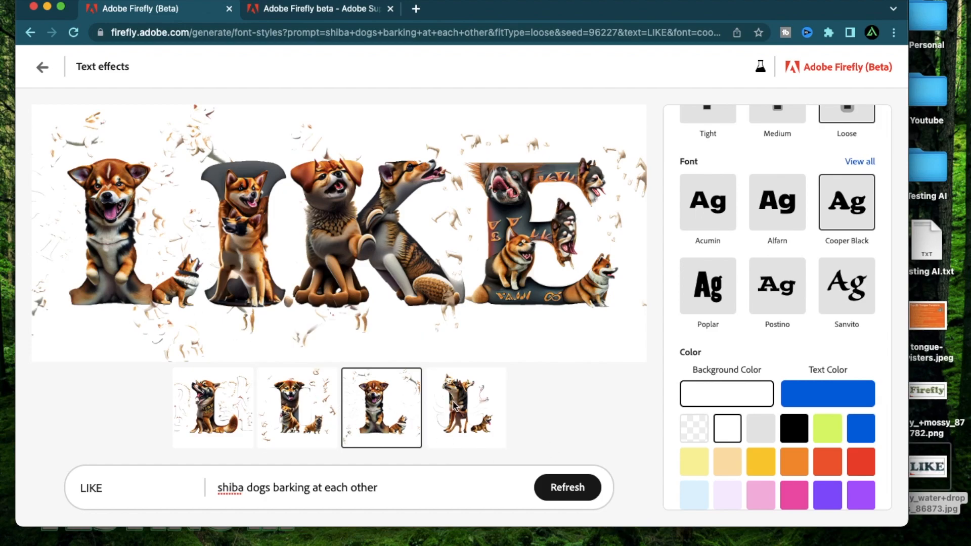
pyautogui.click(566, 488)
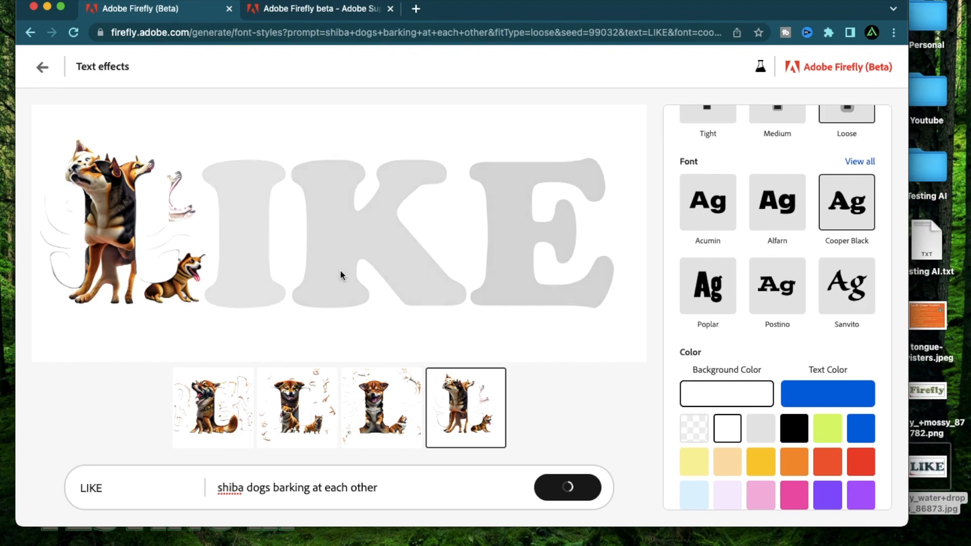
pyautogui.moveTo(246, 181)
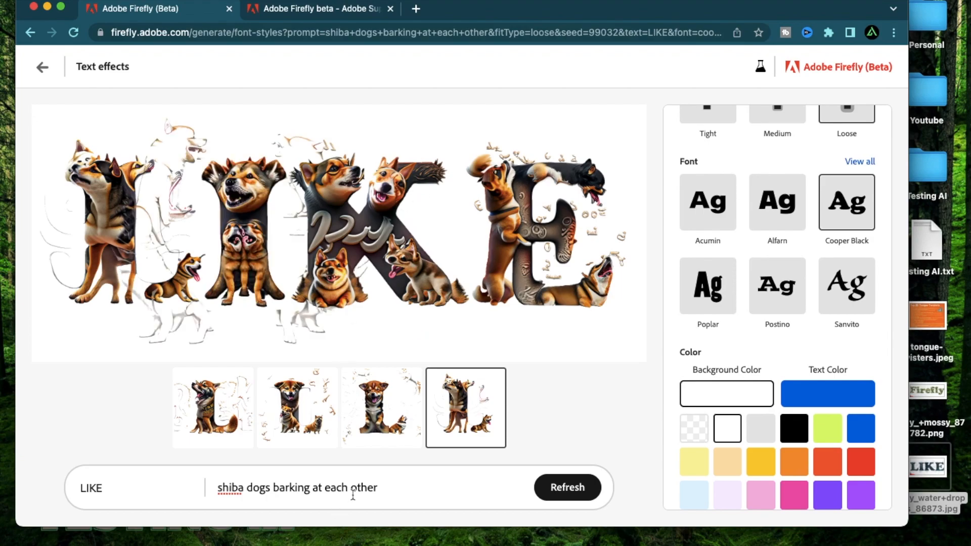
pyautogui.moveTo(377, 241)
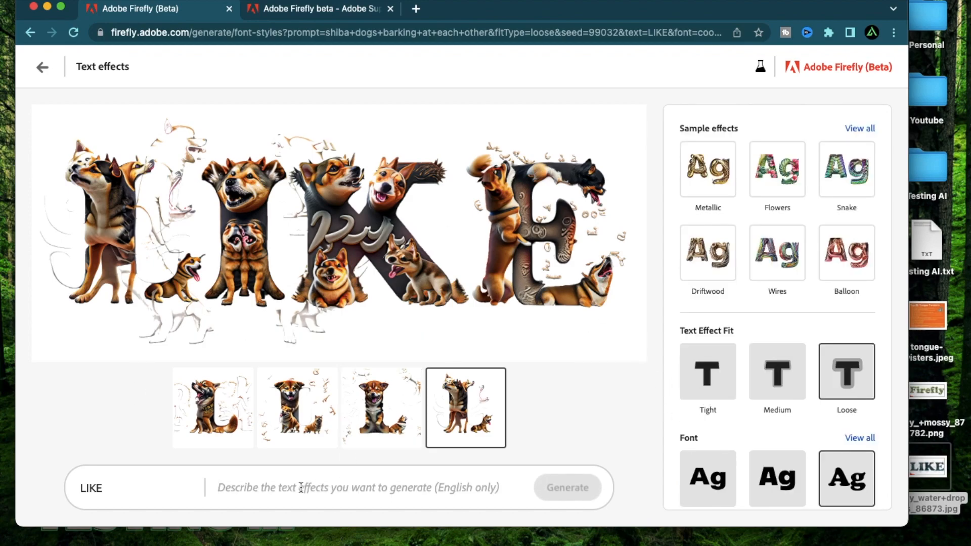
# Generate a 'game of thrones' effect, then move on and show the third harry potter variation
pyautogui.write('game of thrones')
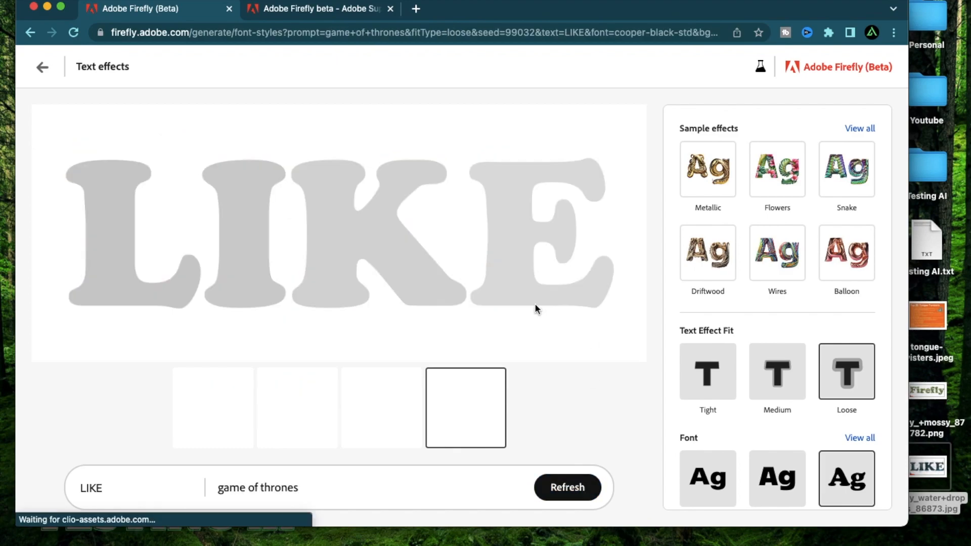
pyautogui.click(566, 488)
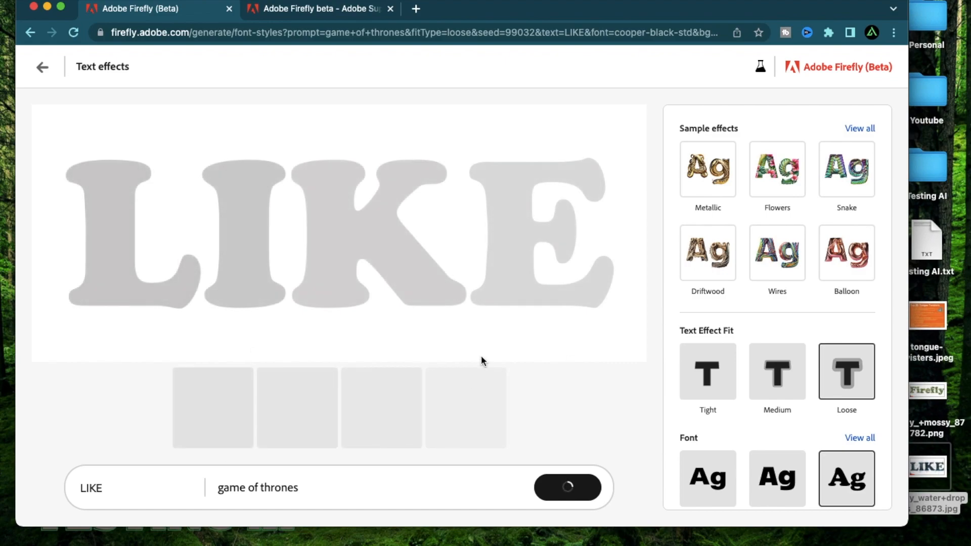
pyautogui.moveTo(608, 403)
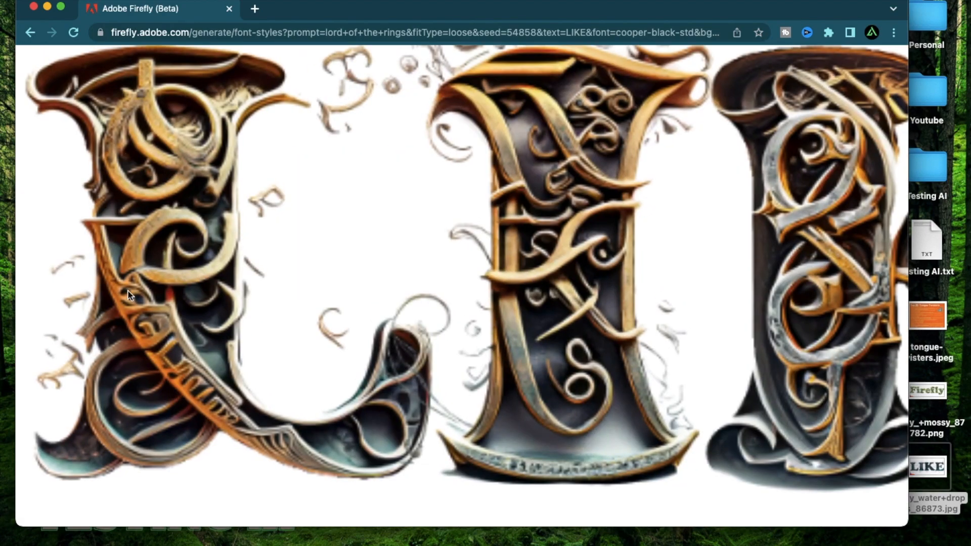
pyautogui.moveTo(108, 242)
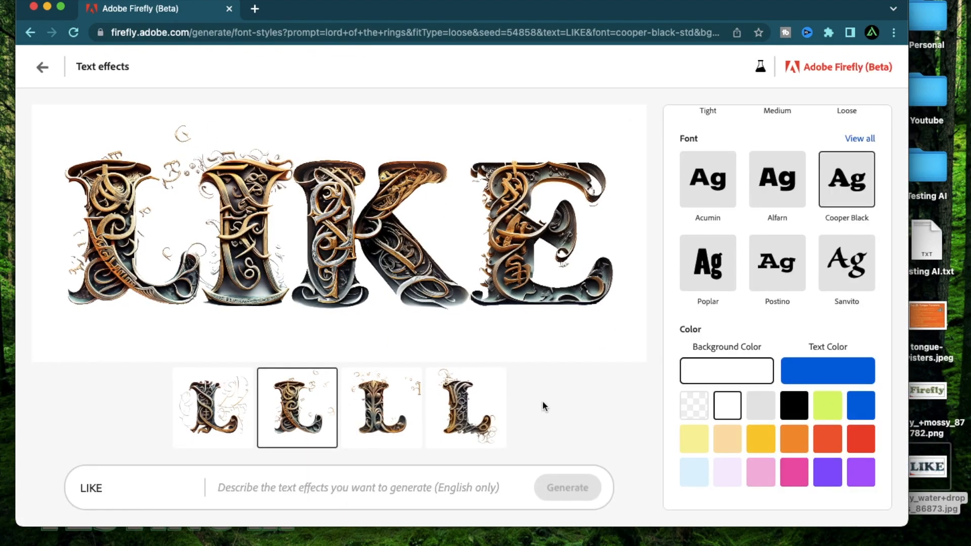
pyautogui.moveTo(804, 244)
pyautogui.write('harry potter')
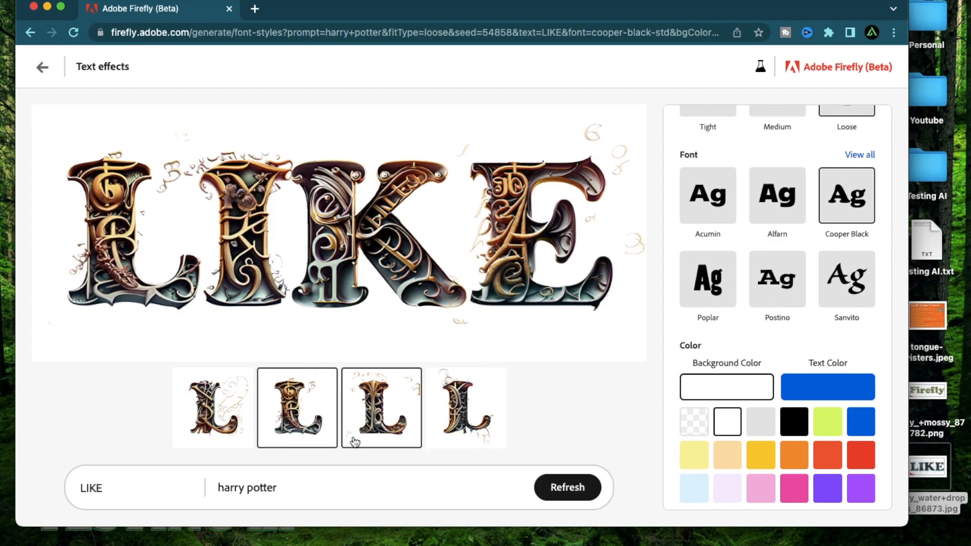
pyautogui.click(567, 487)
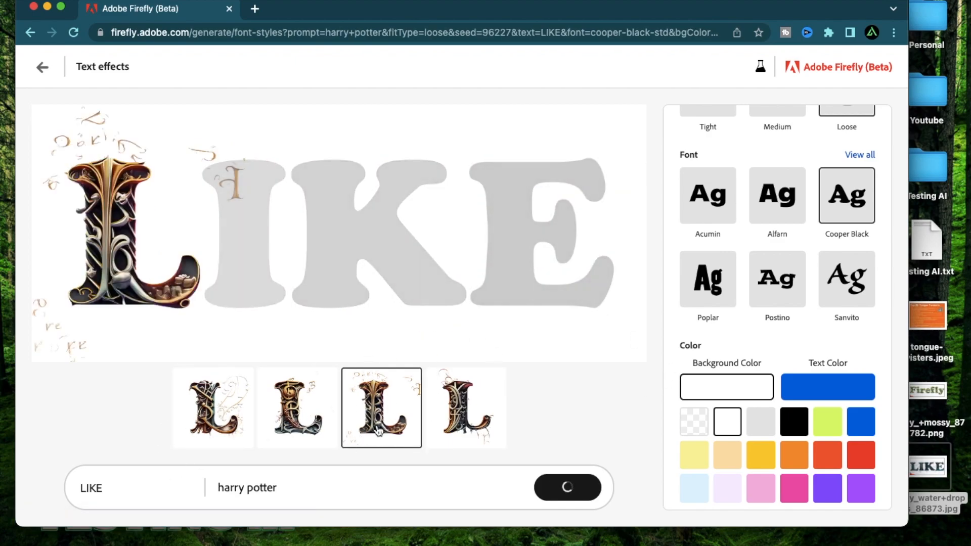
pyautogui.moveTo(291, 194)
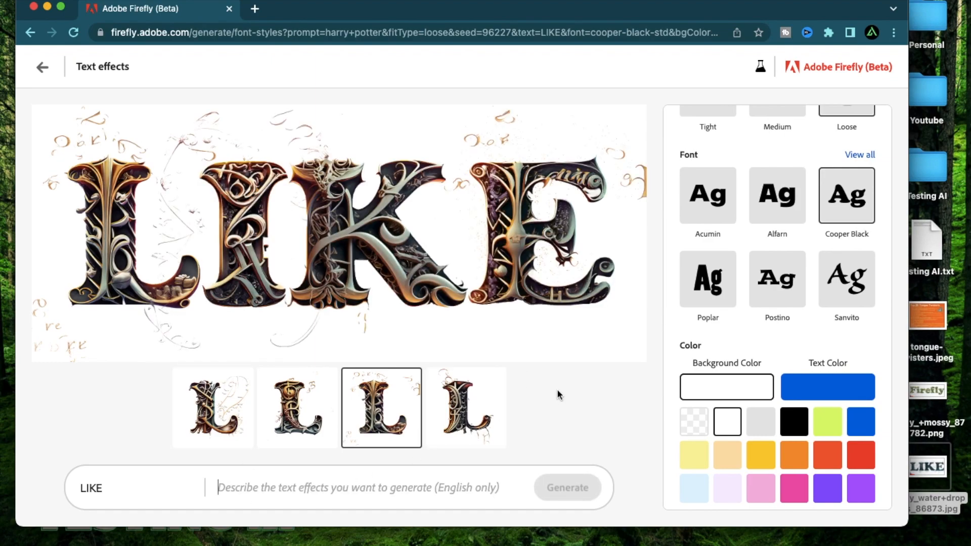
# Generate LIKE as 'fairy' lettering, then select the prompt word to replace it with 'wild west movie'
pyautogui.write('fai')
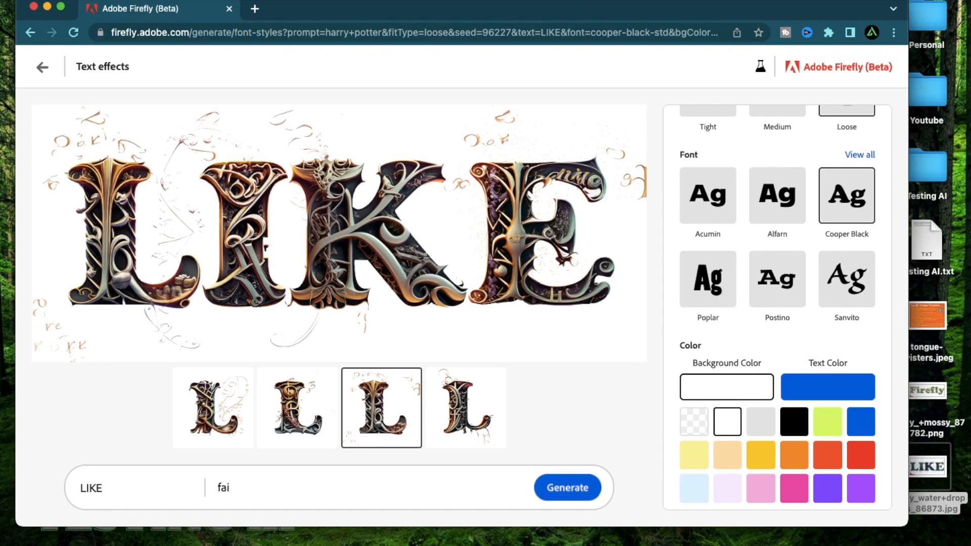
pyautogui.click(567, 488)
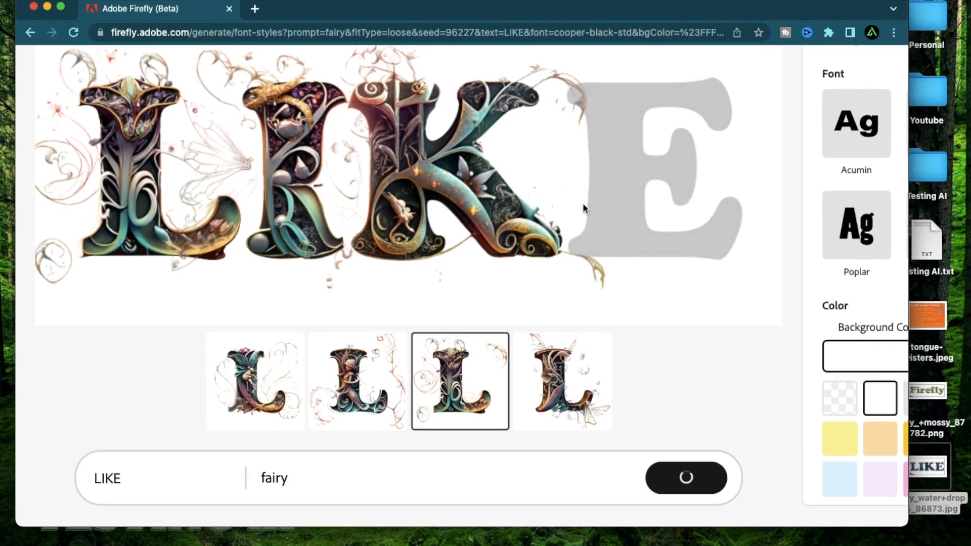
pyautogui.click(562, 382)
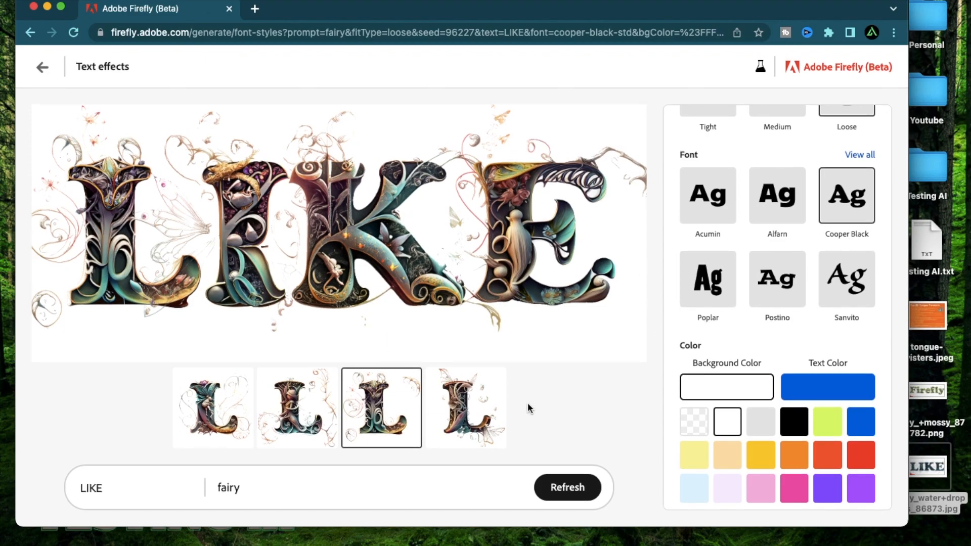
pyautogui.doubleClick(228, 488)
pyautogui.write('wild west movie')
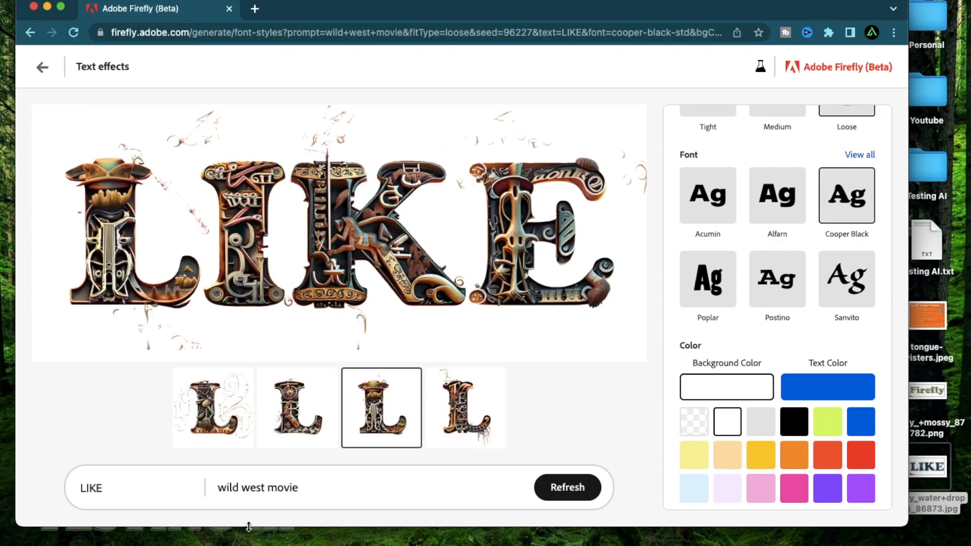
pyautogui.click(297, 406)
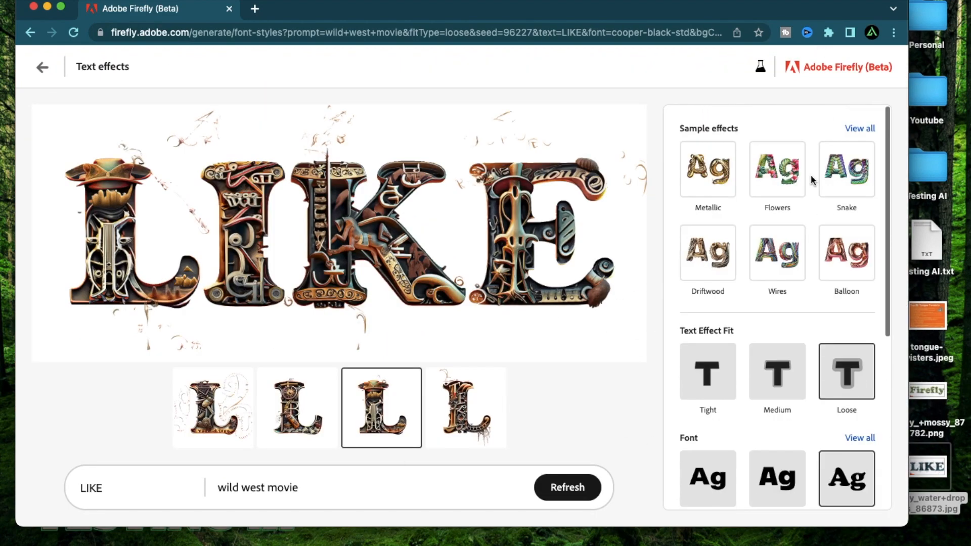
pyautogui.moveTo(642, 410)
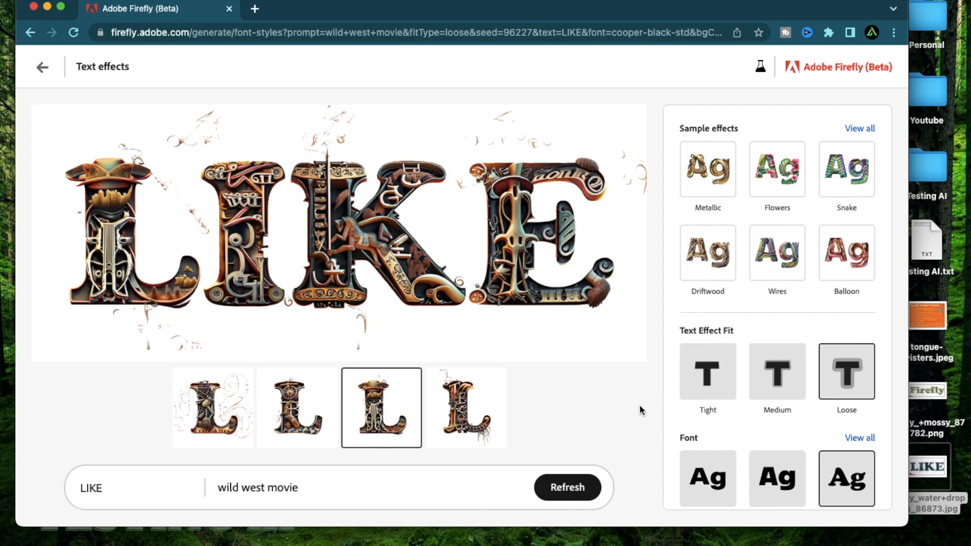
pyautogui.moveTo(653, 344)
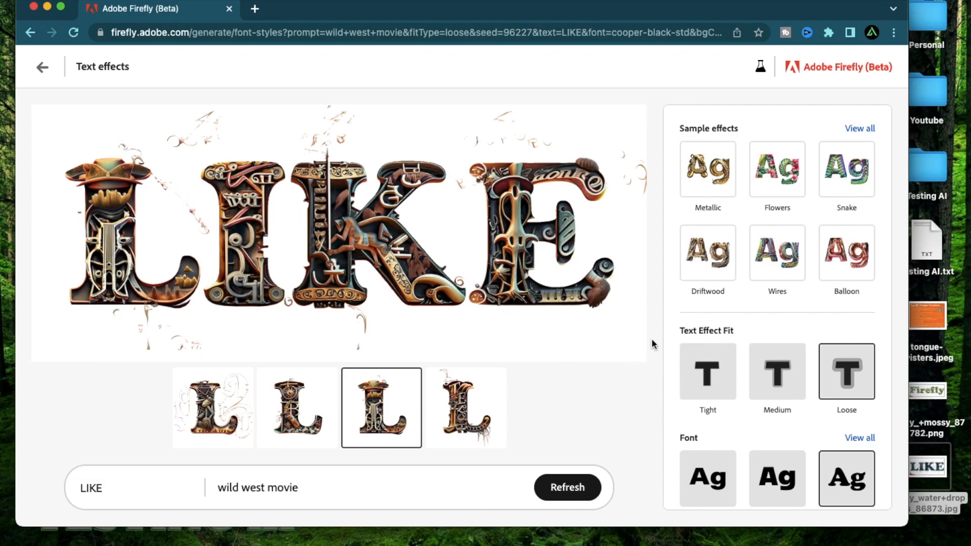
pyautogui.scroll(-3)
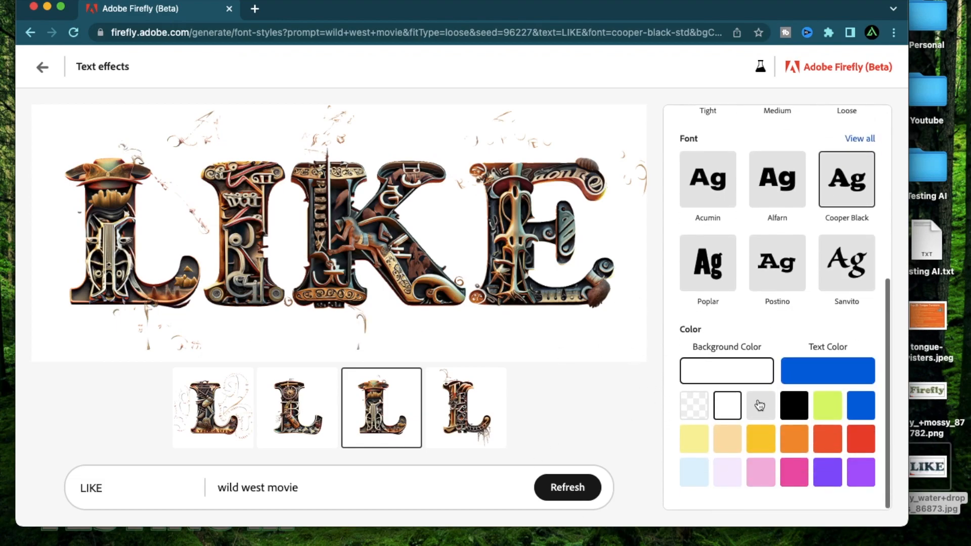
pyautogui.click(860, 139)
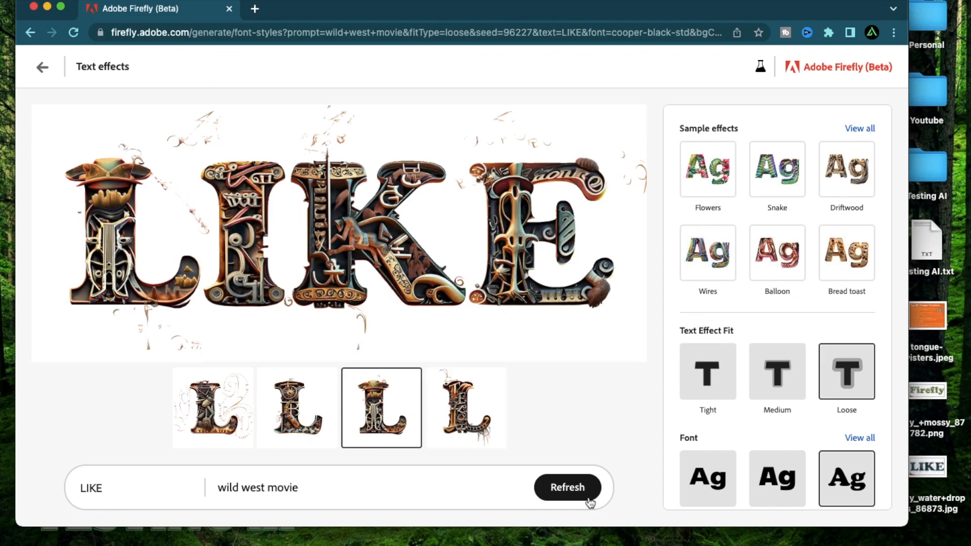
pyautogui.moveTo(677, 403)
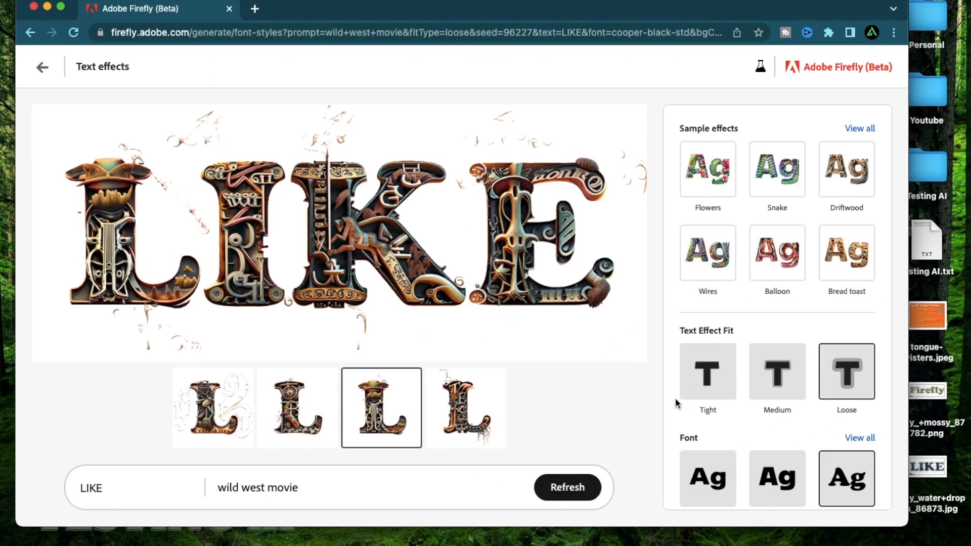
pyautogui.moveTo(648, 396)
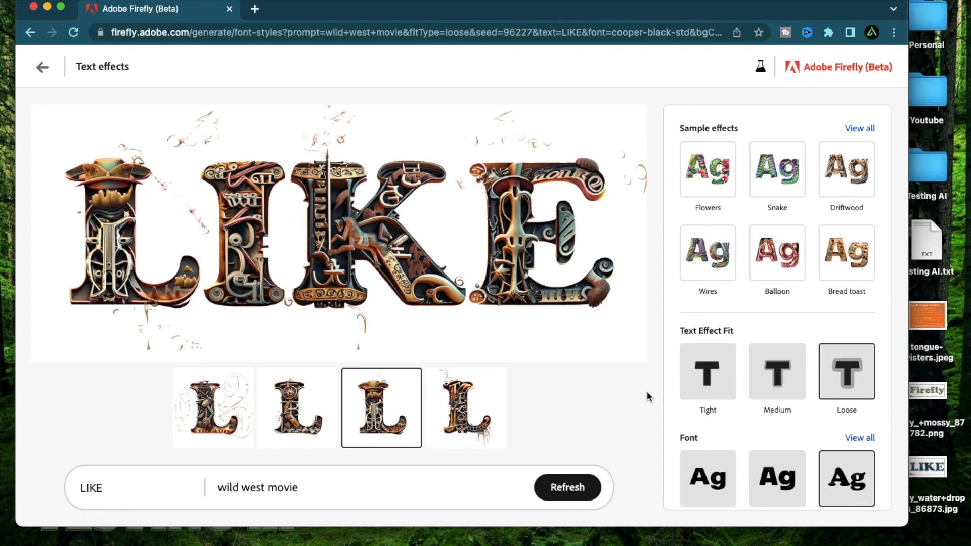
pyautogui.moveTo(717, 384)
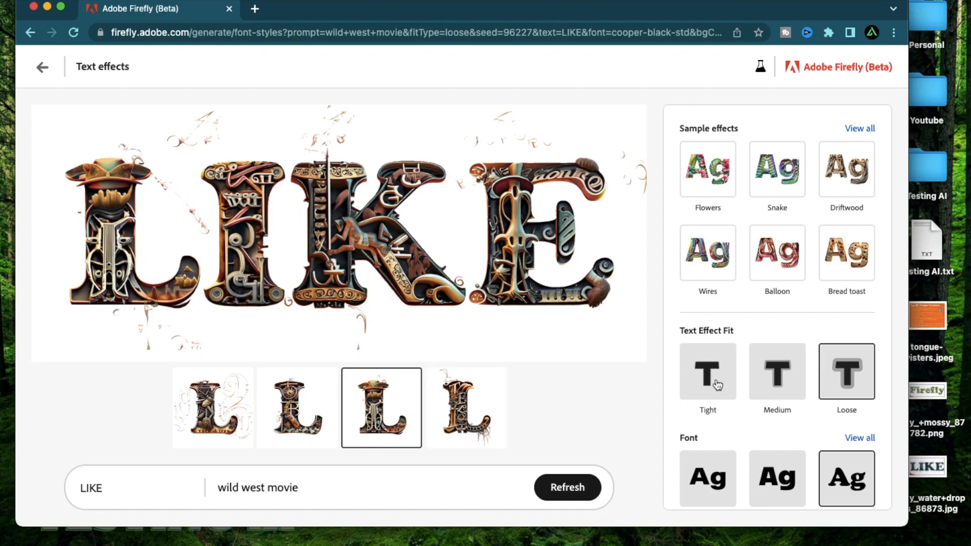
pyautogui.moveTo(653, 398)
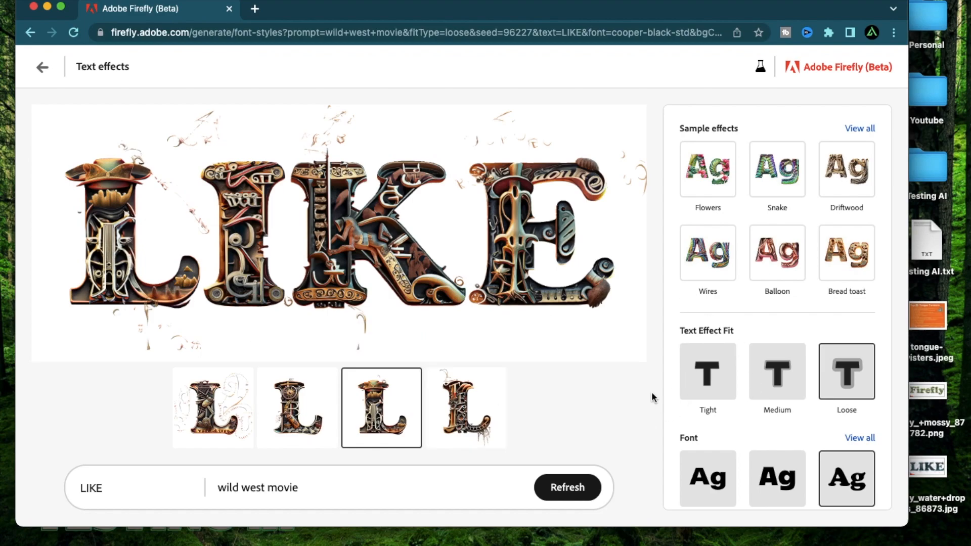